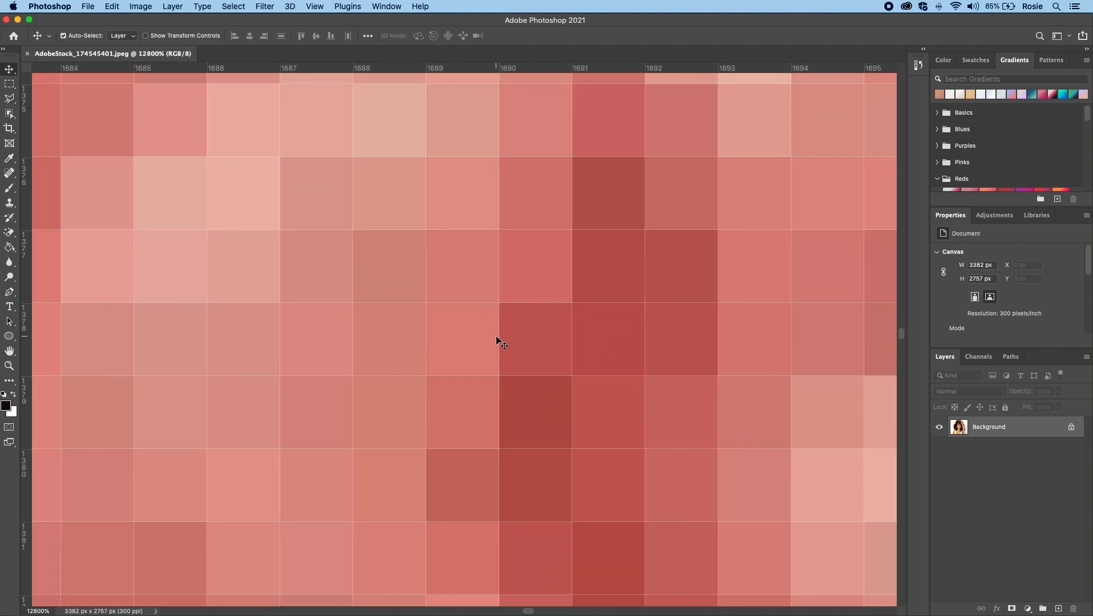
mouse_move(547, 314)
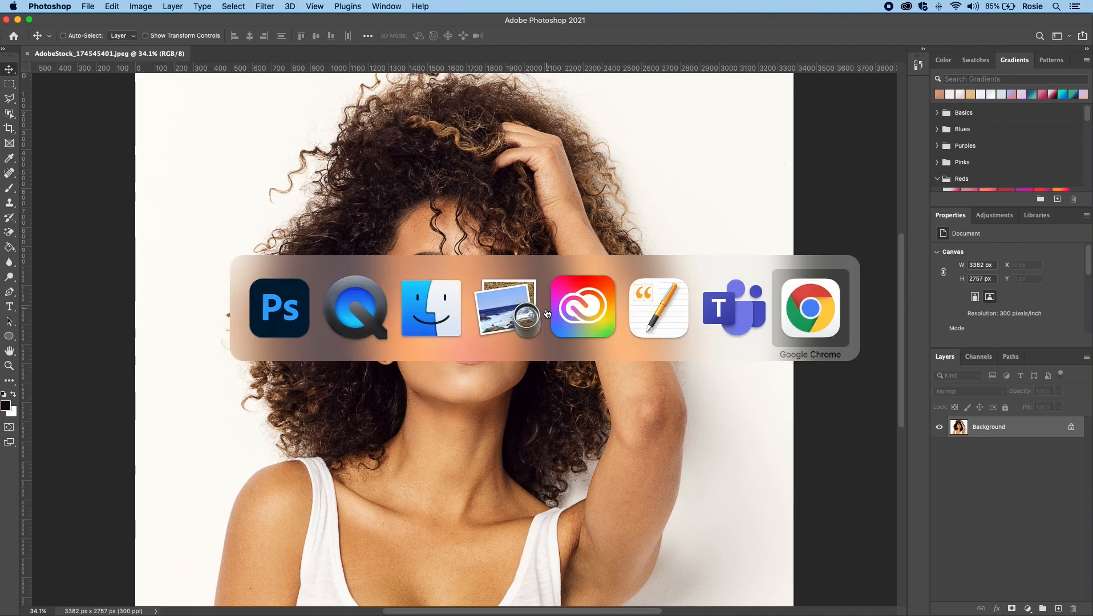
click(504, 309)
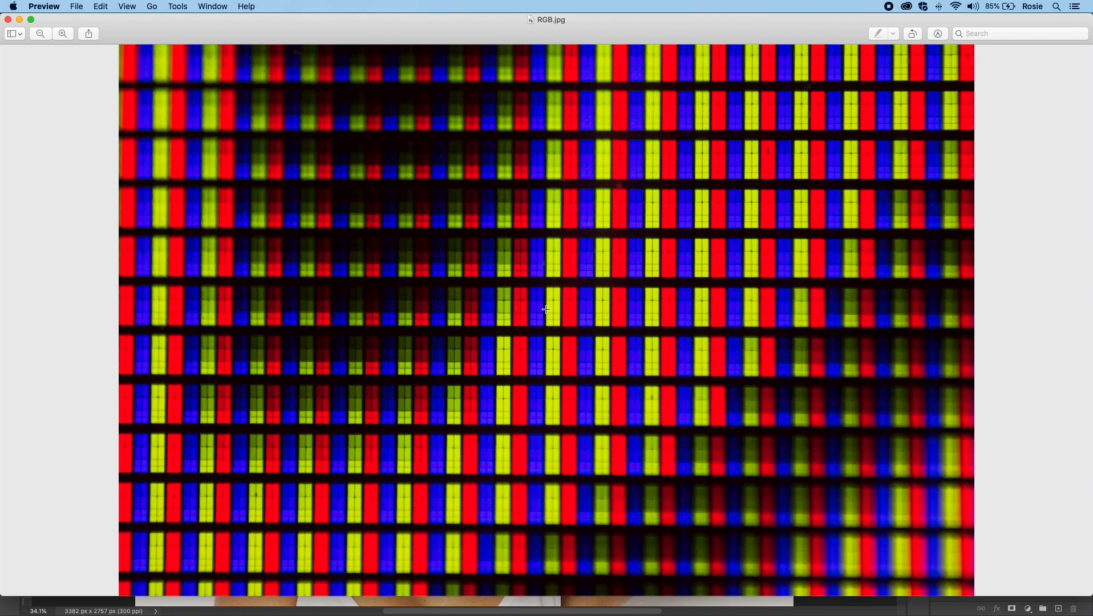
mouse_move(1022, 425)
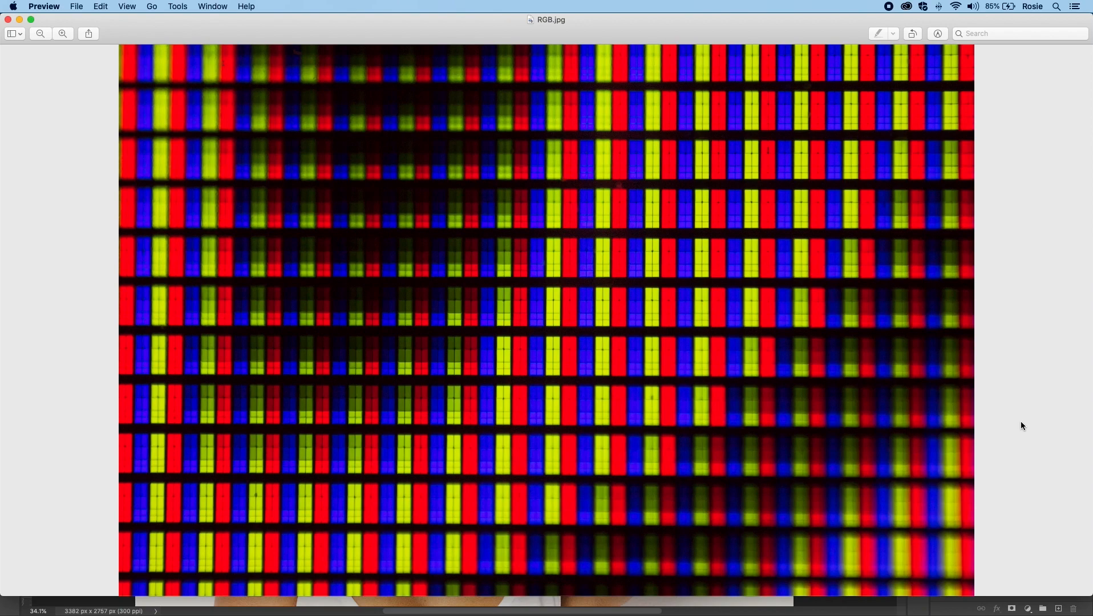
mouse_move(60, 49)
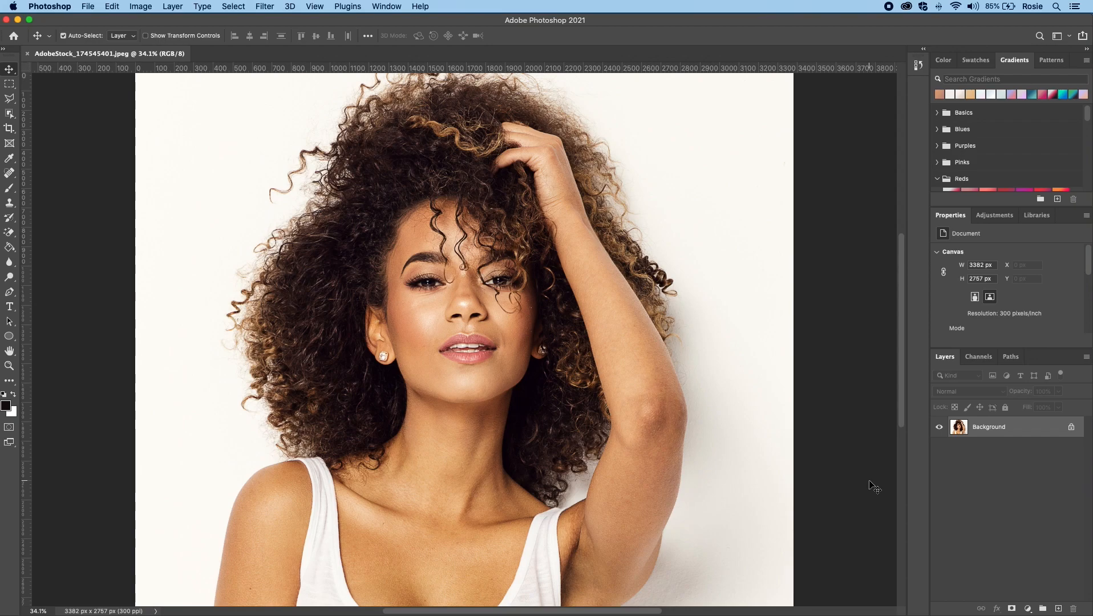
mouse_move(699, 272)
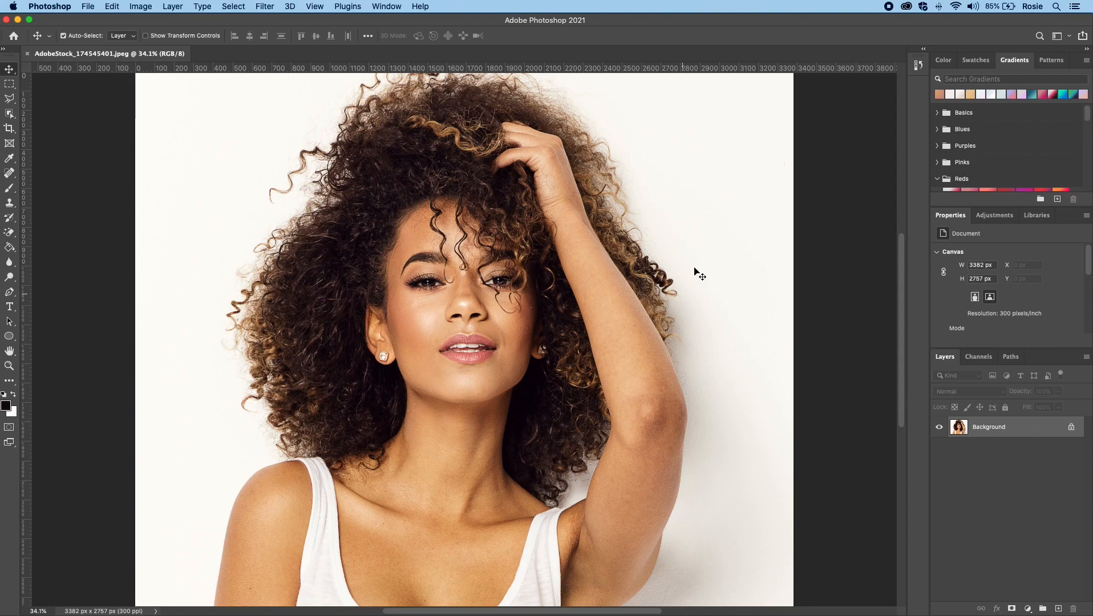
mouse_move(1007, 438)
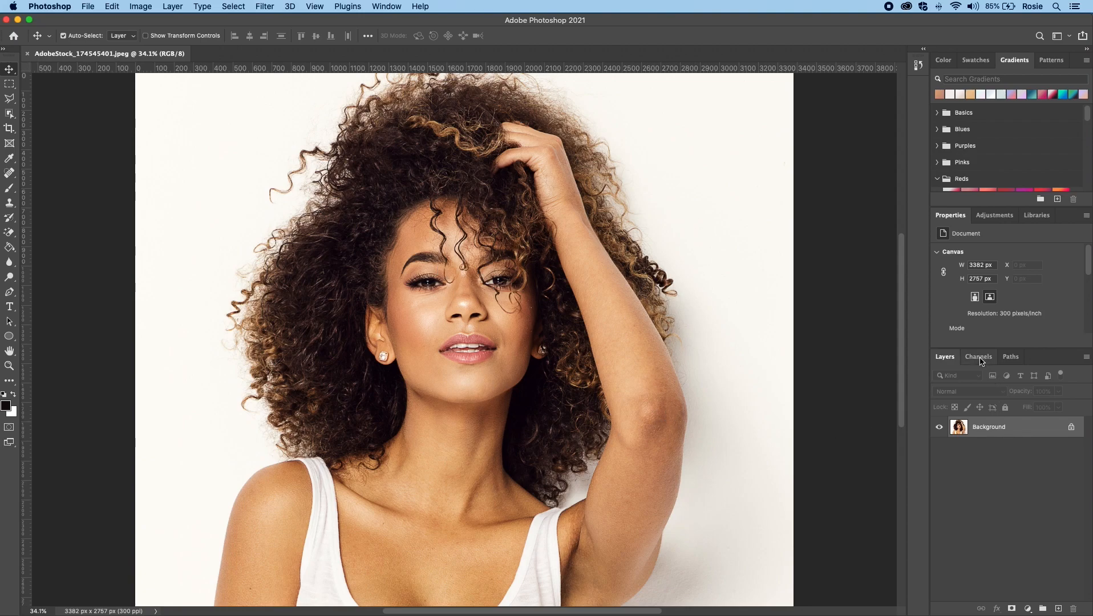
Show the portrait's Channels panel listing RGB, Red, Green and Blue.
click(977, 356)
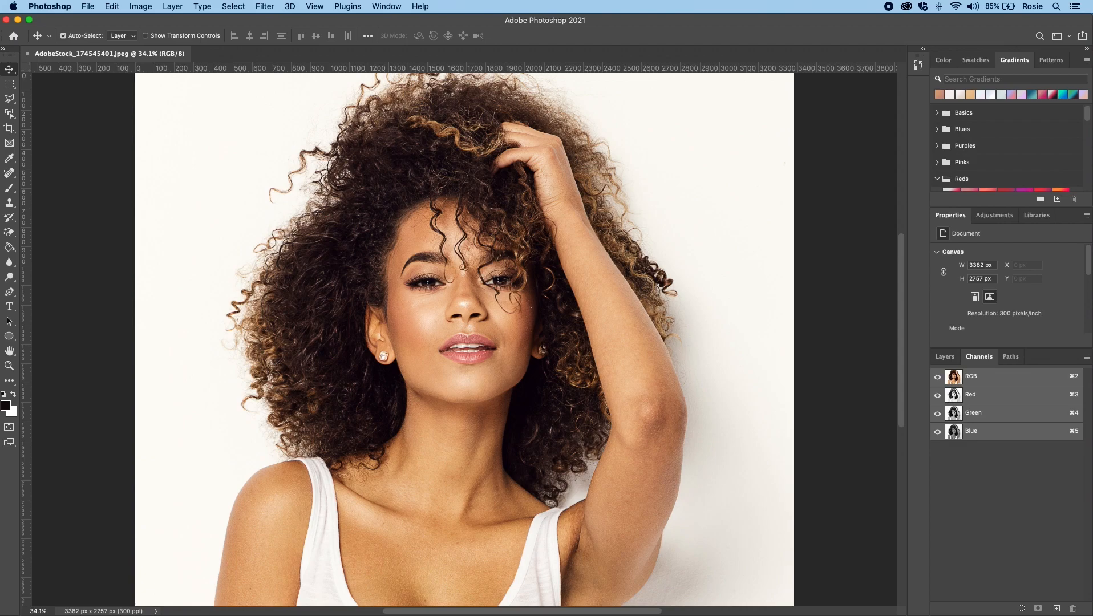
mouse_move(1077, 313)
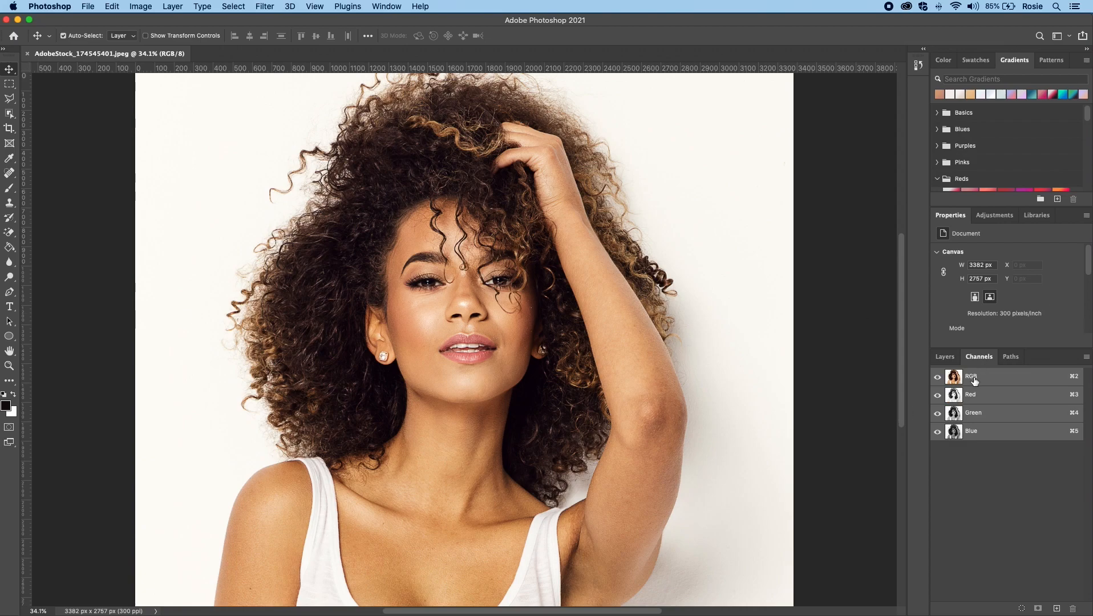
mouse_move(979, 390)
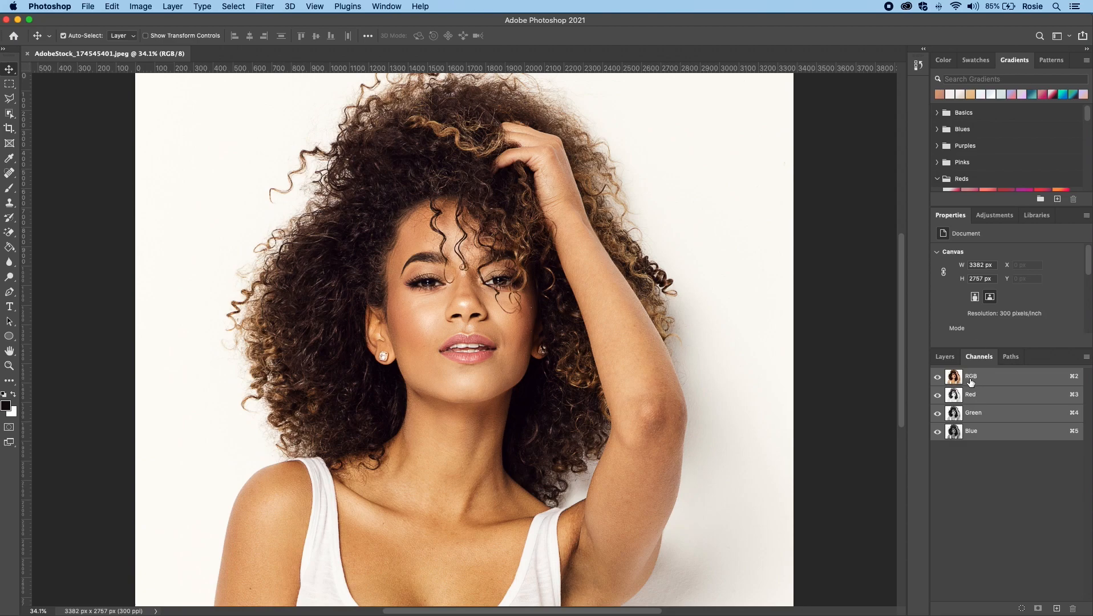
mouse_move(975, 419)
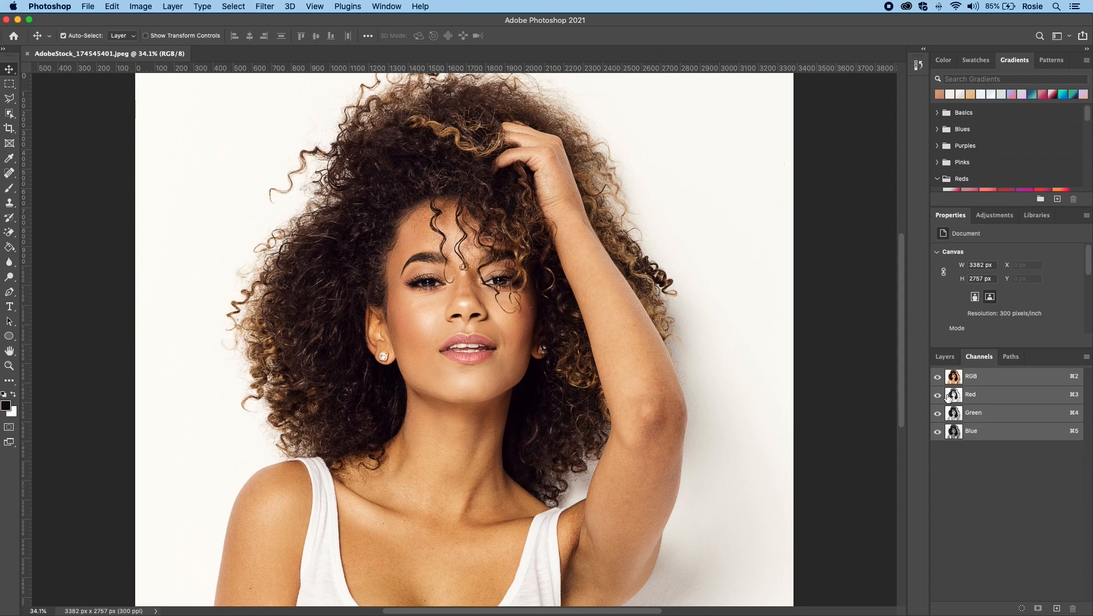
Compare the Blue, Green and Red channels one at a time, ending on Green alone.
click(938, 431)
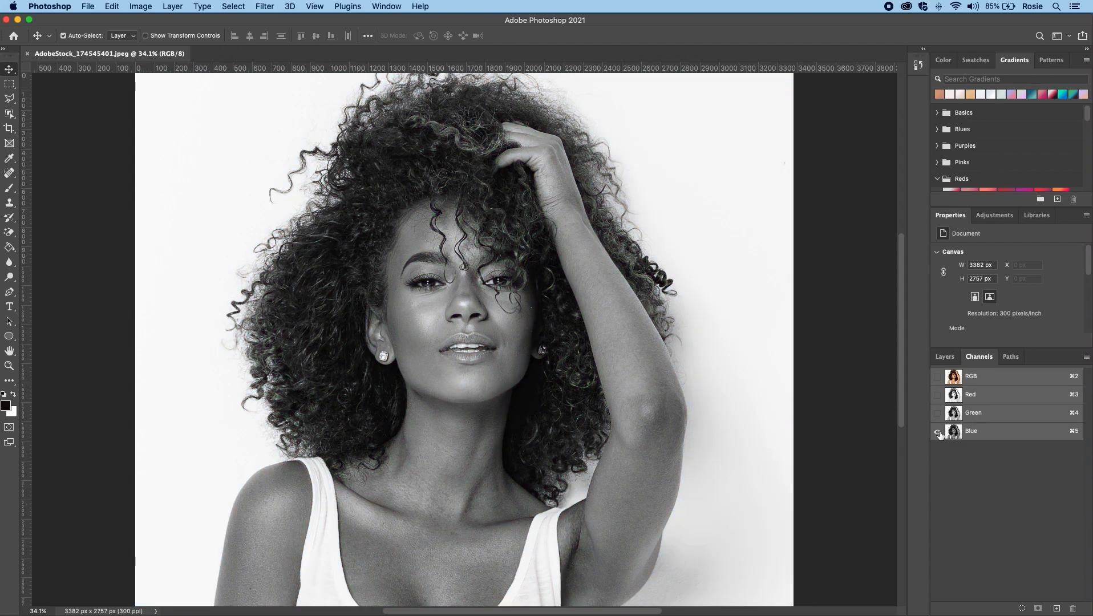
click(937, 413)
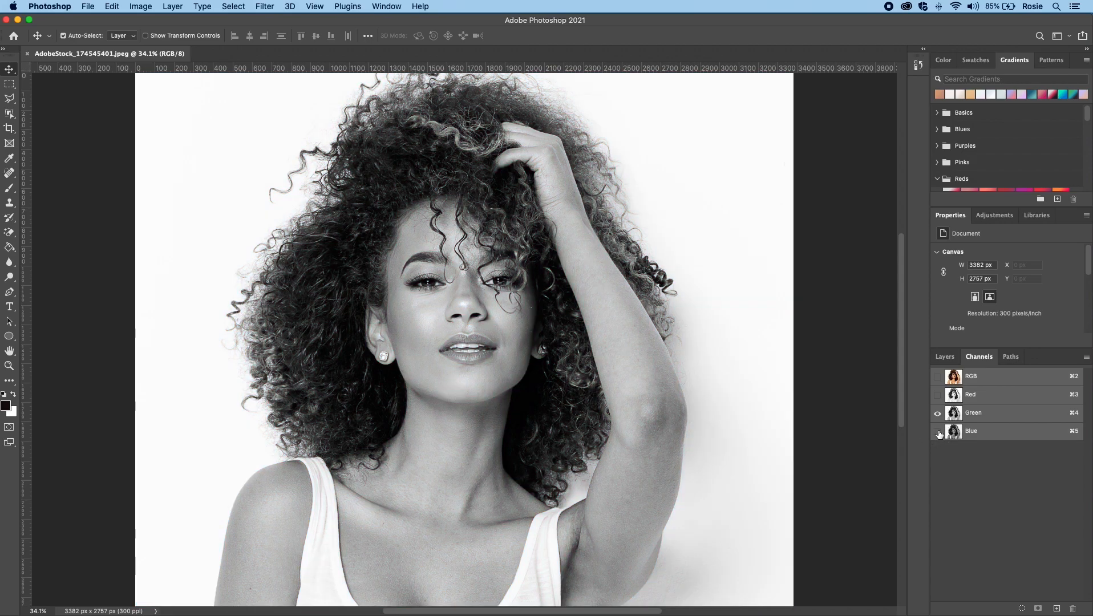
click(937, 394)
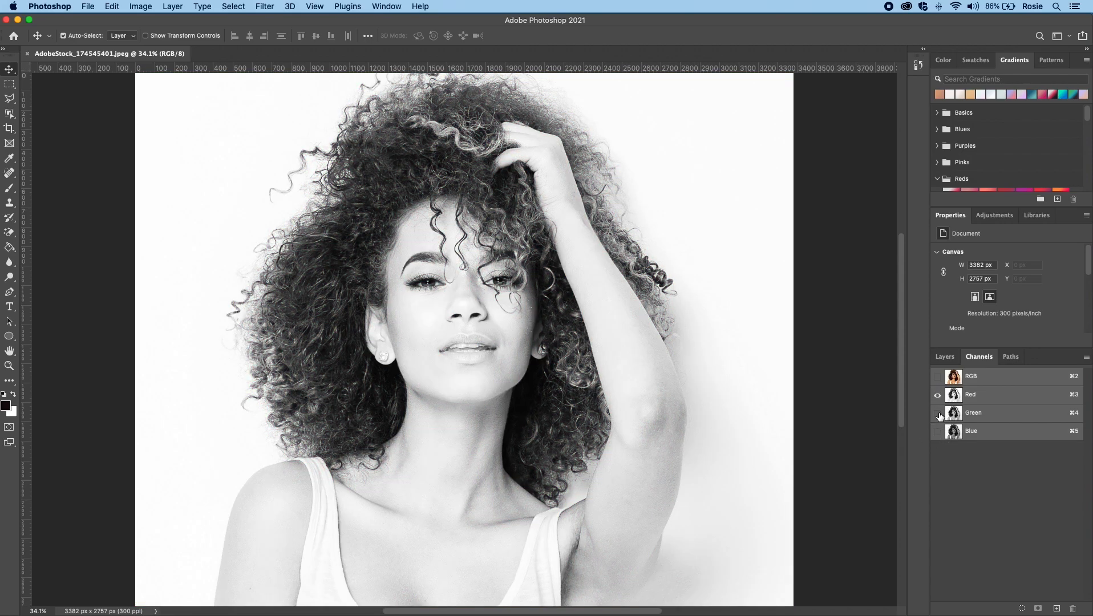
click(938, 431)
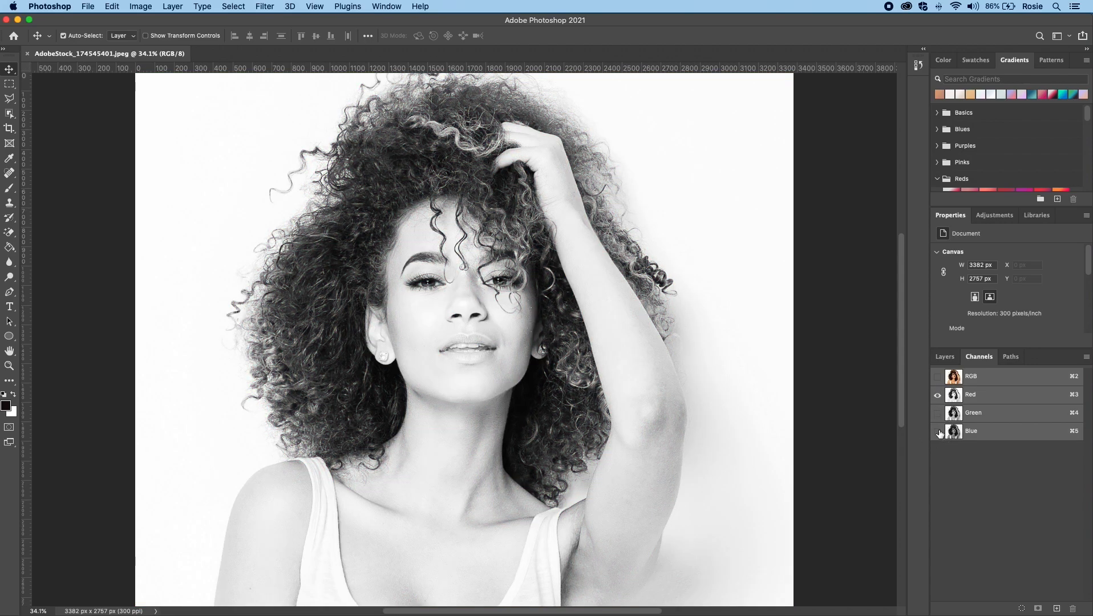
mouse_move(937, 432)
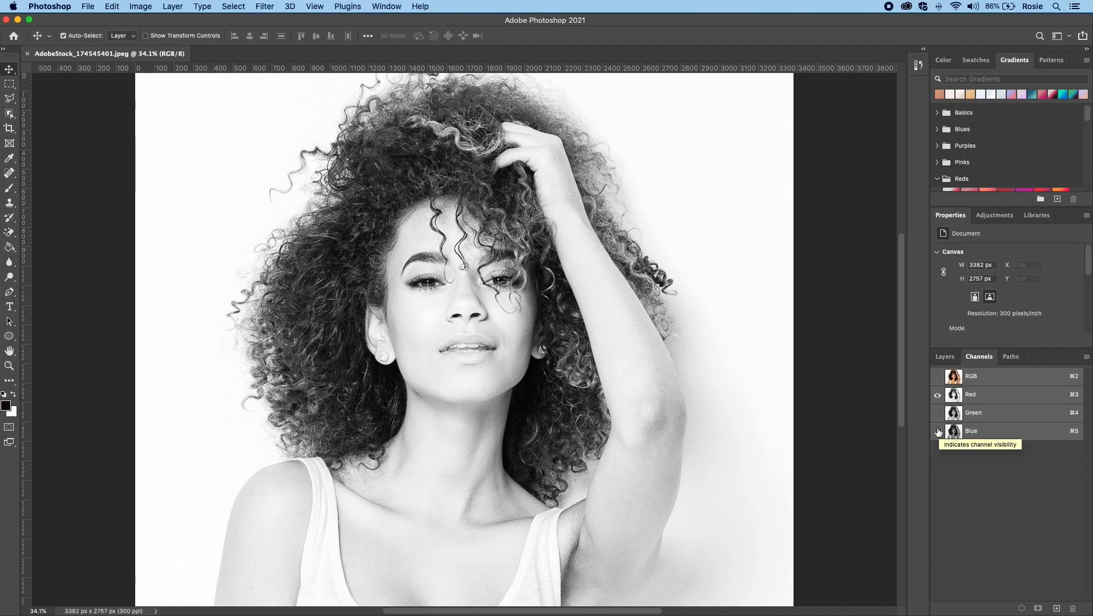
mouse_move(940, 414)
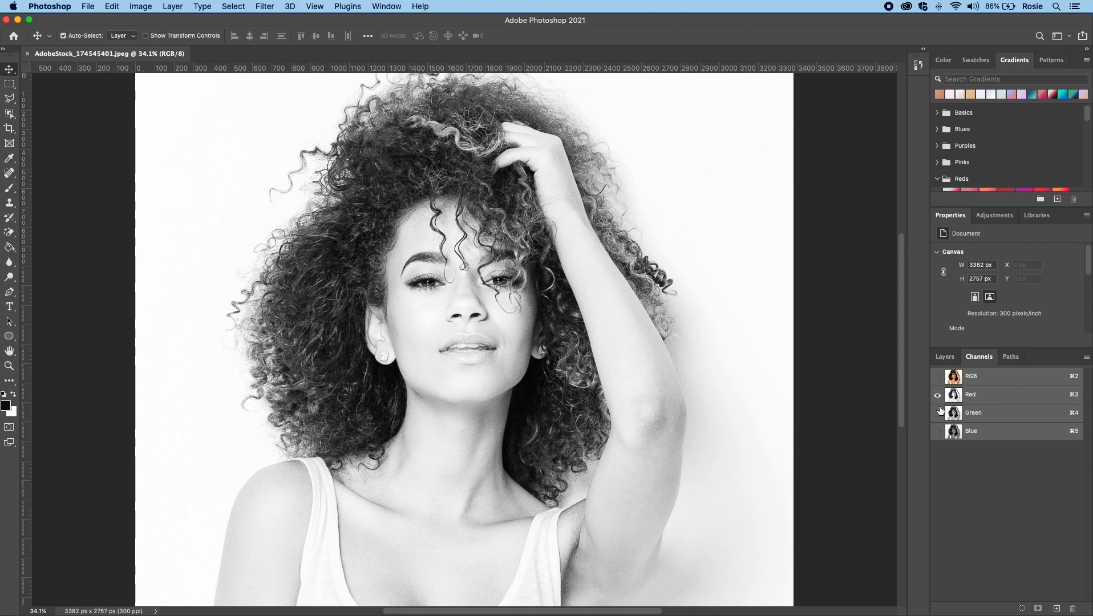
click(937, 413)
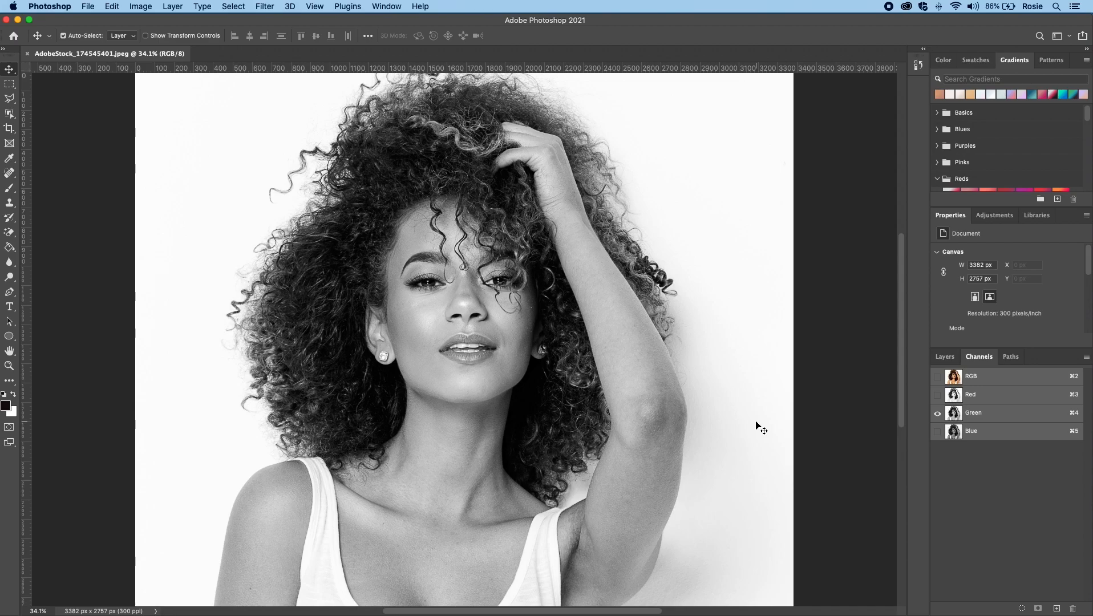
mouse_move(743, 274)
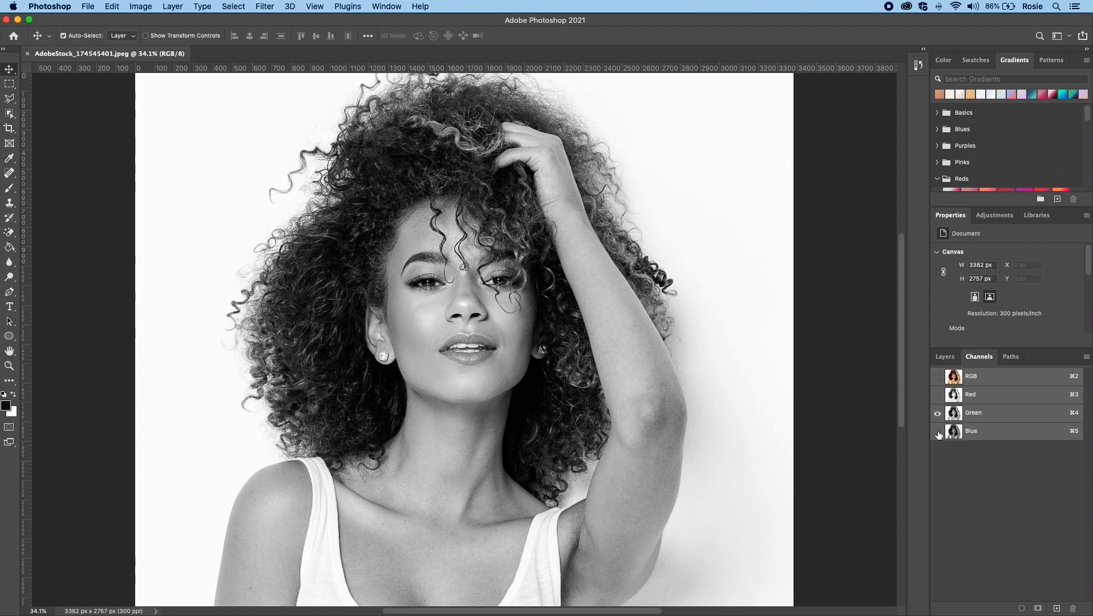
Show only the Red channel and make it the active channel for editing.
click(938, 413)
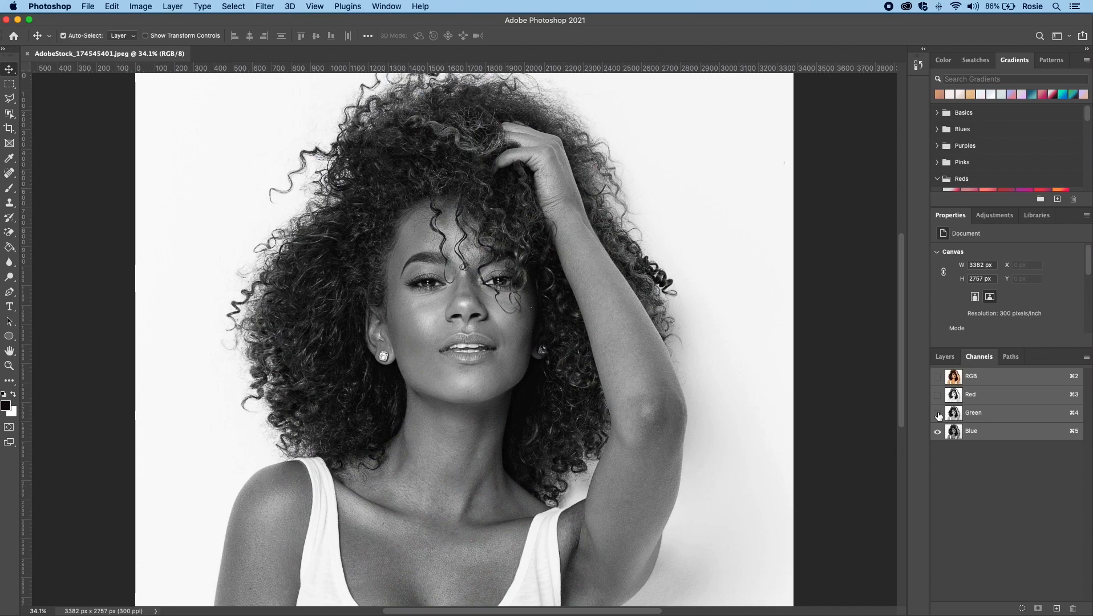
click(937, 394)
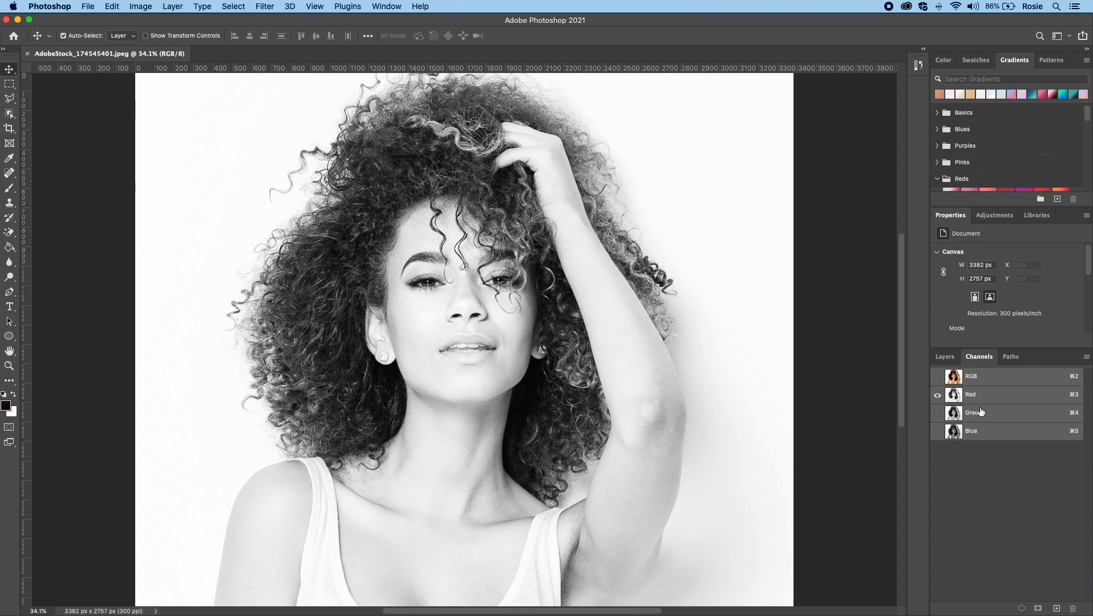
mouse_move(984, 424)
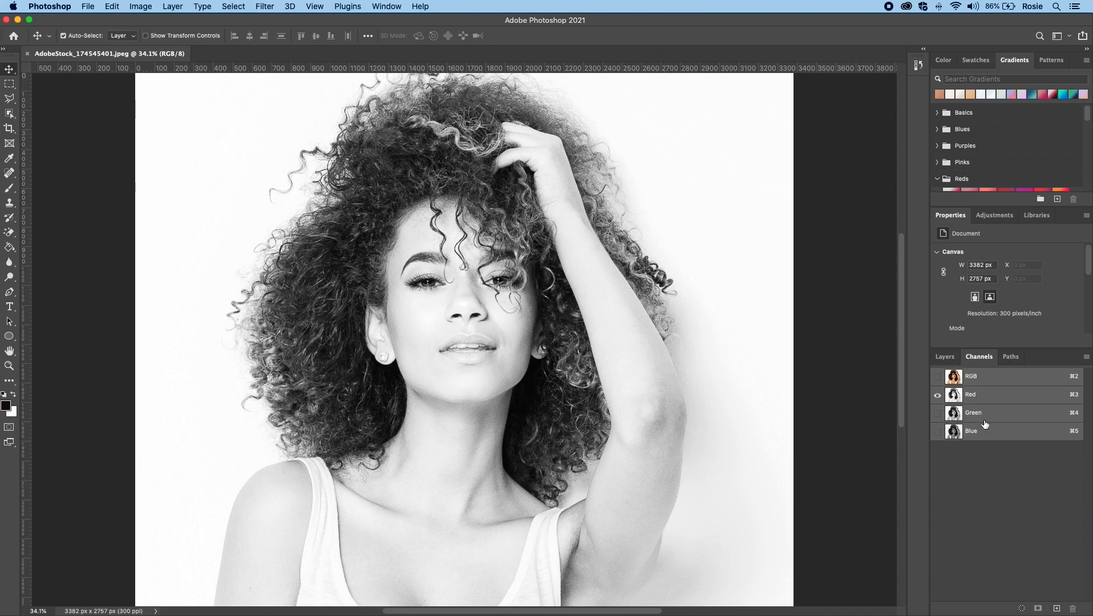
click(971, 394)
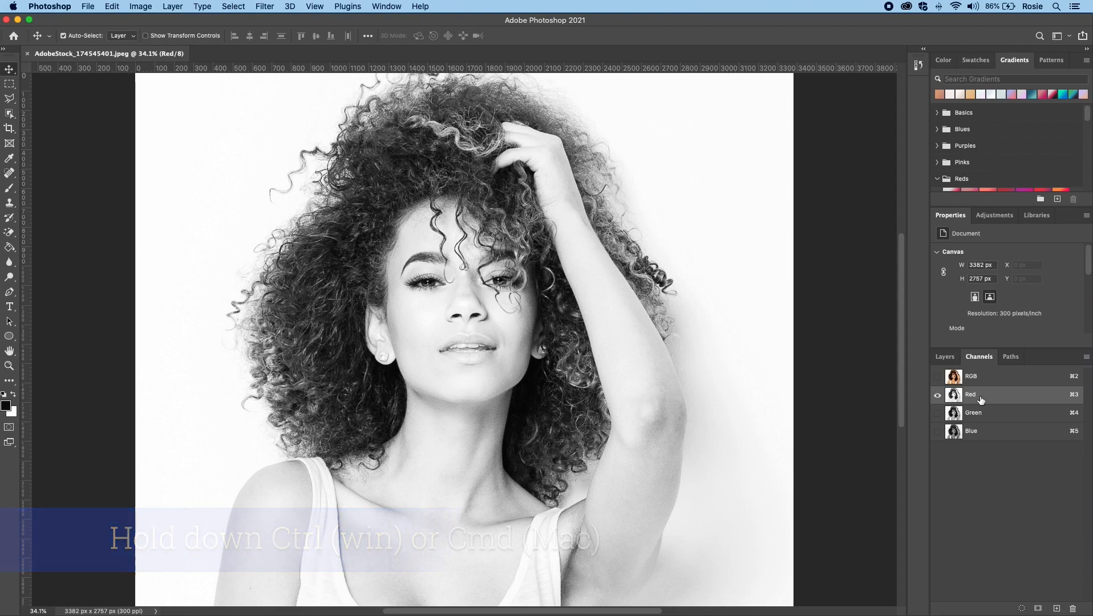
Load the Red channel's brightness as a selection and return to the Layers list.
click(952, 395)
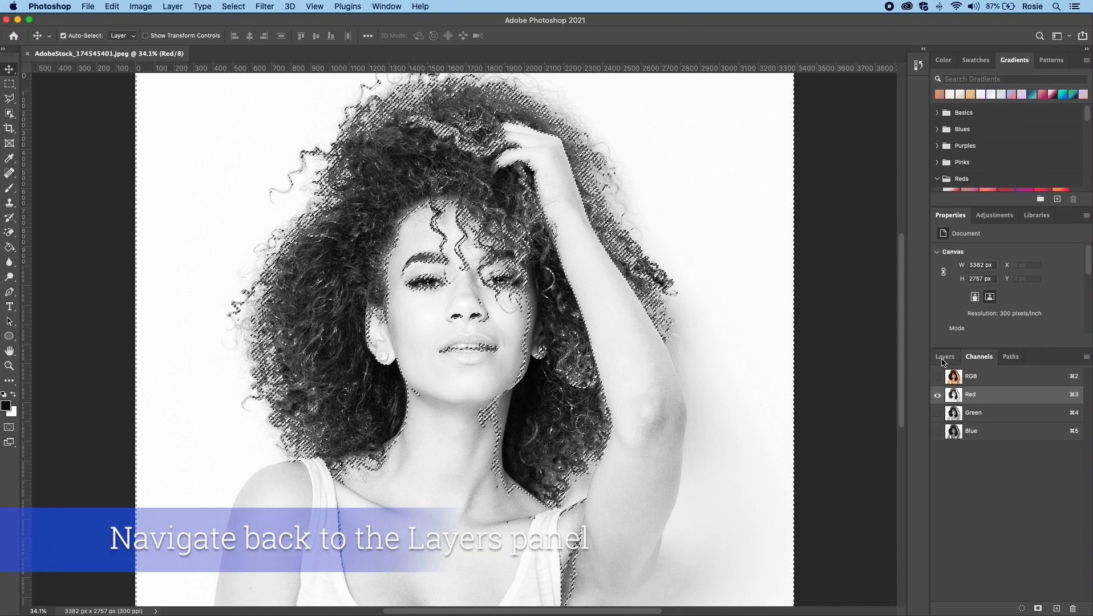
click(945, 356)
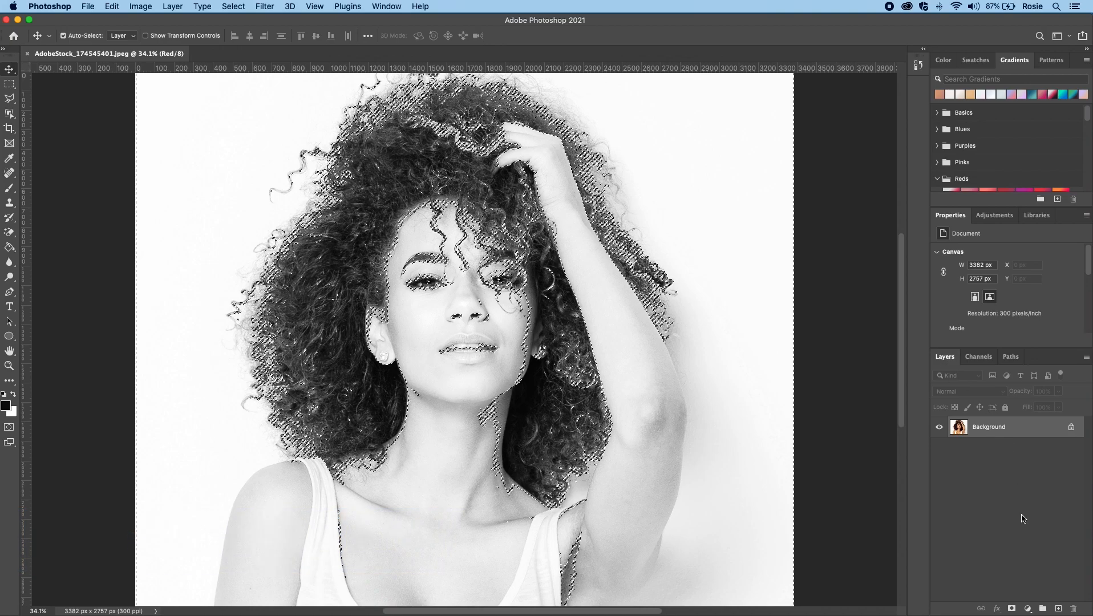
Add a Solid Color fill layer from the selection and set its colour to pure red ff0000.
click(1025, 608)
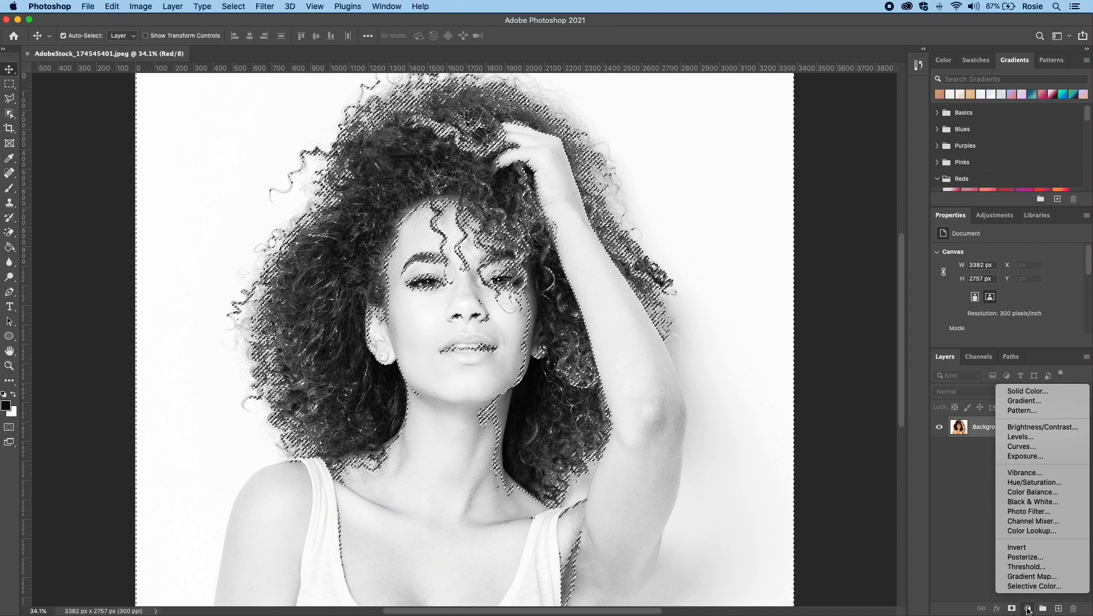
mouse_move(1026, 391)
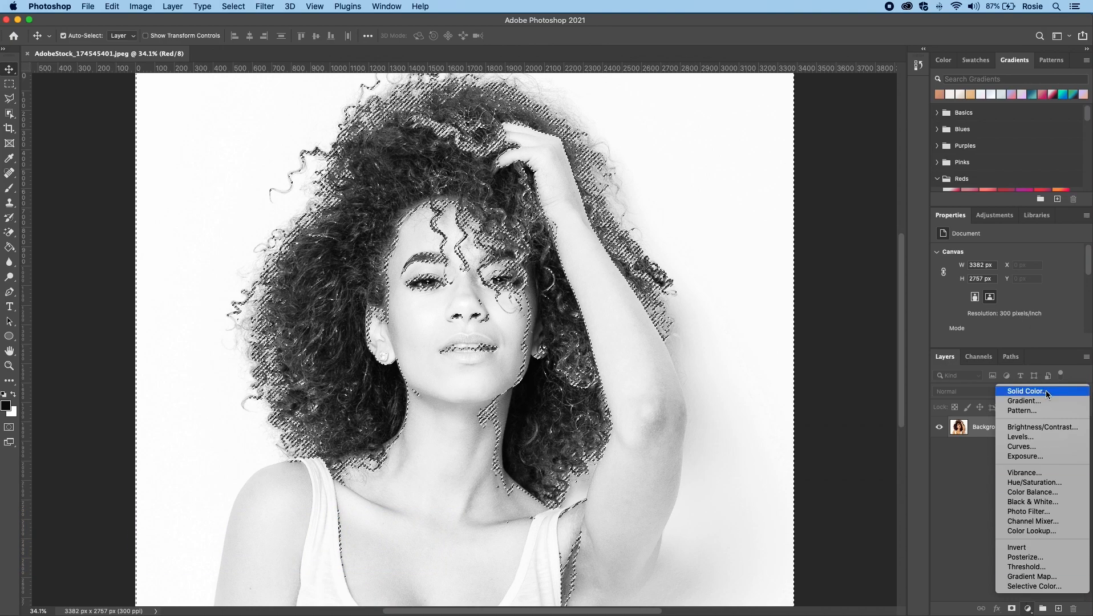
mouse_move(1056, 396)
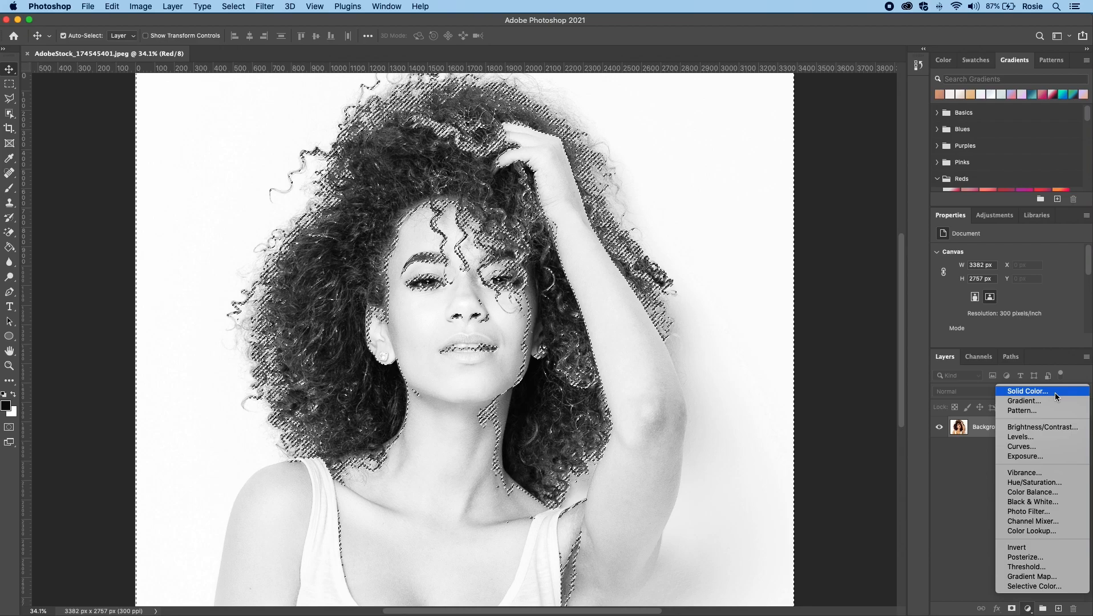
click(1026, 391)
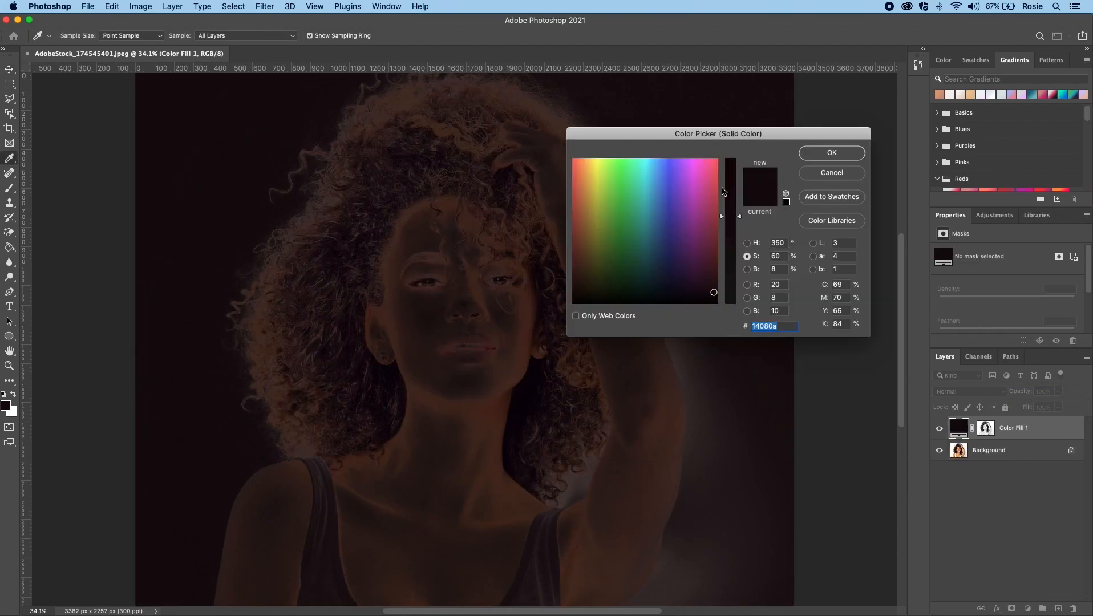
click(582, 183)
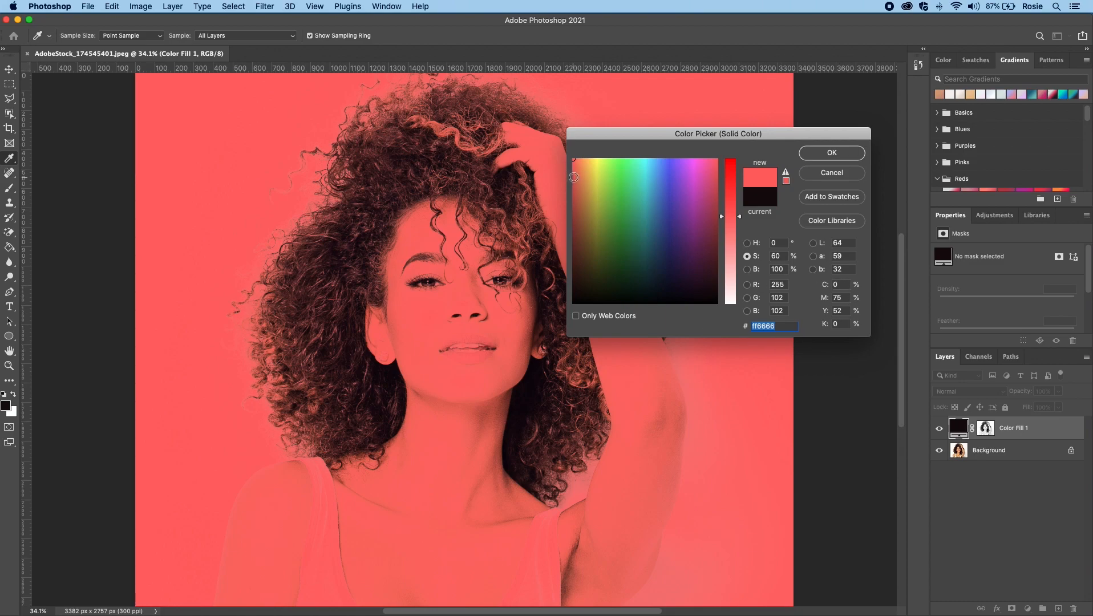
mouse_move(800, 281)
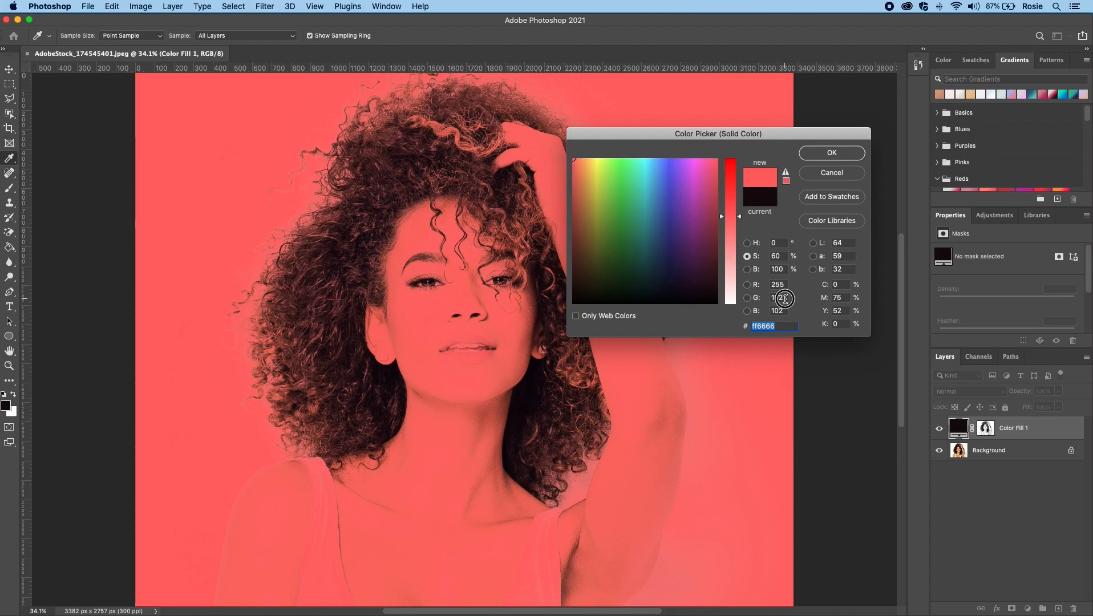
click(708, 159)
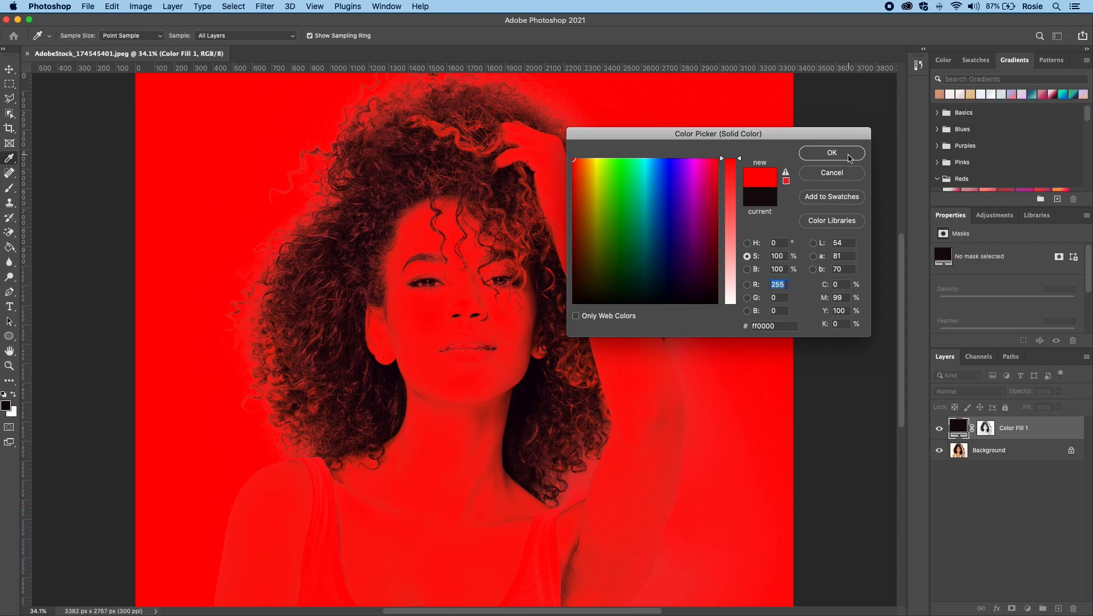
Confirm pure red as Color Fill 1's colour, closing the picker.
click(831, 153)
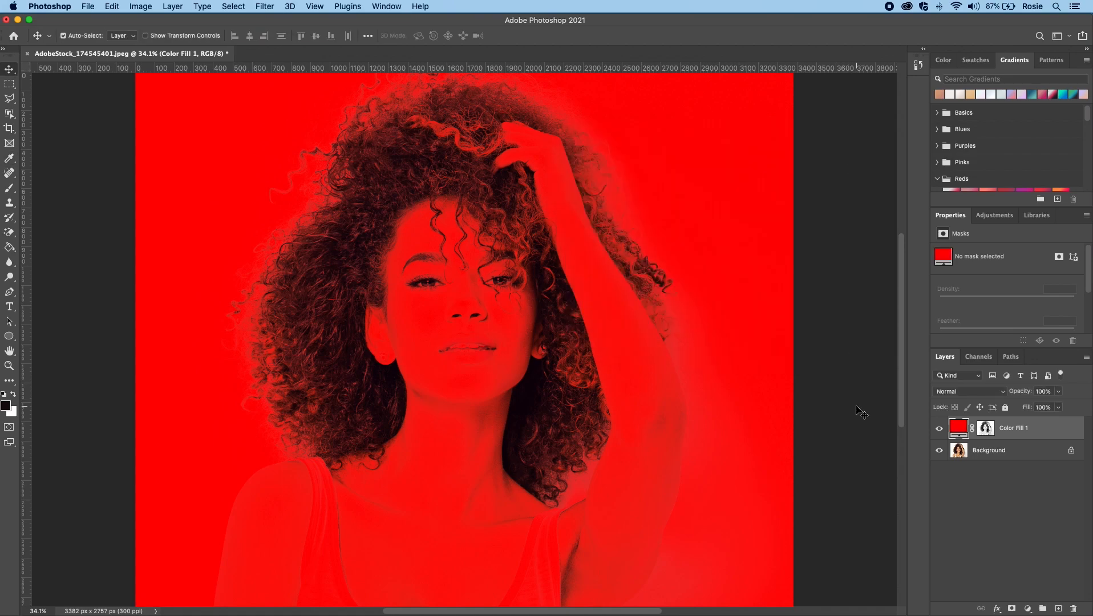
mouse_move(974, 384)
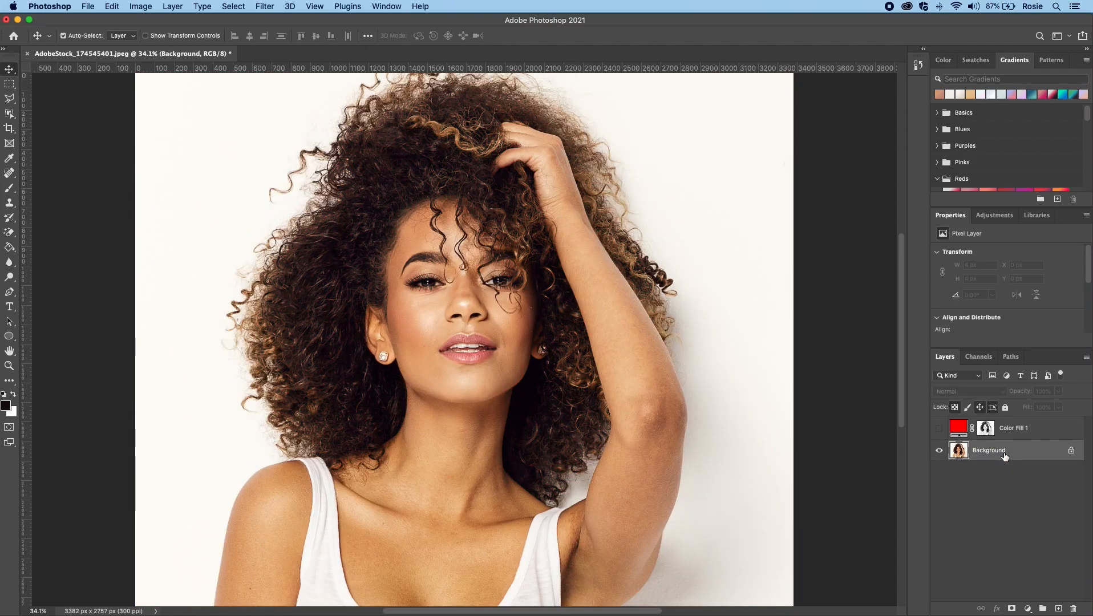
mouse_move(978, 356)
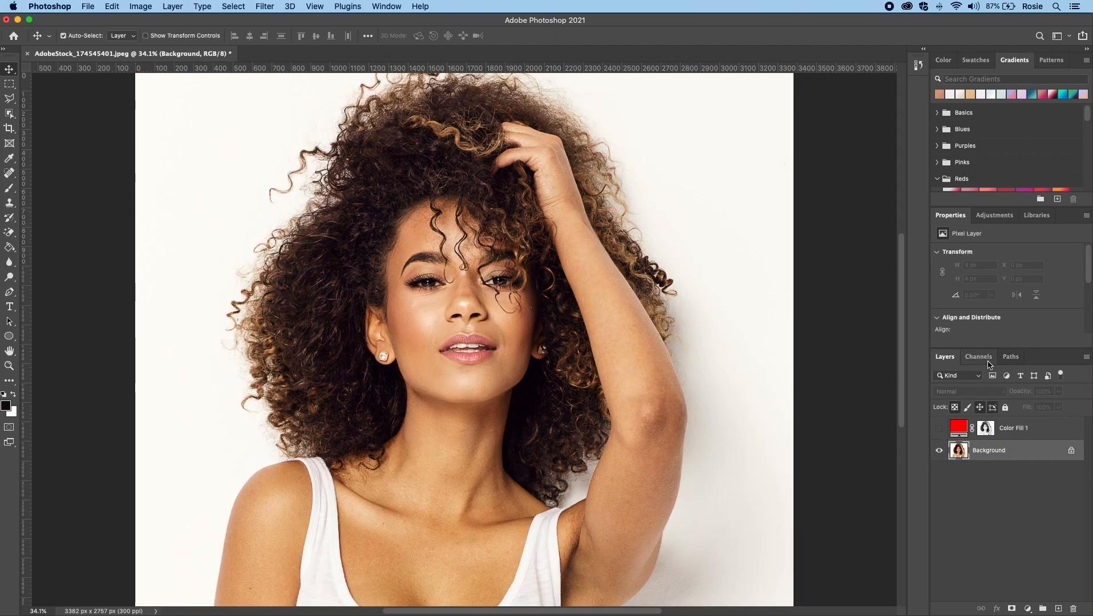
Load the Green channel as a selection and return to the Layers list.
click(977, 356)
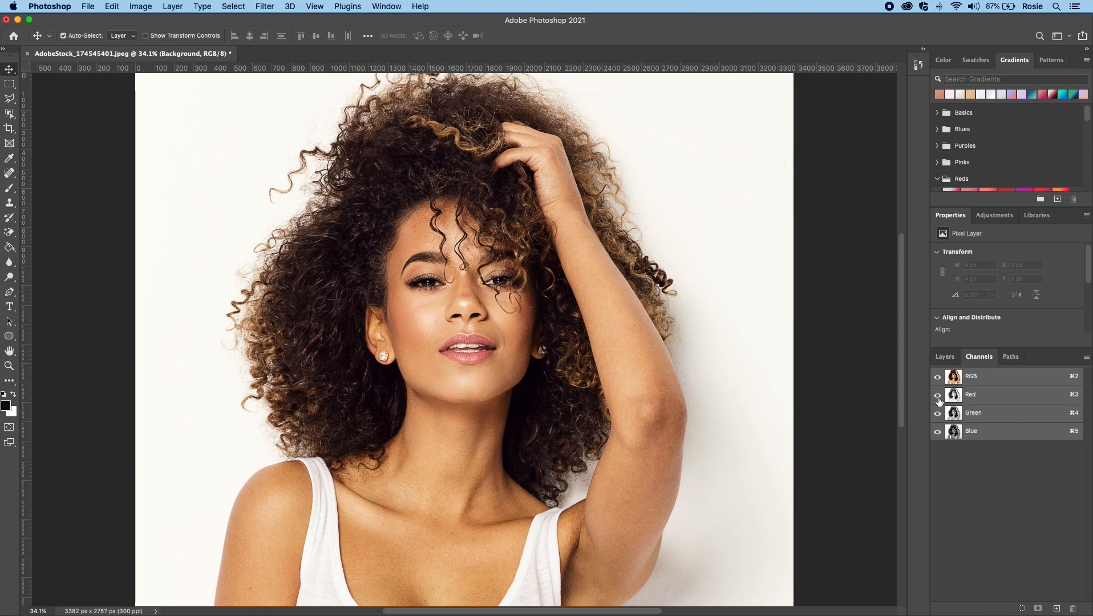
click(937, 413)
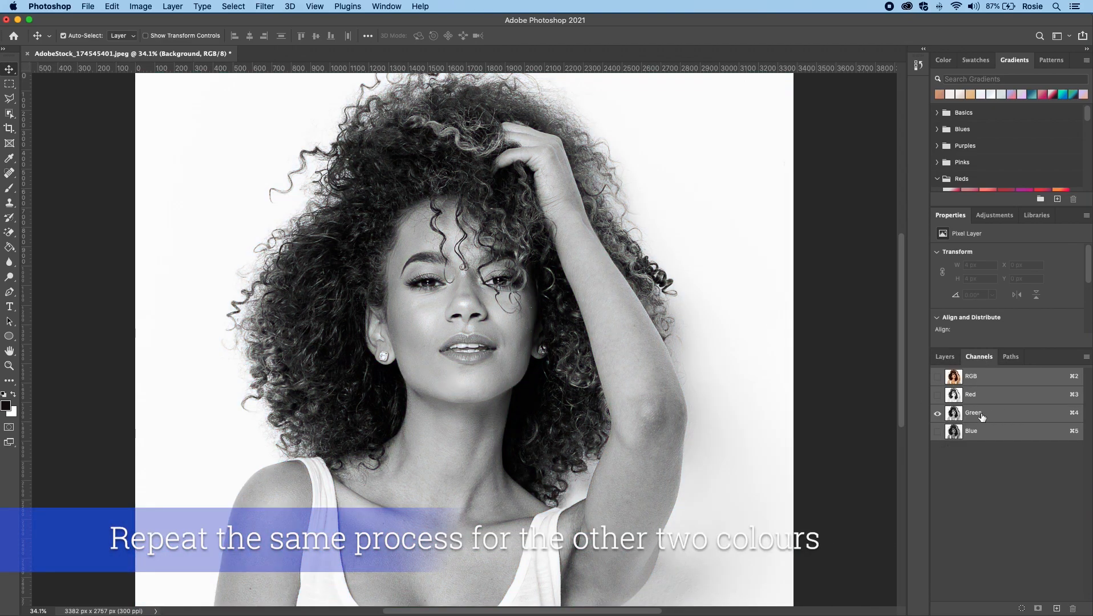
click(976, 413)
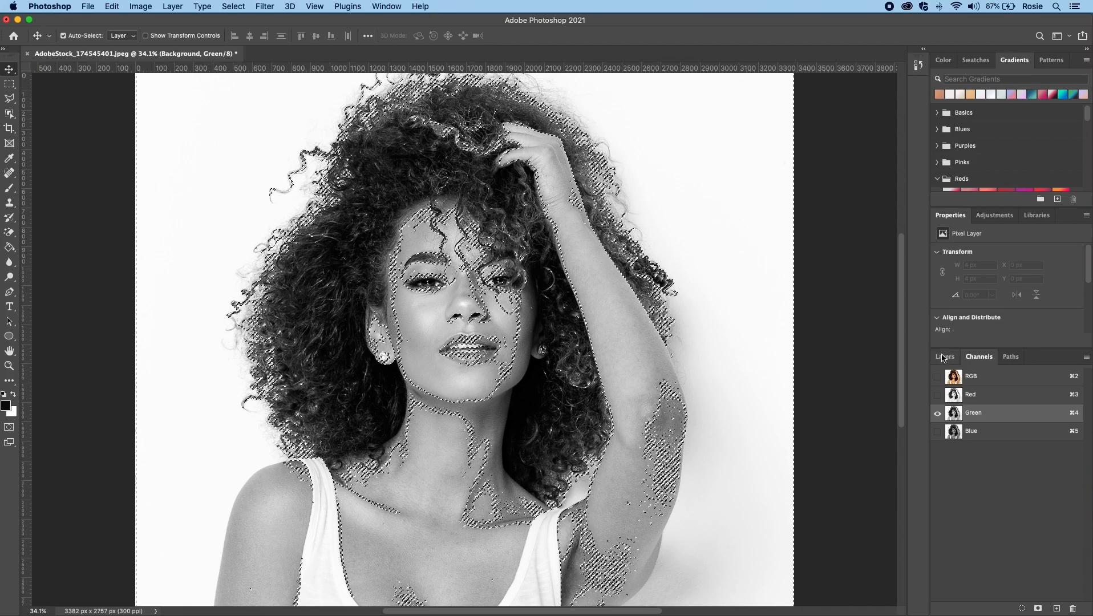
click(943, 356)
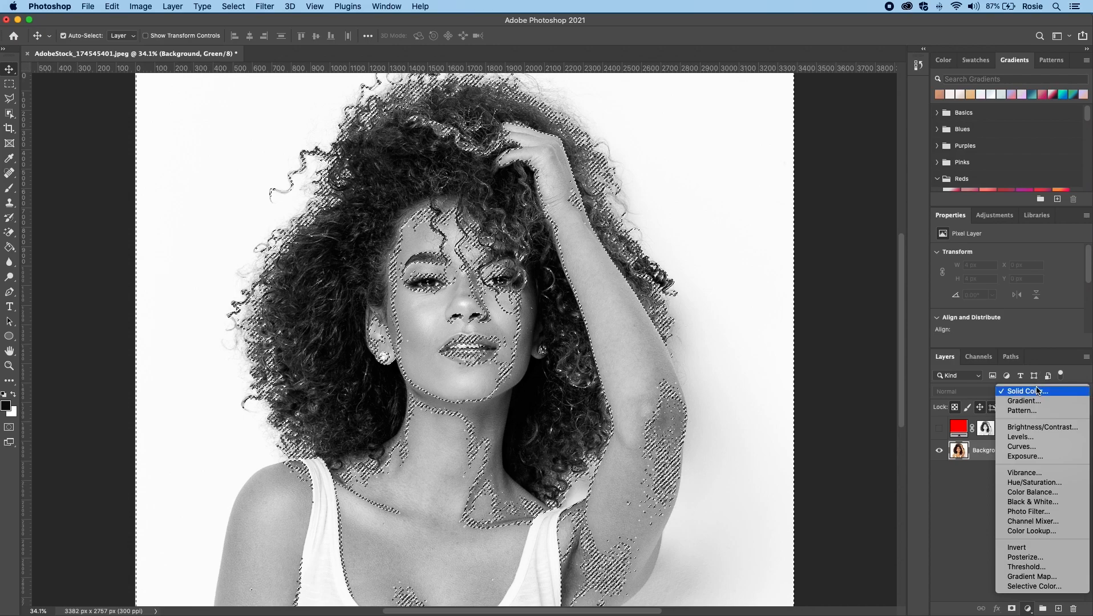
Add Color Fill 2 from the selection with pure green 00ff00 and confirm it.
click(1022, 390)
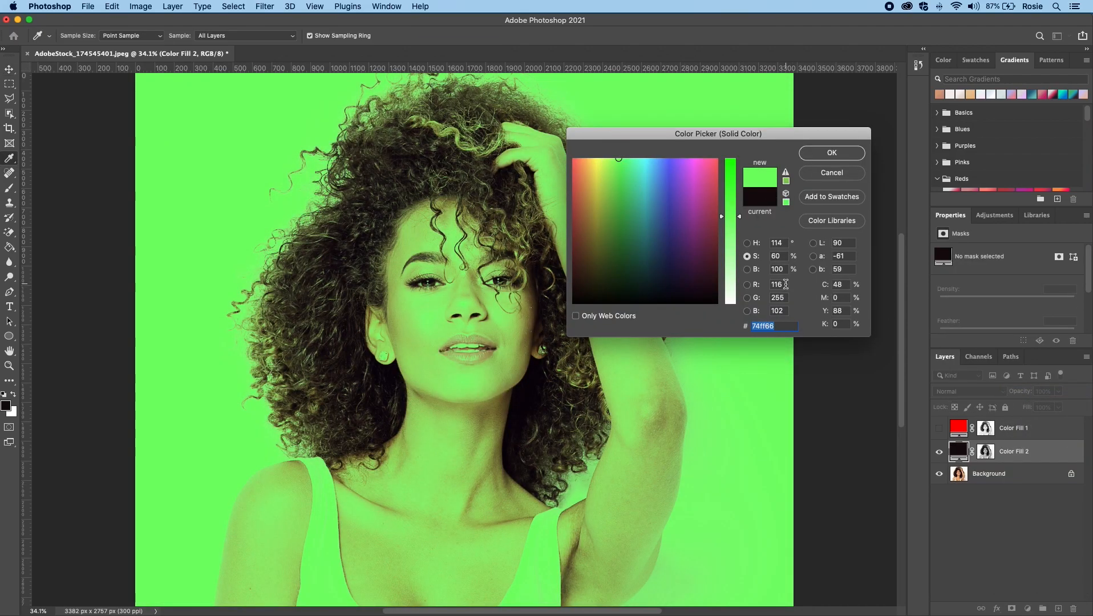
triple_click(776, 284)
text(0)
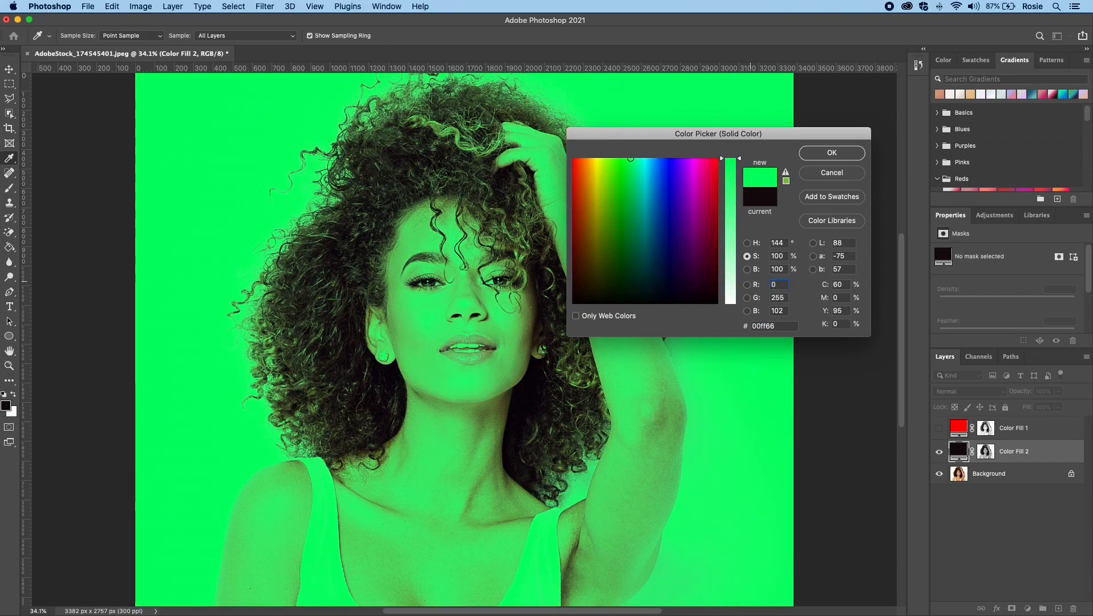
triple_click(776, 311)
text(0)
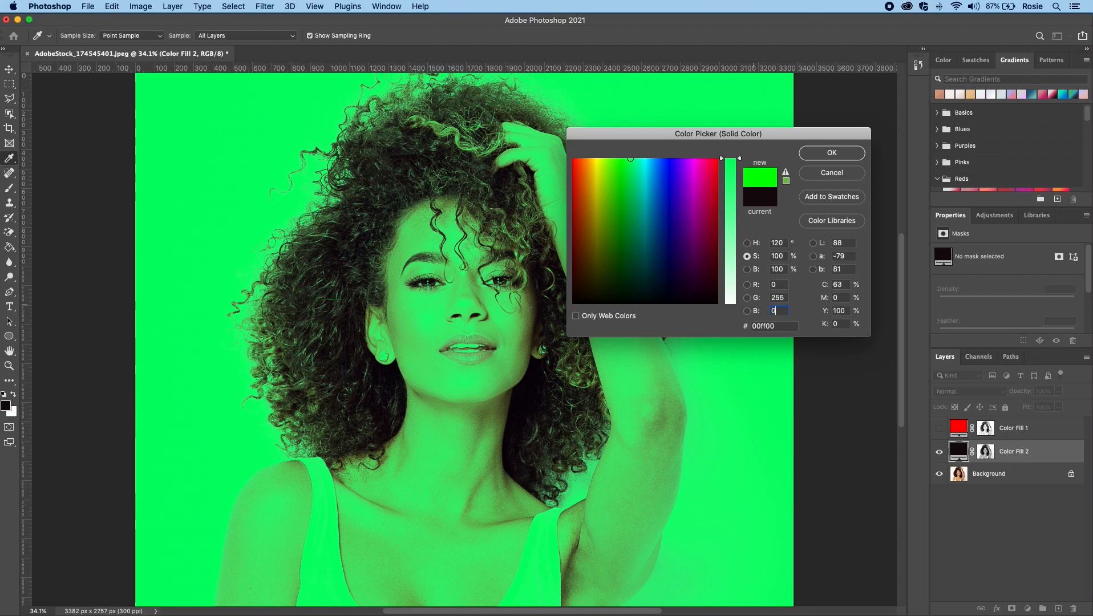
click(830, 153)
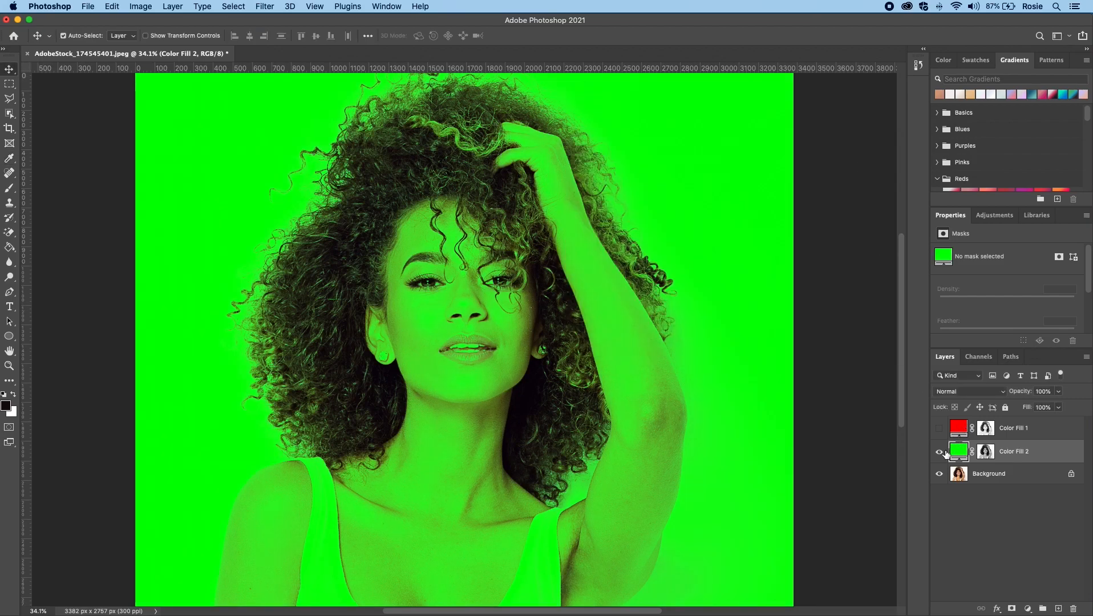
Hide Color Fill 2, select Background and load the Blue channel as a selection.
click(939, 451)
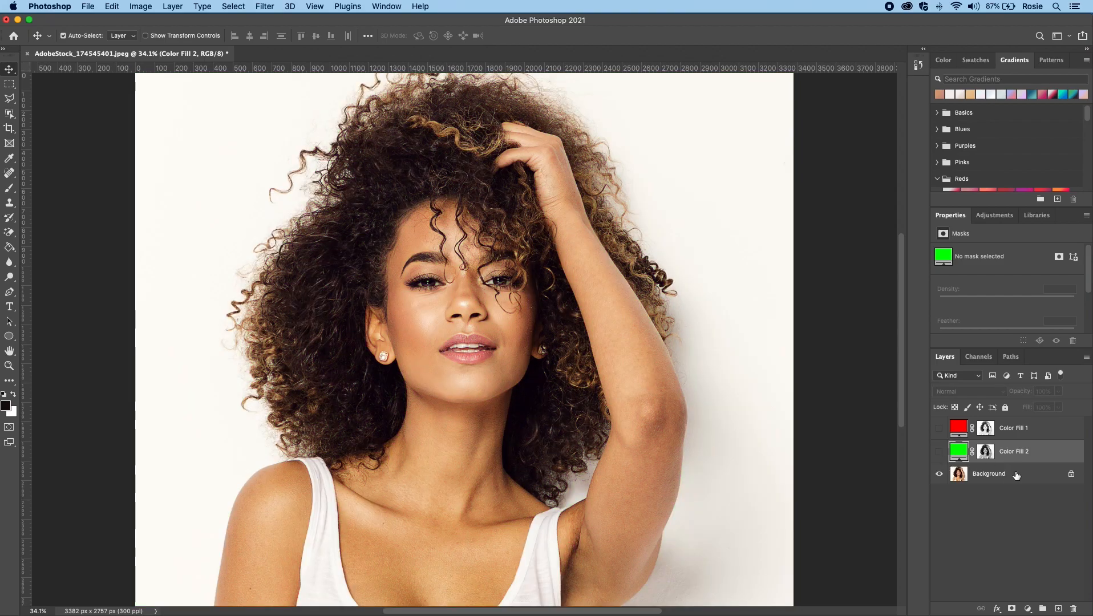
click(988, 474)
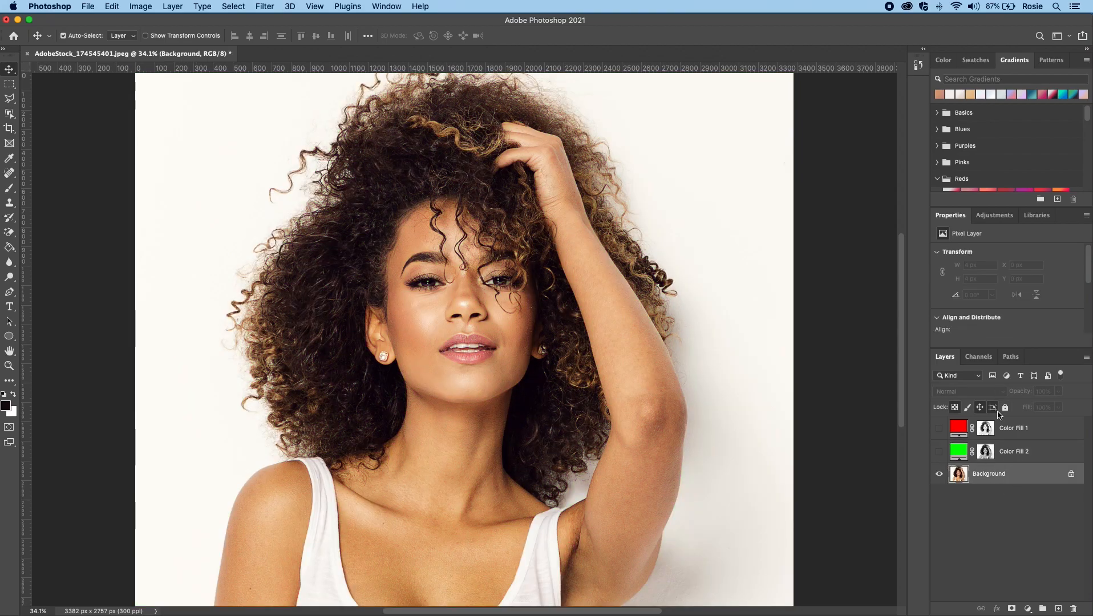
click(977, 356)
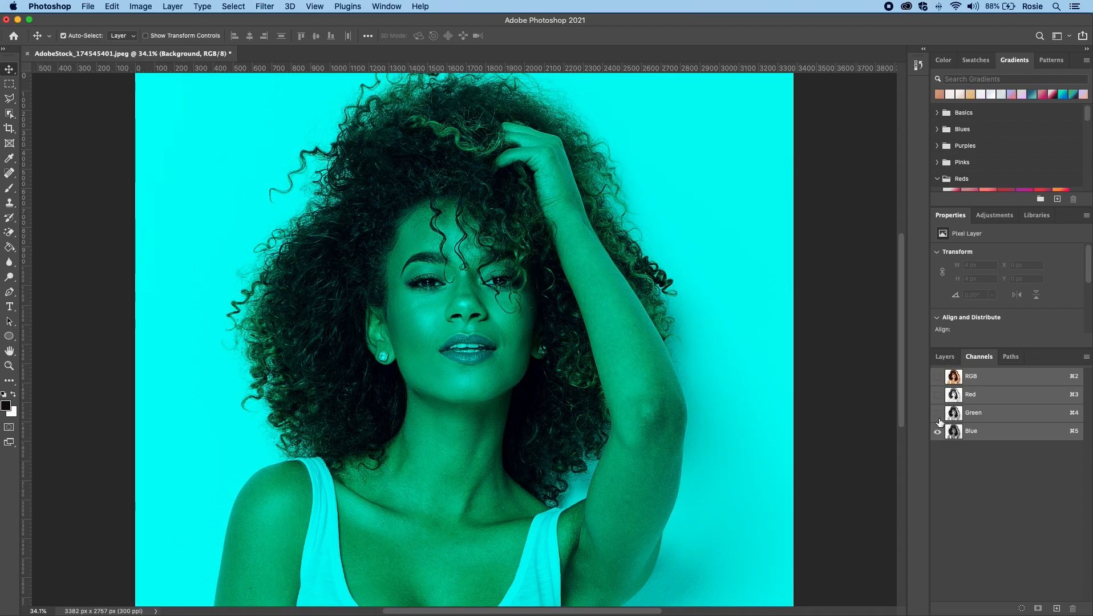
click(970, 431)
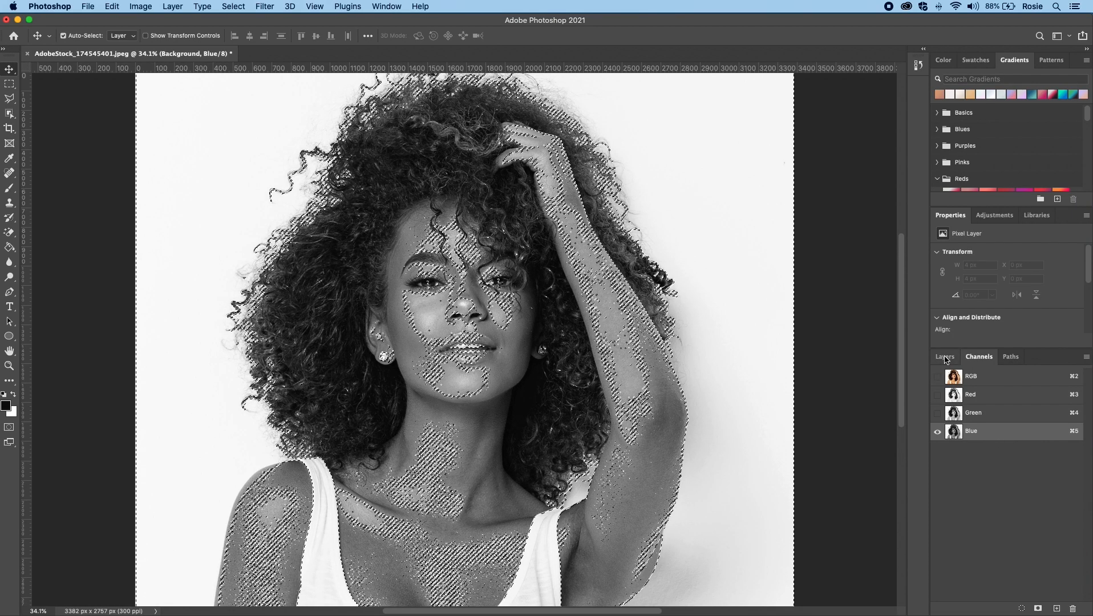
click(944, 356)
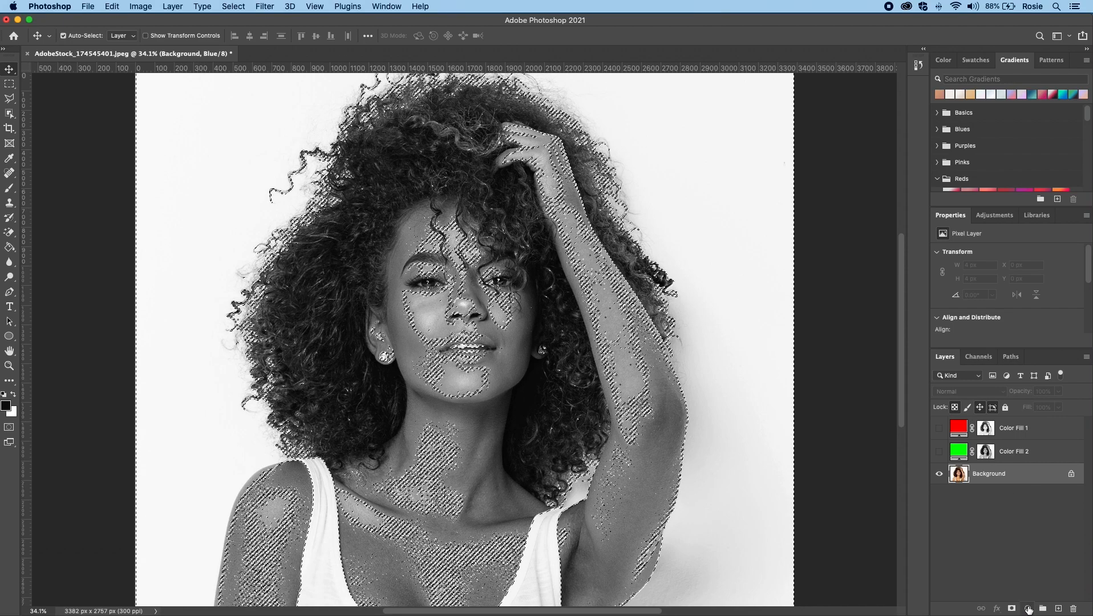
Start a new Solid Color fill layer from the Blue-channel selection.
click(1027, 608)
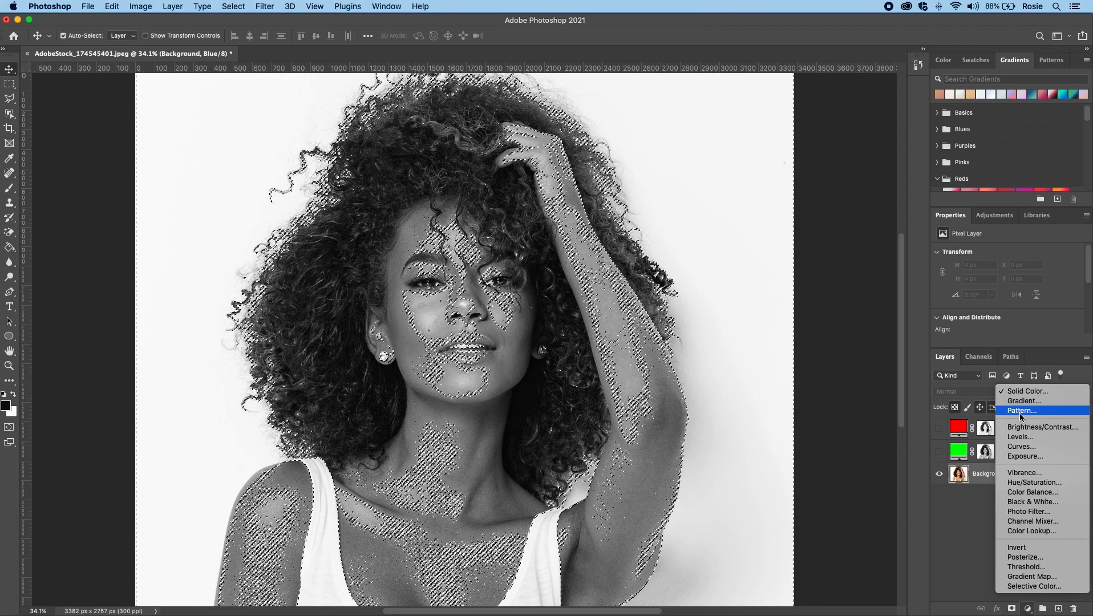
mouse_move(1024, 391)
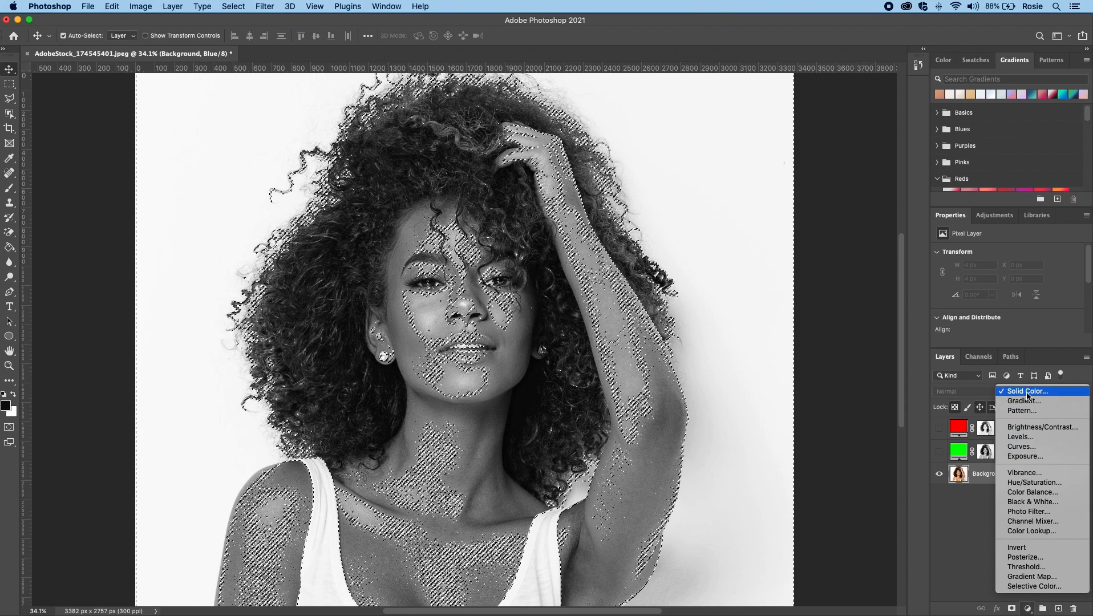
click(1025, 391)
text(255)
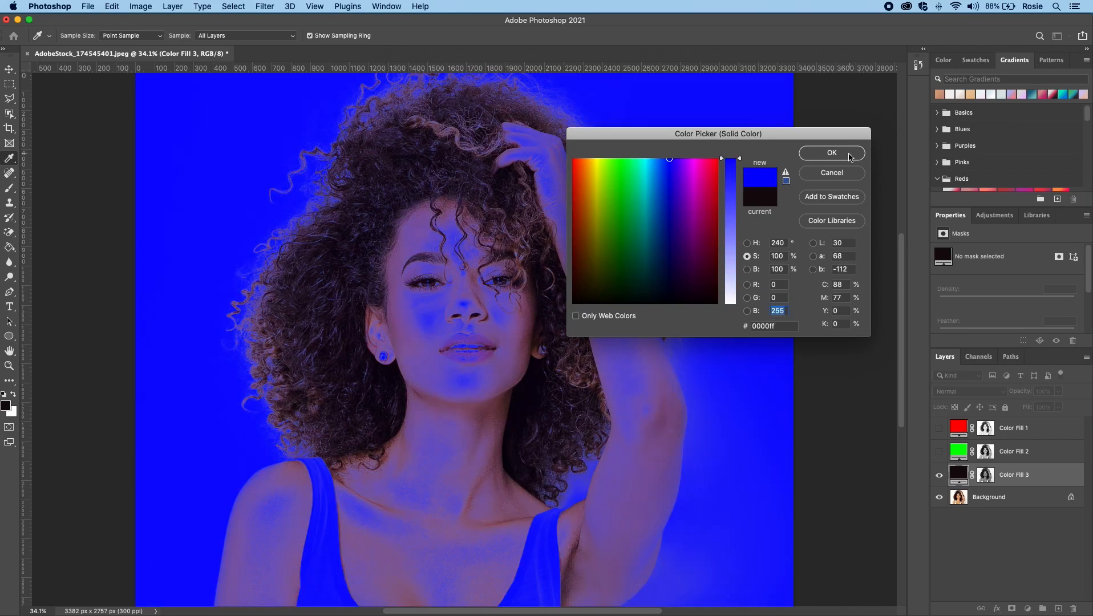
Confirm pure blue 0000ff as Color Fill 3's colour.
click(831, 152)
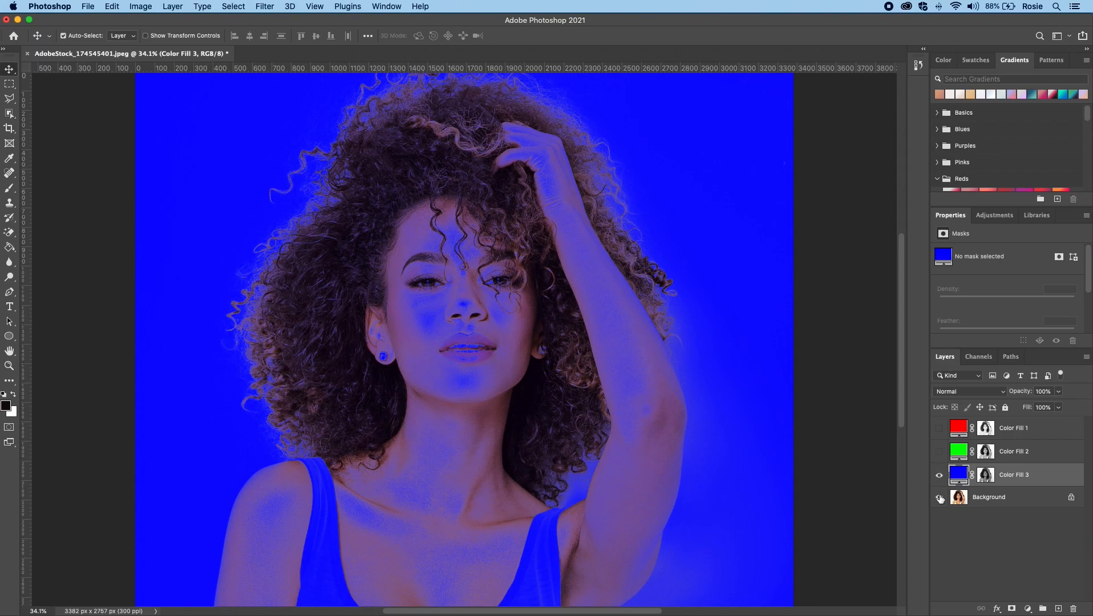
Hide the Background layer and set the blue Color Fill 3 to Screen blend mode.
click(939, 497)
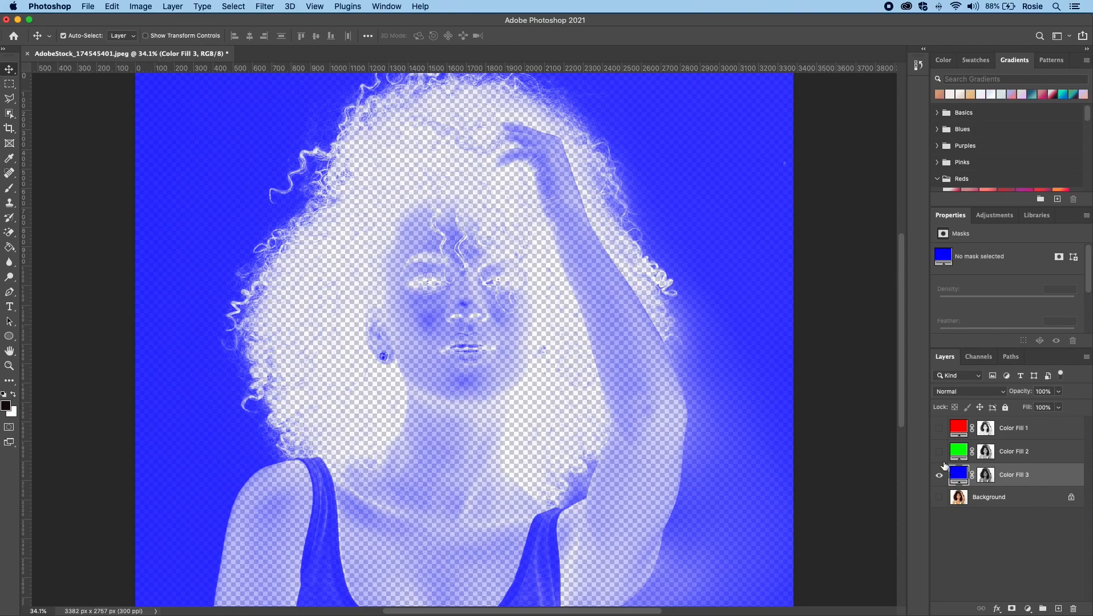
mouse_move(938, 474)
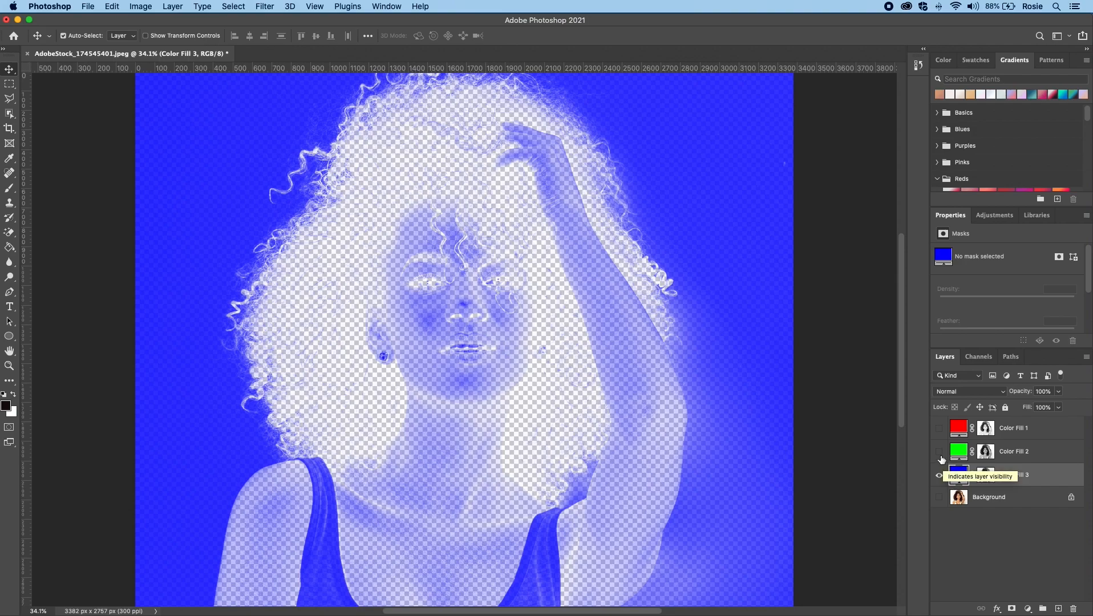
mouse_move(852, 477)
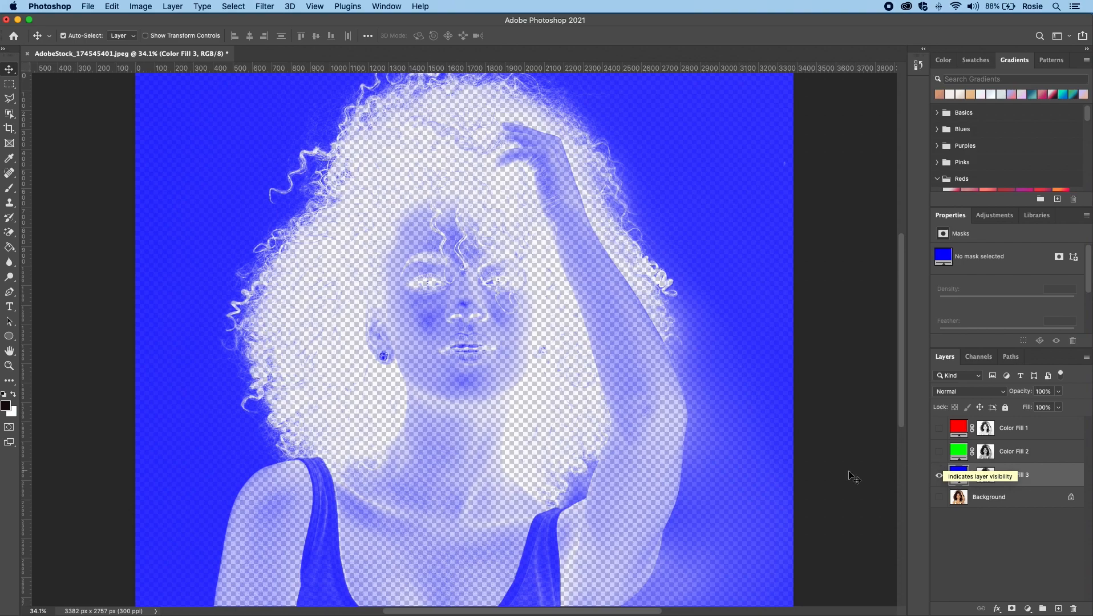
mouse_move(808, 413)
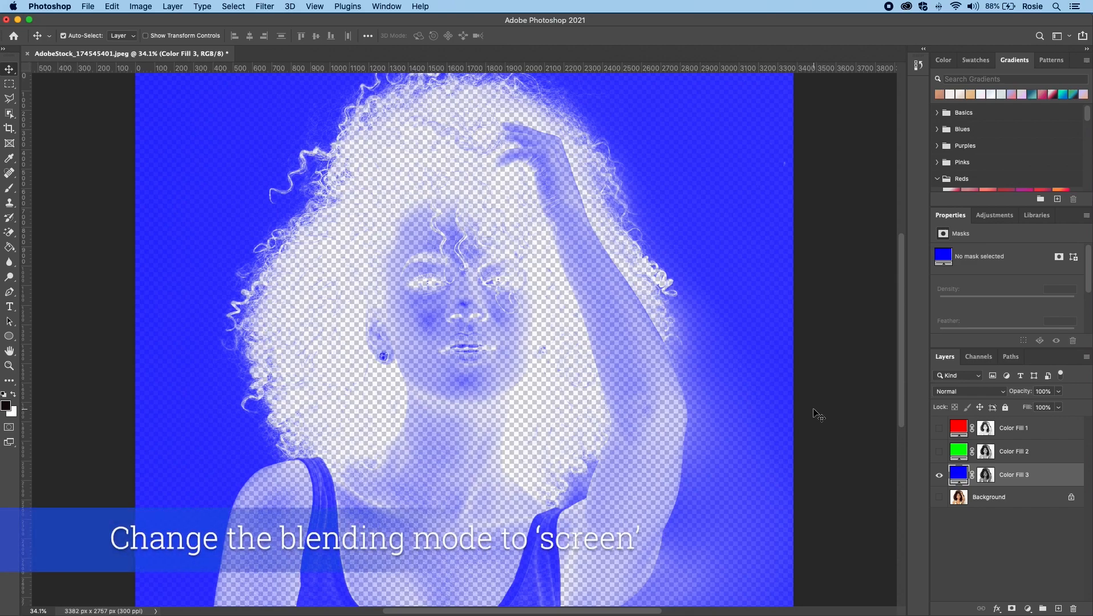
click(985, 427)
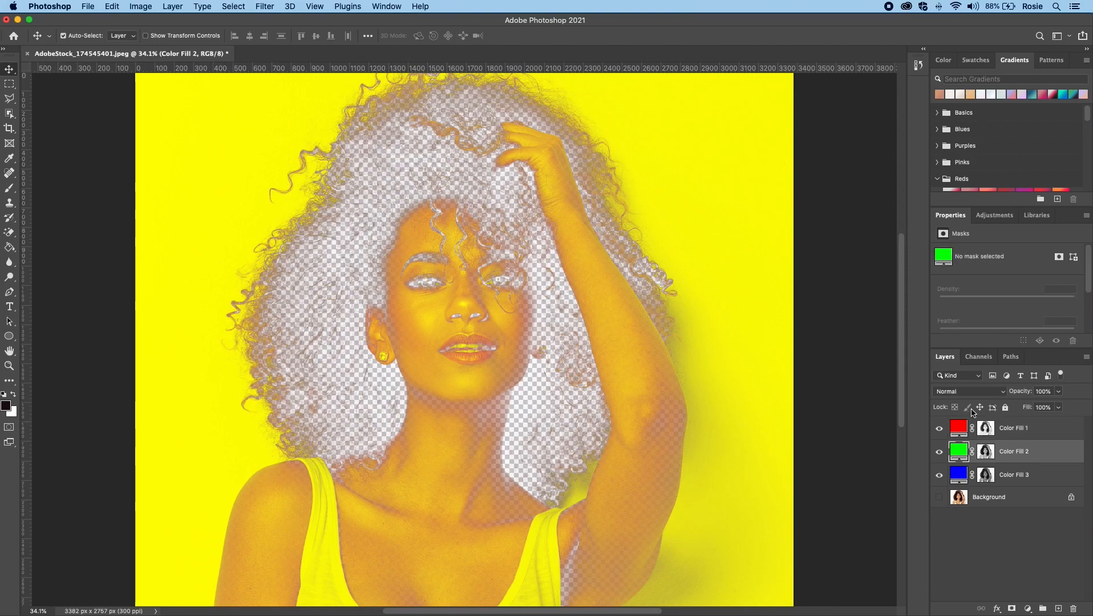
click(967, 391)
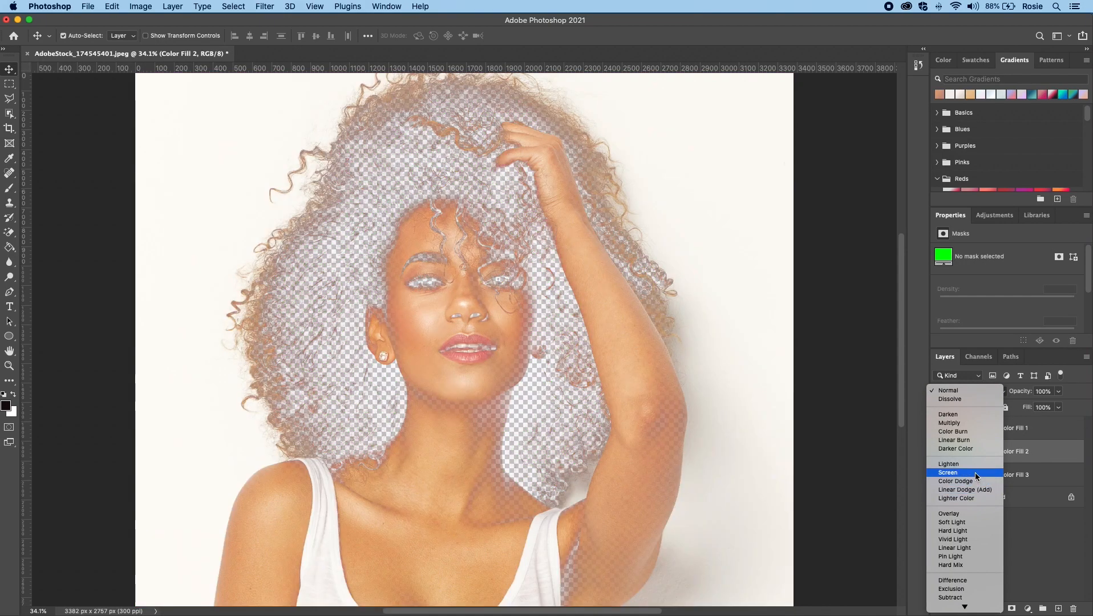
click(946, 390)
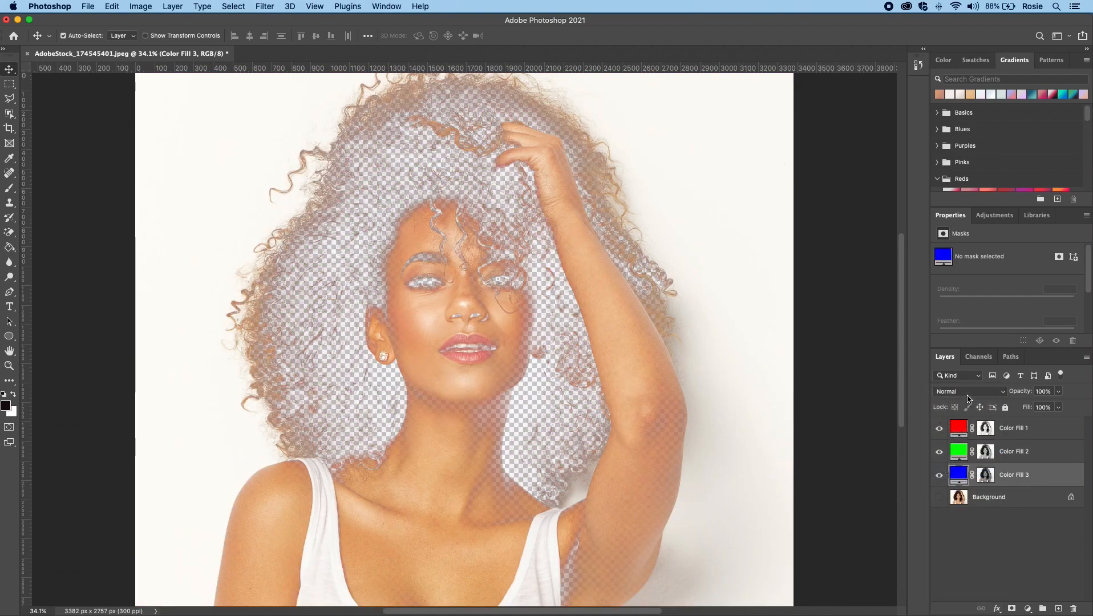
click(967, 391)
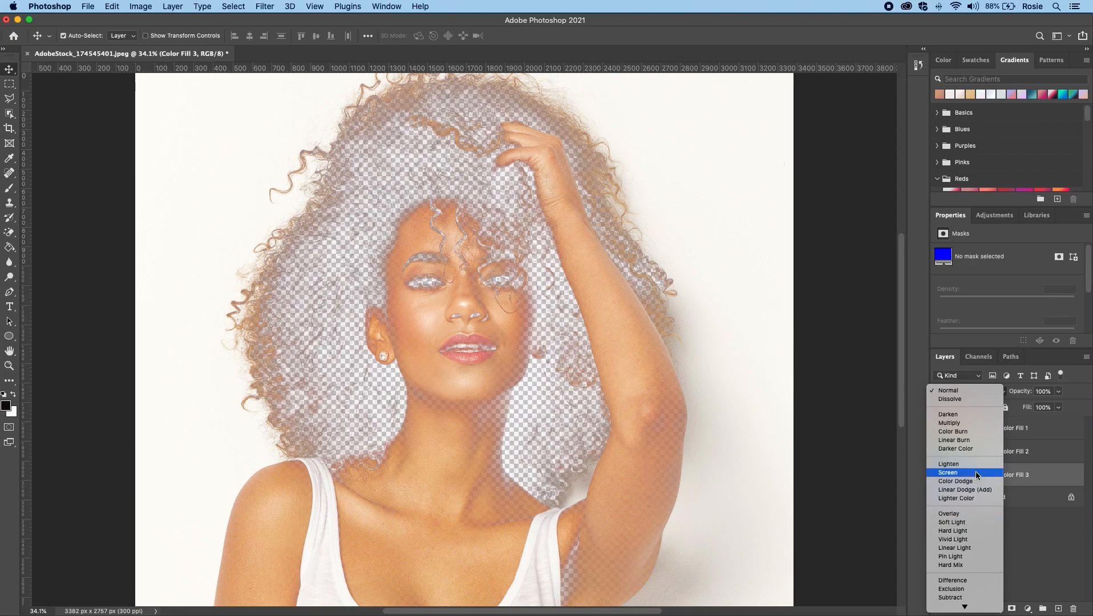
click(948, 472)
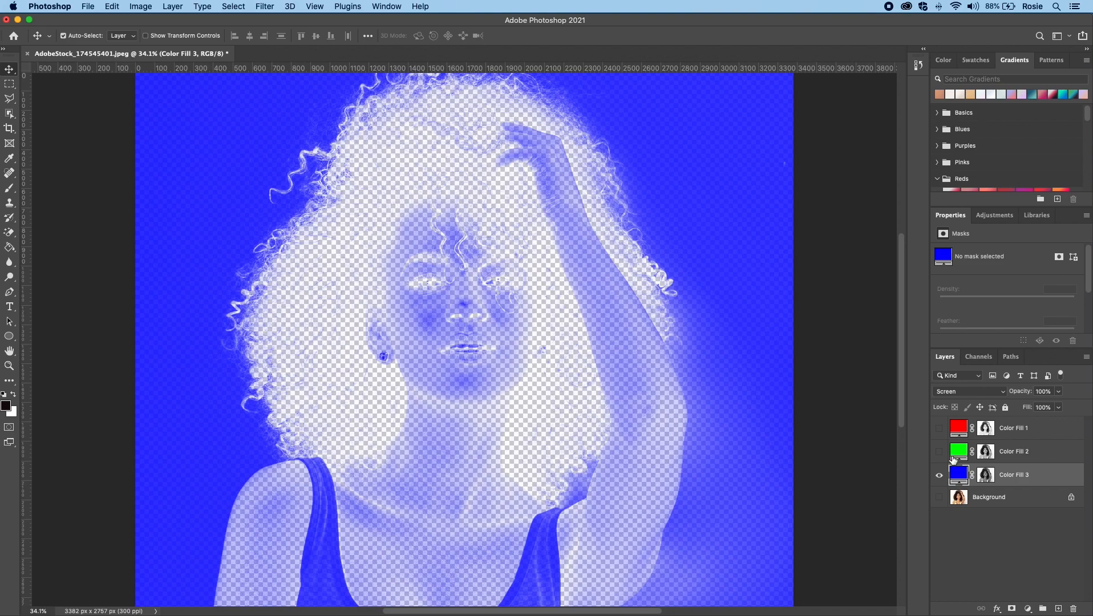
mouse_move(836, 433)
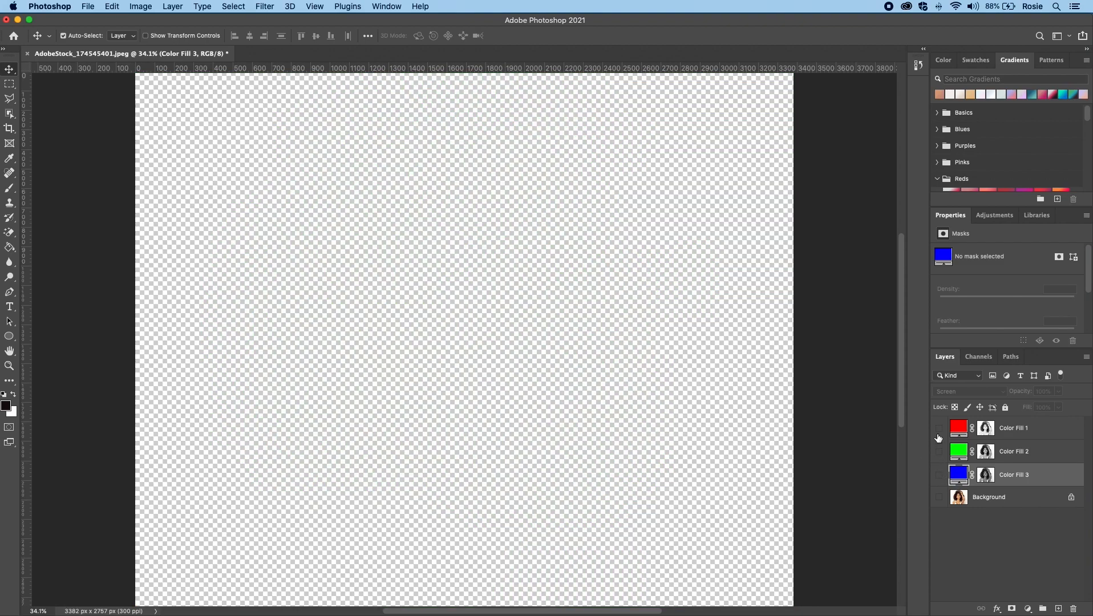
Preview the red fill alone, then all three RGB fills together, and glance at the Channels panel.
click(939, 428)
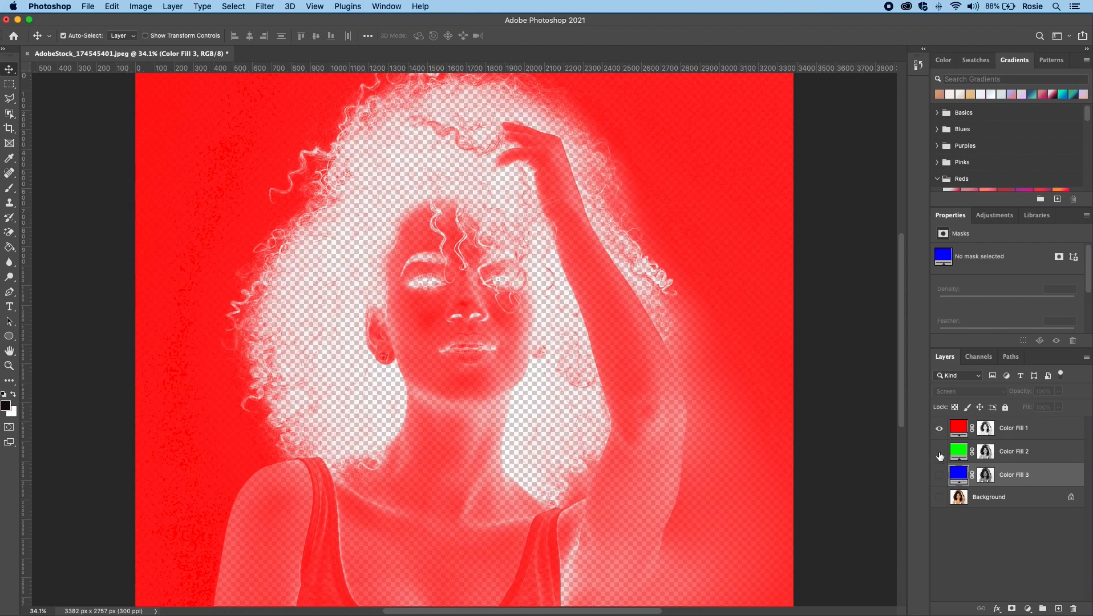
click(939, 451)
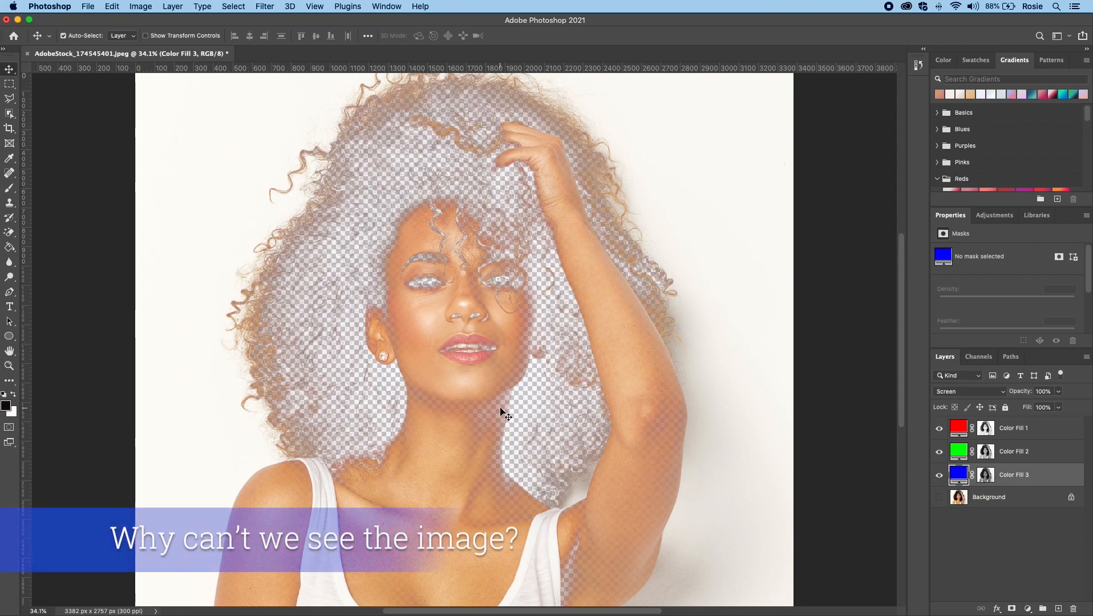
mouse_move(730, 429)
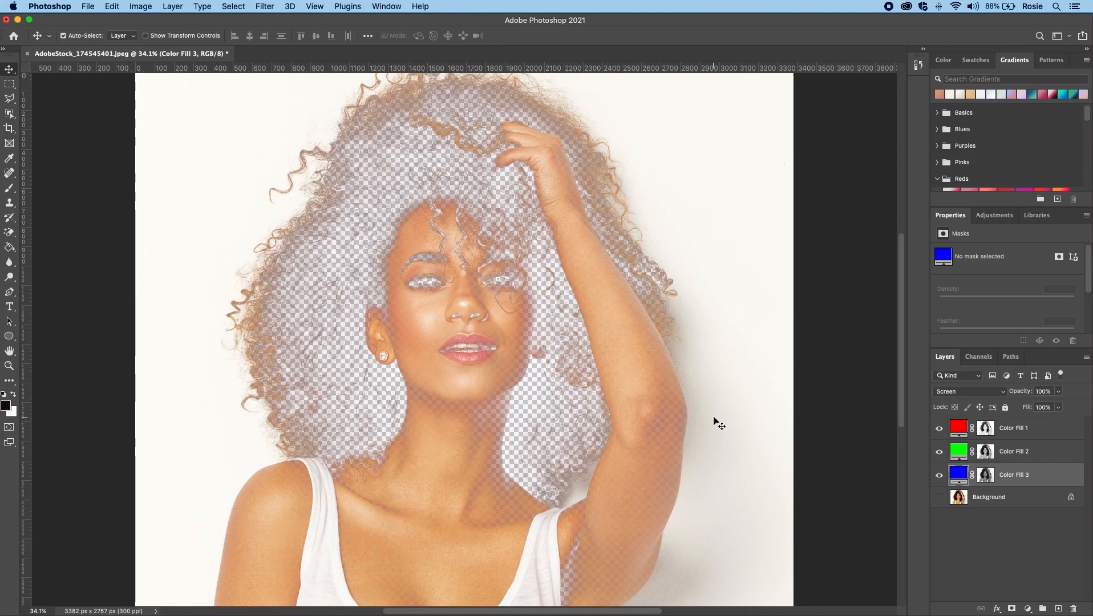
click(978, 356)
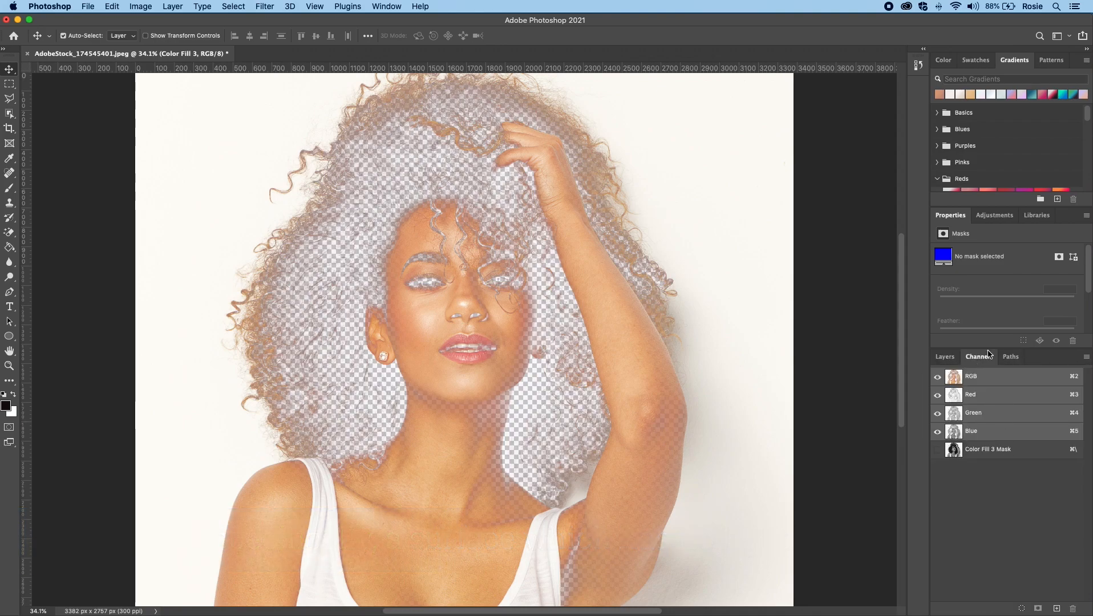
click(945, 356)
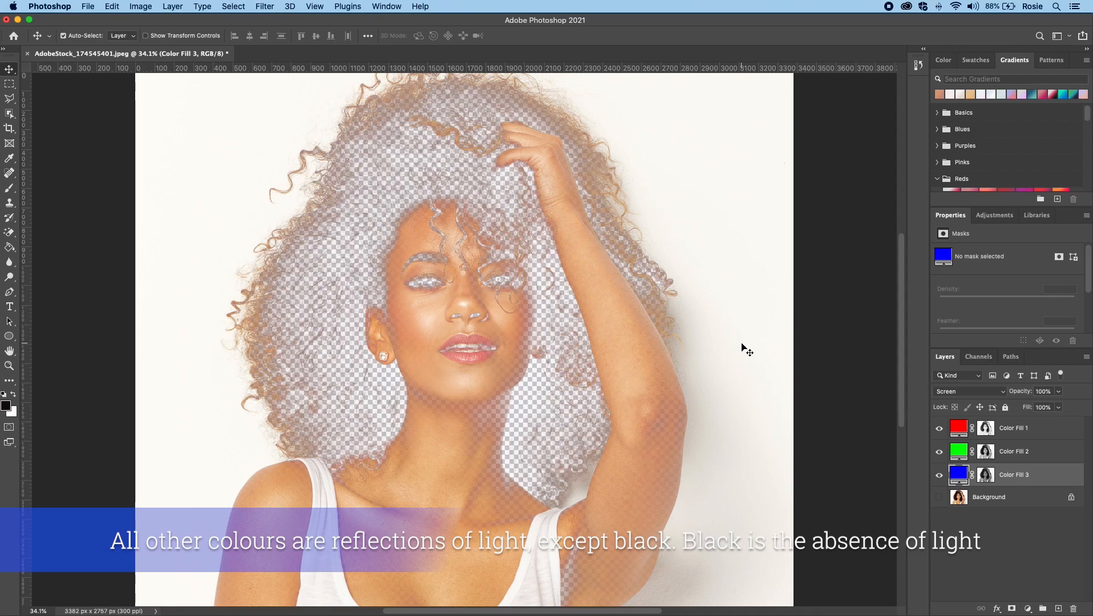
mouse_move(886, 397)
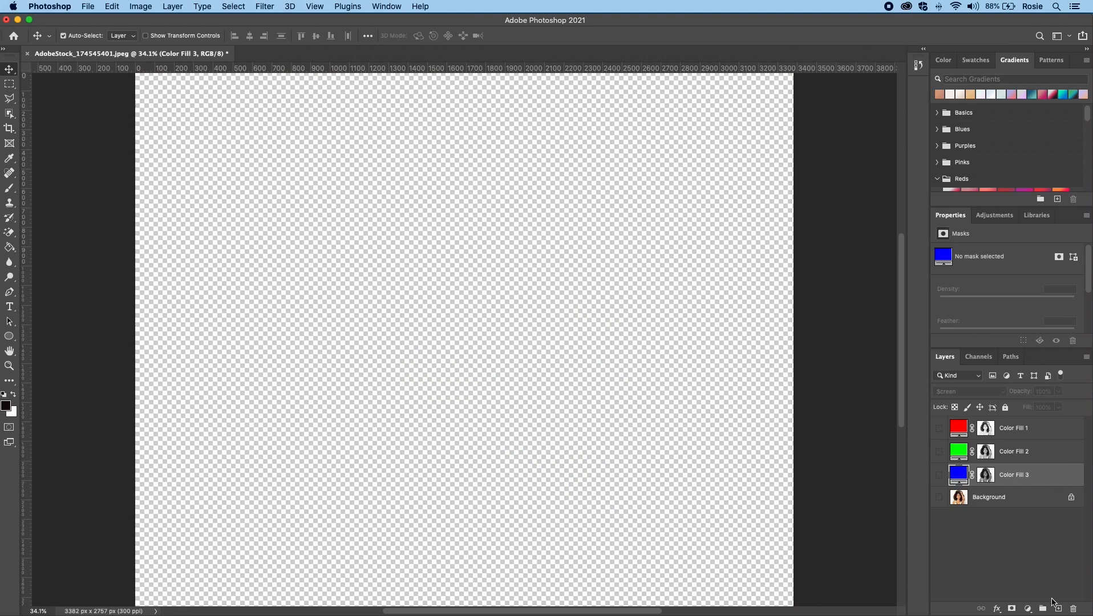
Add a pure black (000000) Solid Color fill layer, Color Fill 4, above the Background.
click(987, 496)
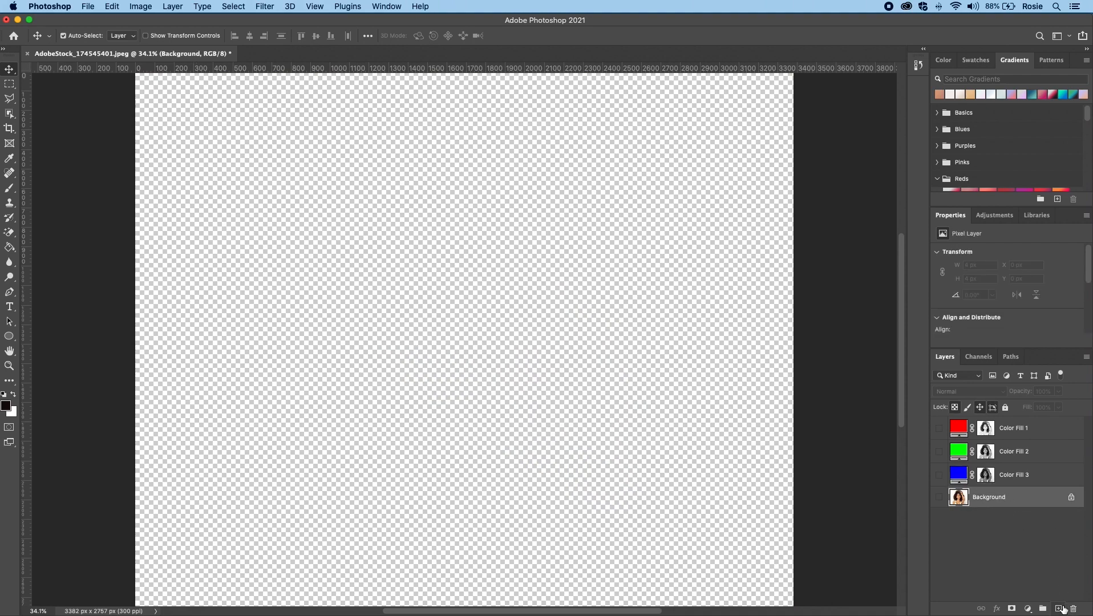
click(1027, 608)
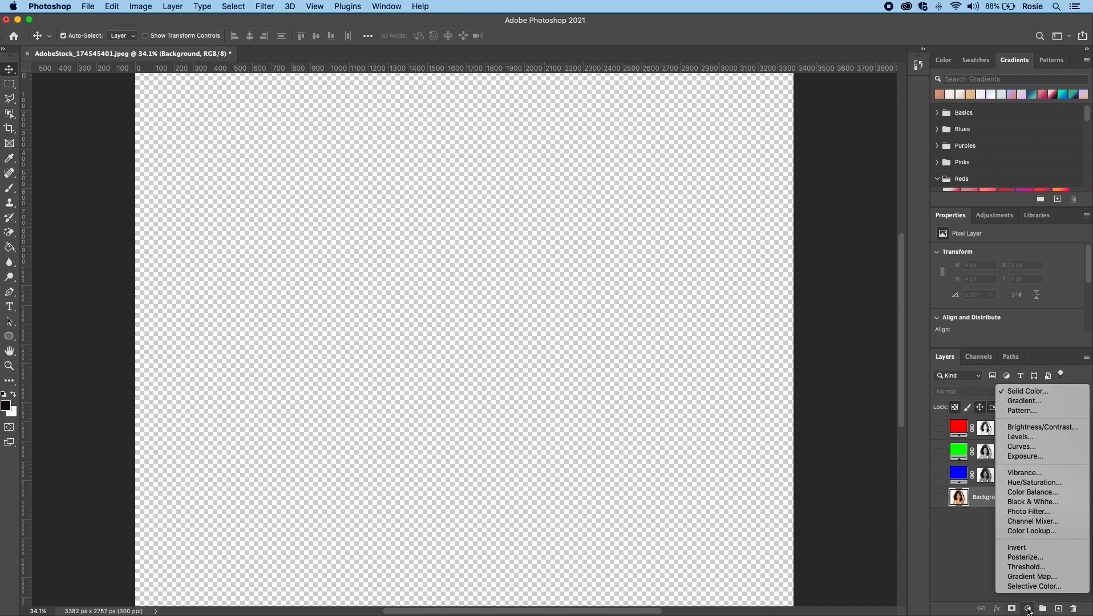
click(1026, 391)
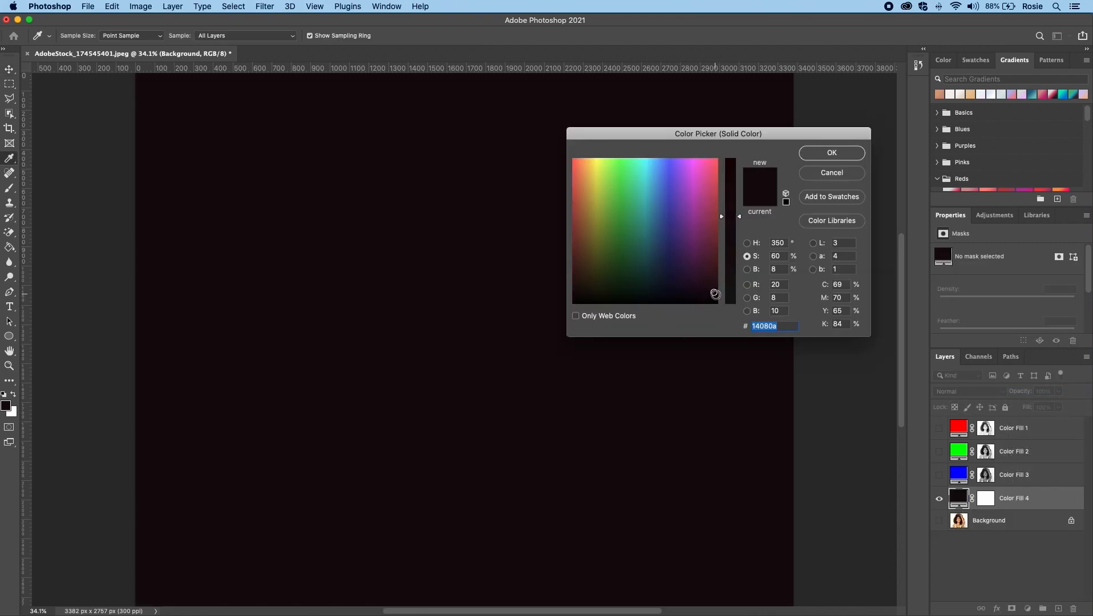
click(720, 309)
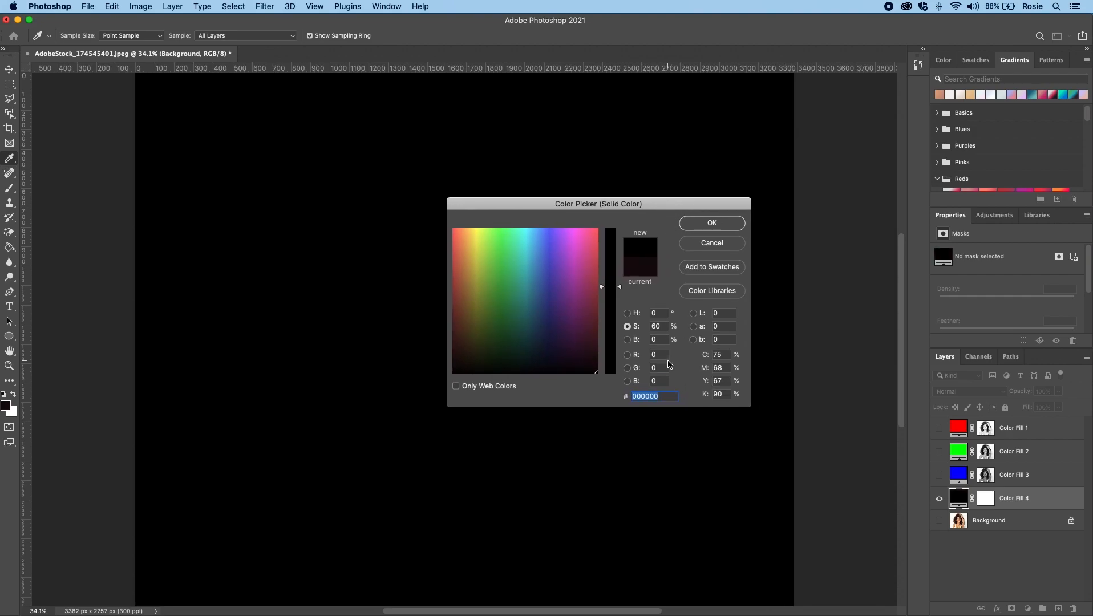
mouse_move(641, 361)
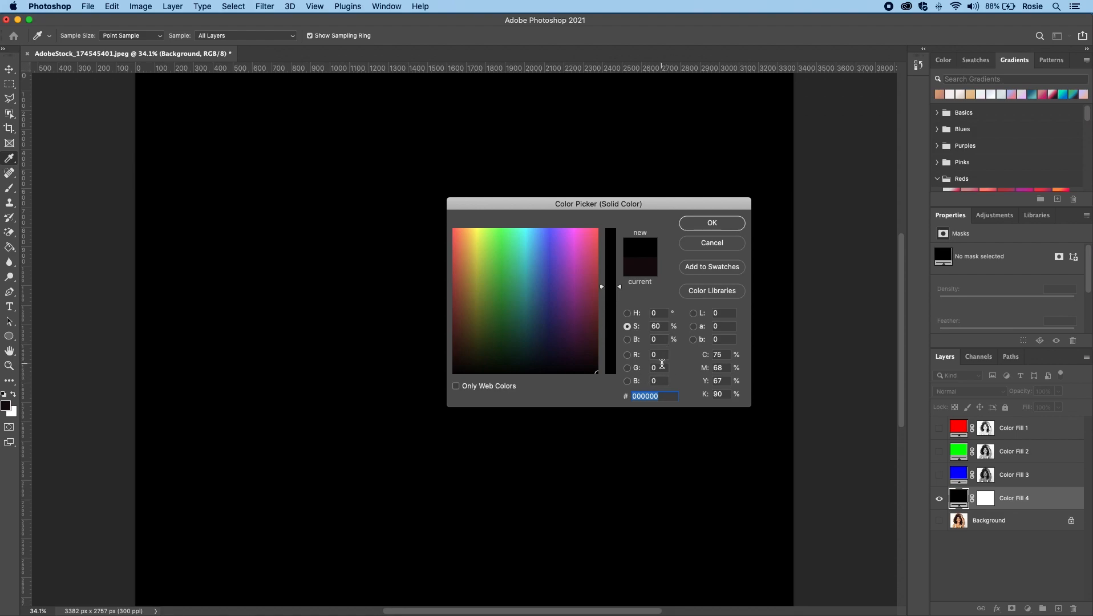
mouse_move(667, 379)
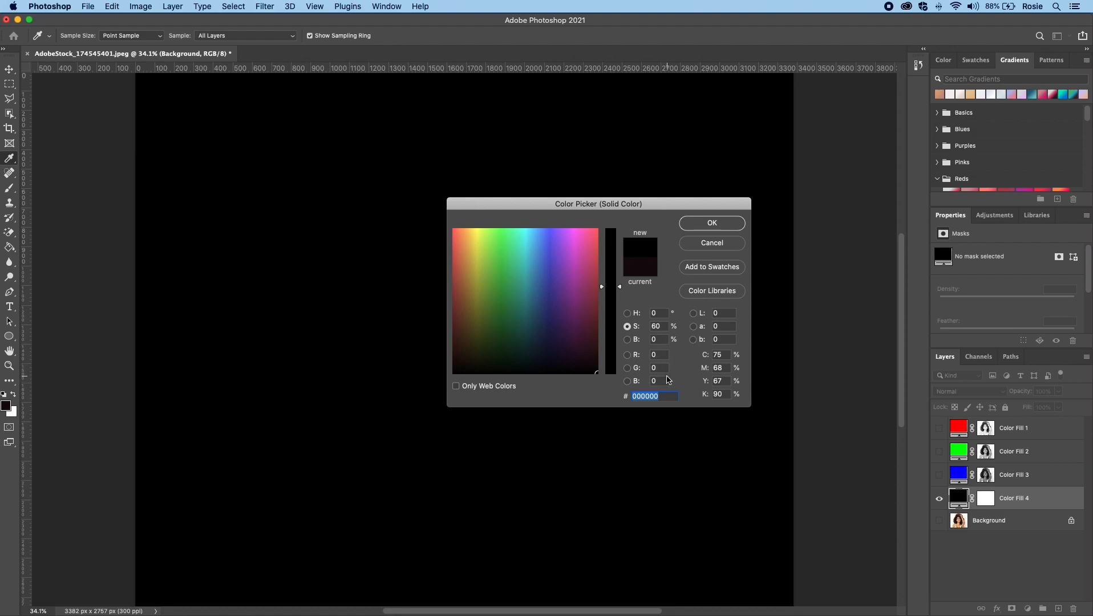
mouse_move(714, 237)
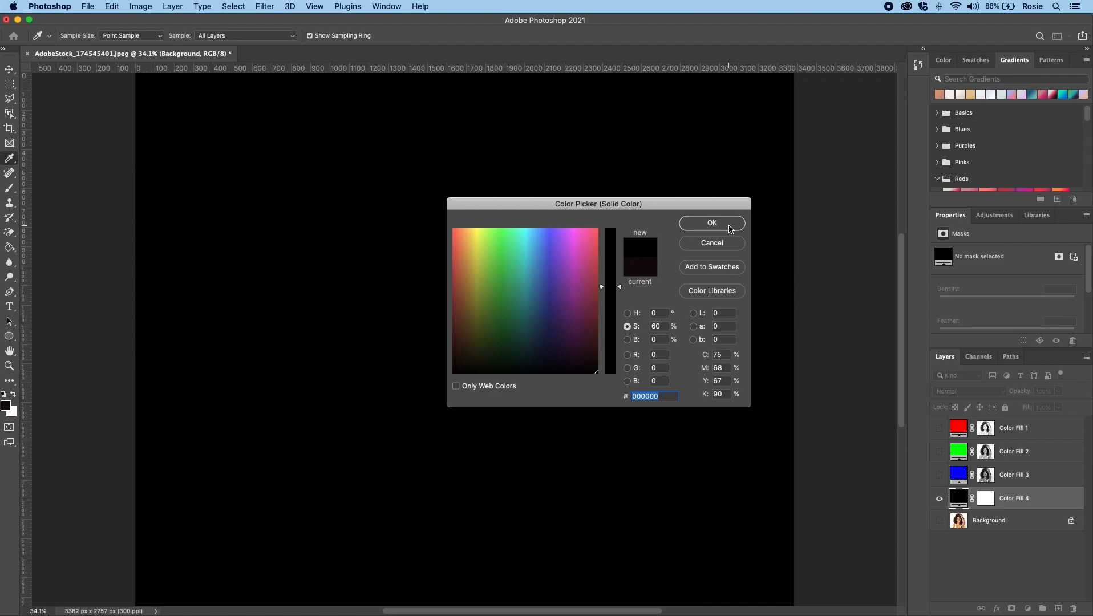
click(711, 223)
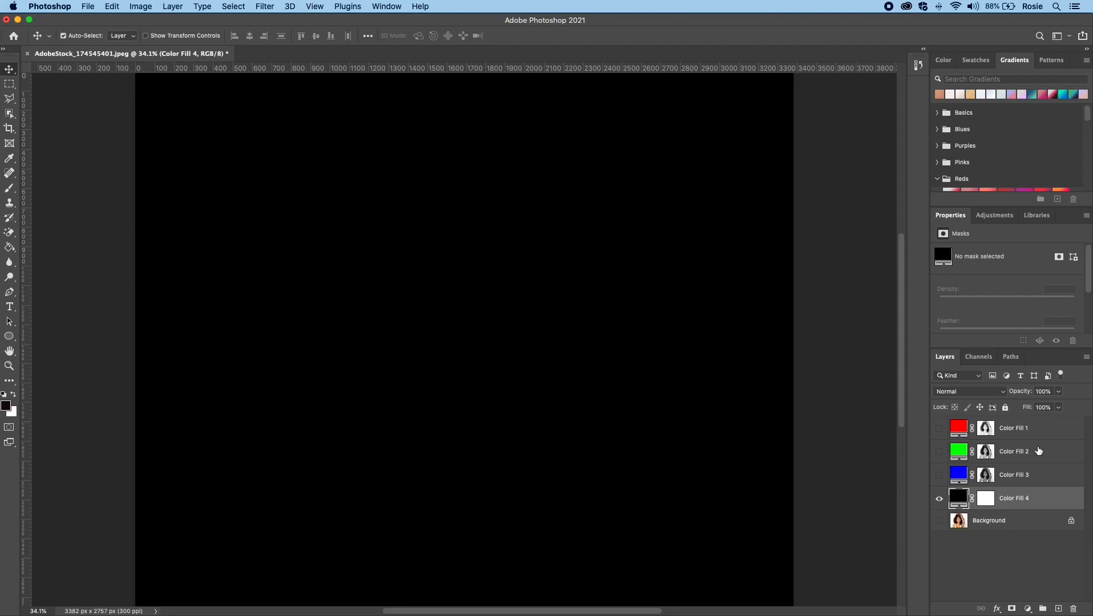
click(939, 499)
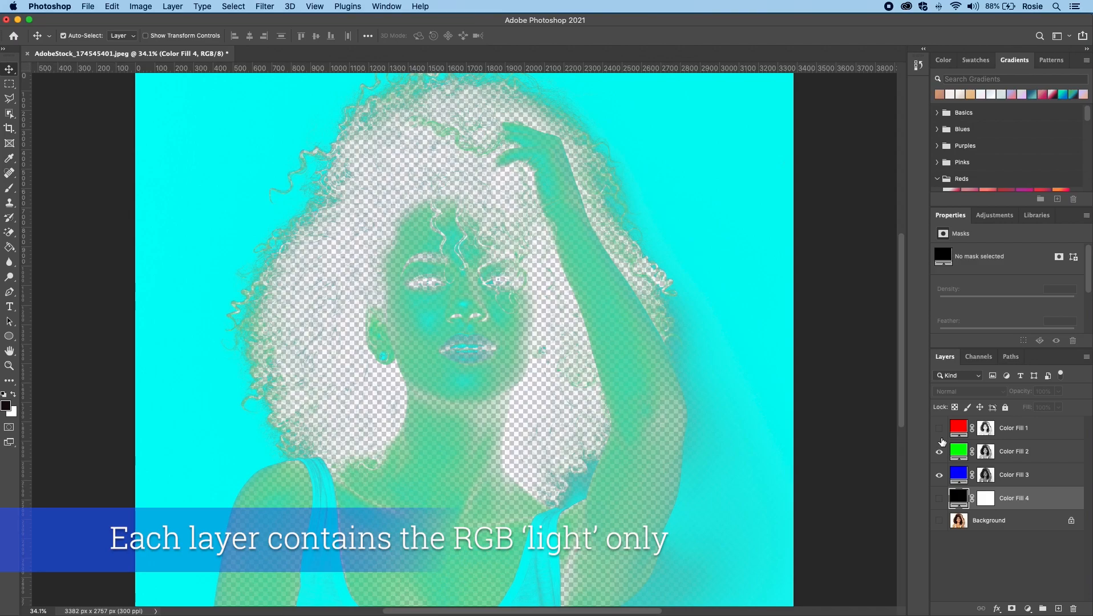
Show blue alone, then all three colour fills recombined, and toggle the black Color Fill 4.
click(939, 451)
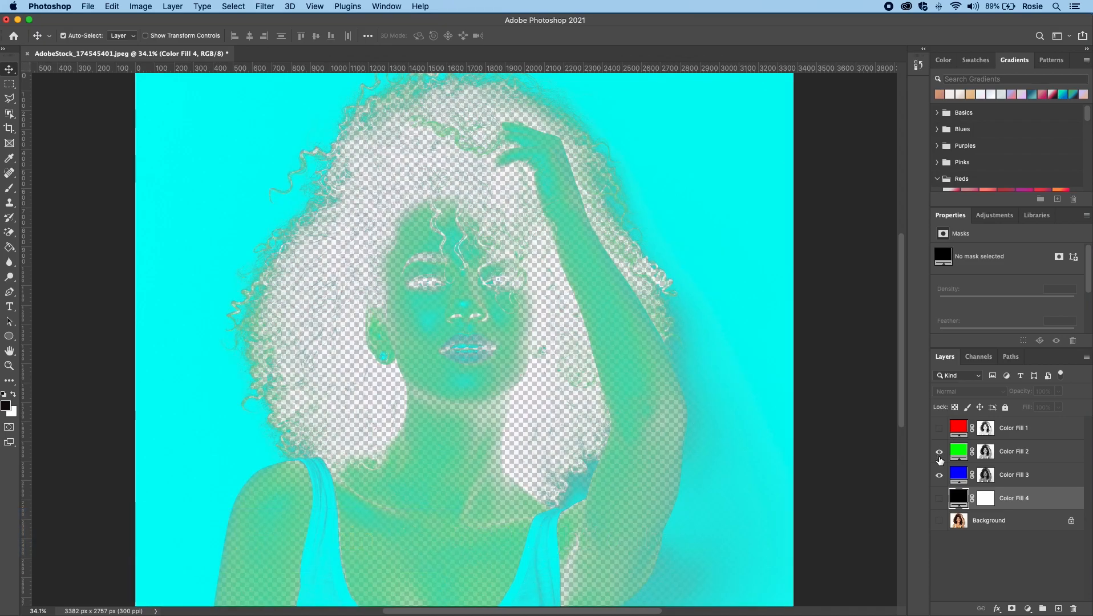
click(939, 451)
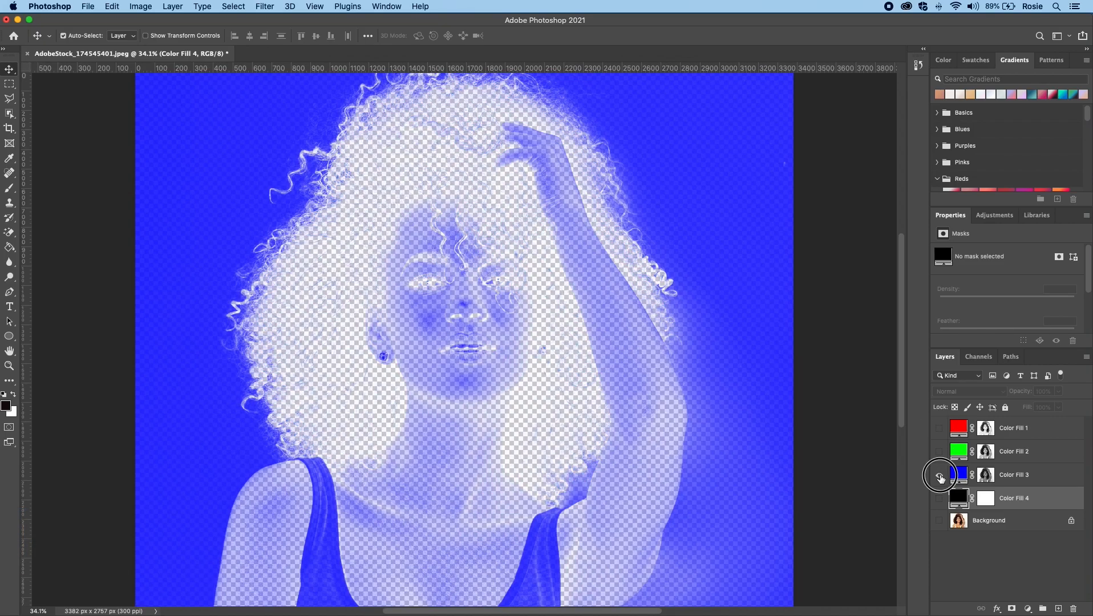
click(940, 476)
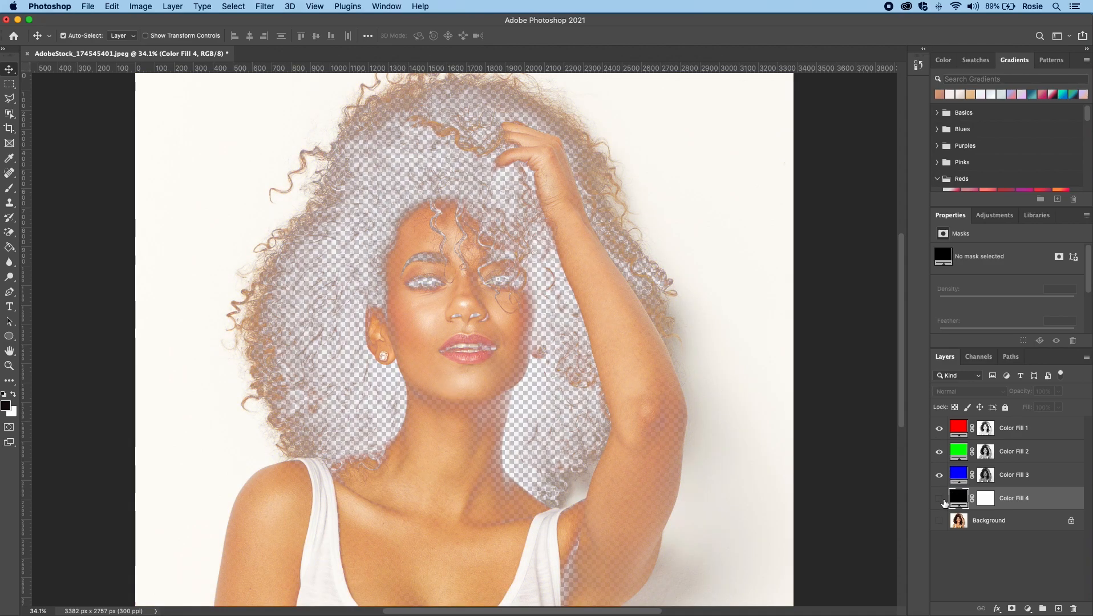
mouse_move(938, 502)
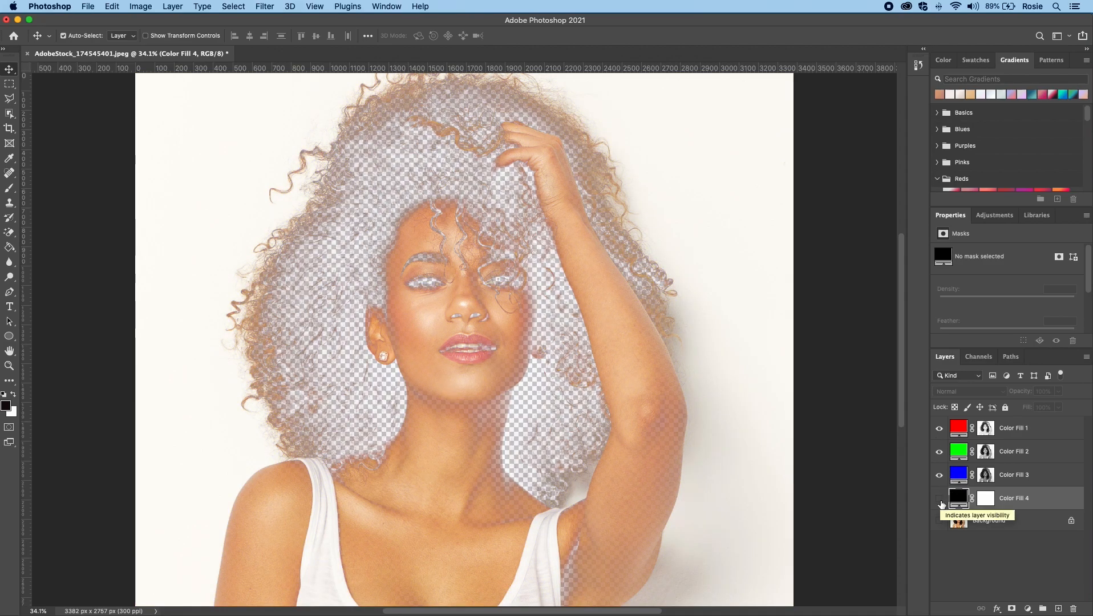
click(939, 497)
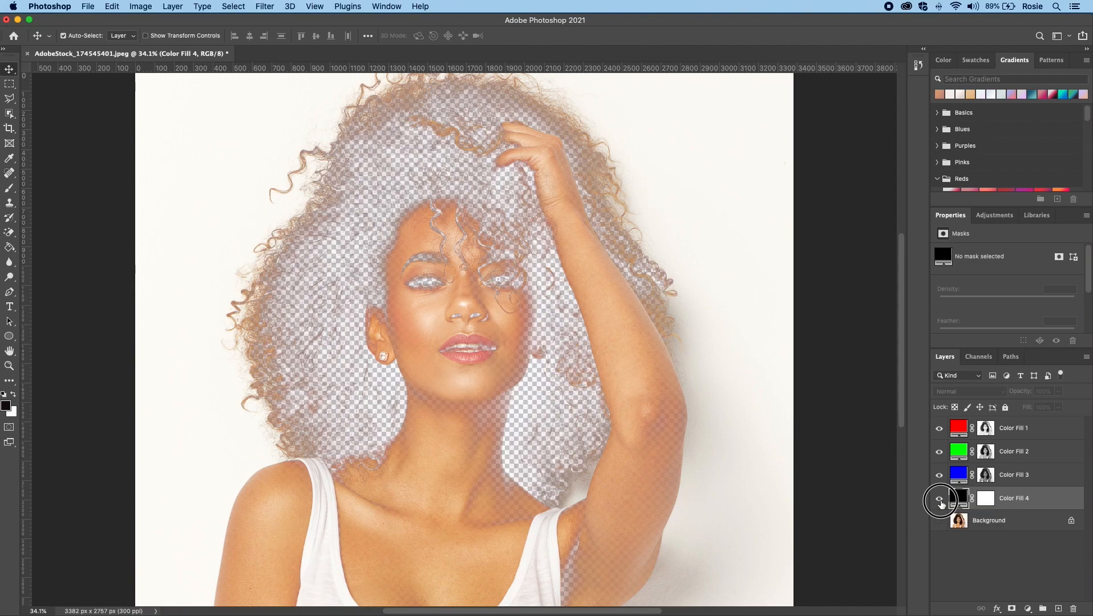
click(940, 497)
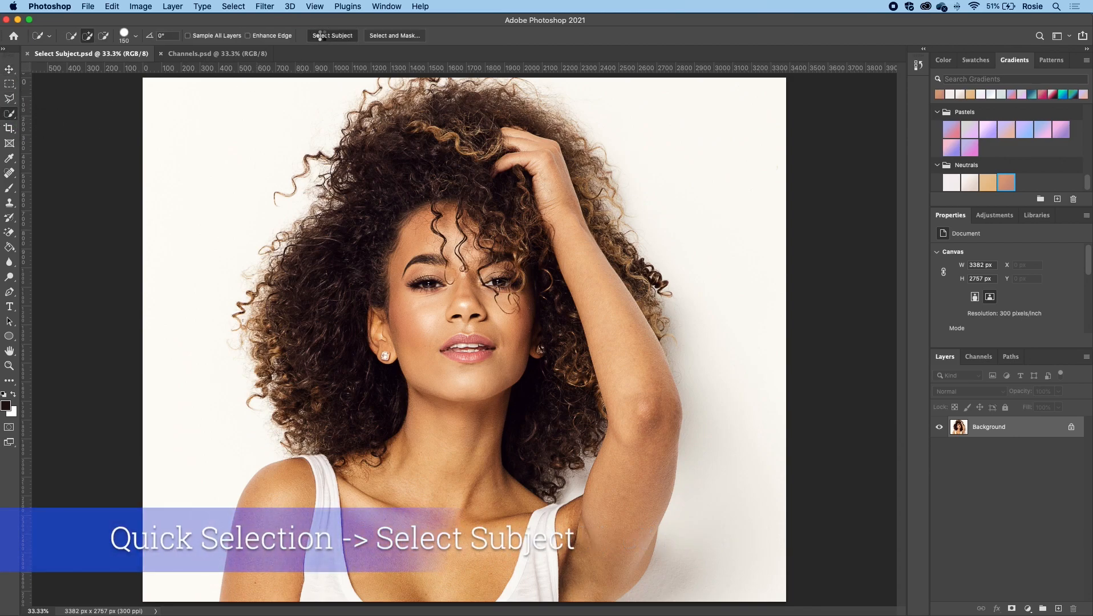
Select the woman with Select Subject, refine the curly hair with the Refine Edge Brush at Shift Edge -19%, and apply.
click(331, 36)
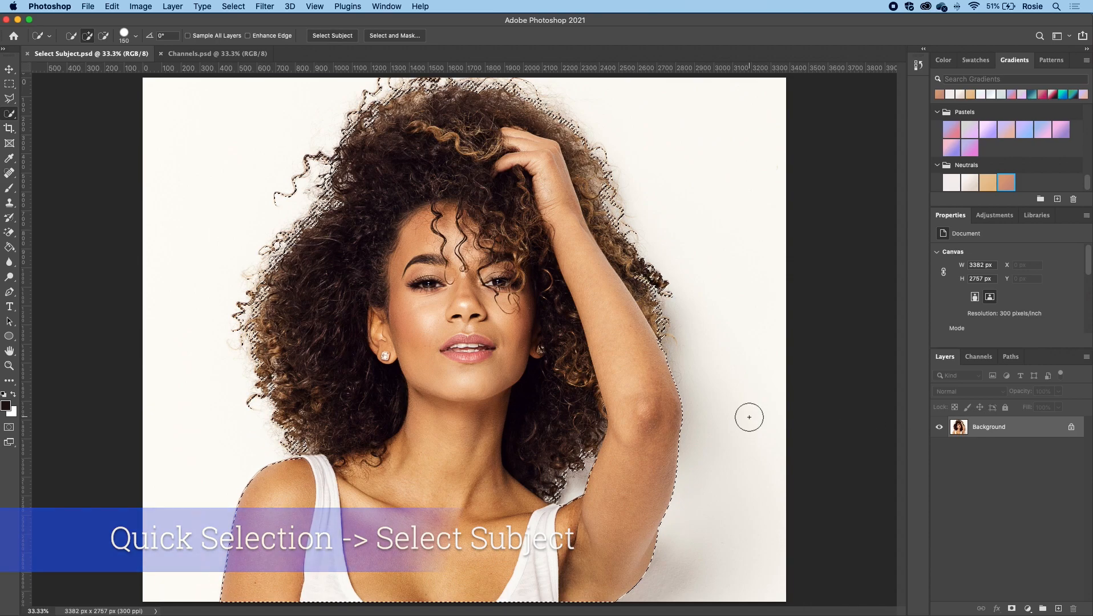
click(394, 35)
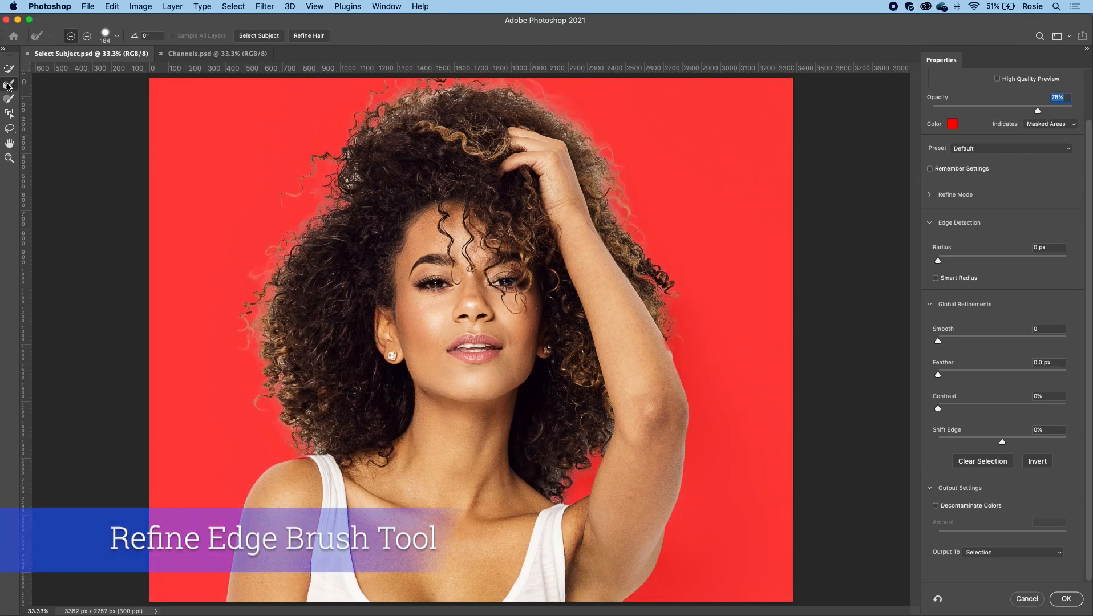
click(966, 111)
text(-19)
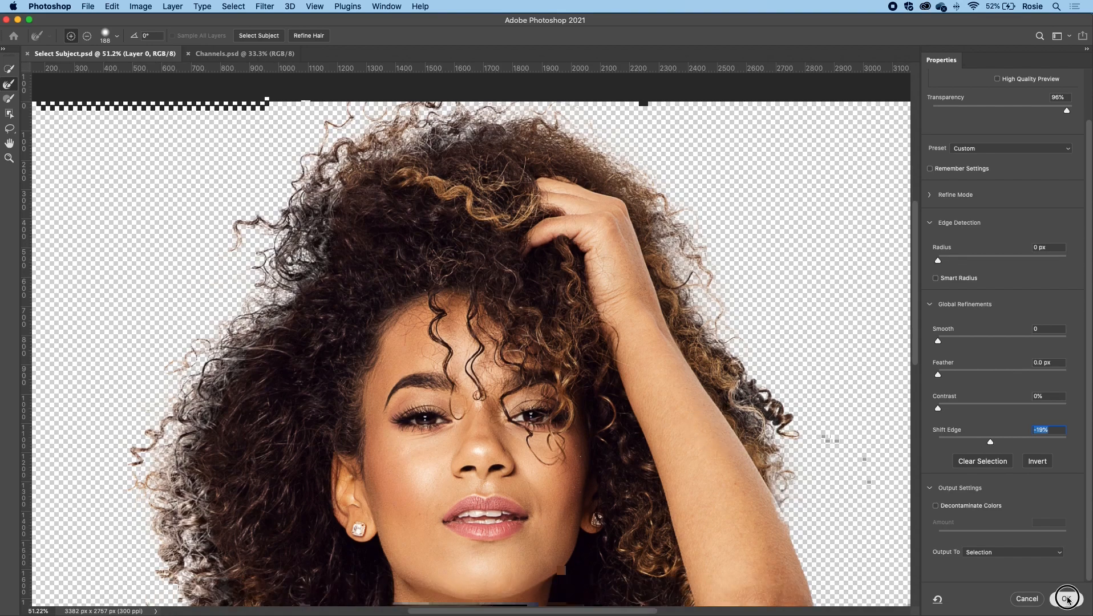
click(1065, 599)
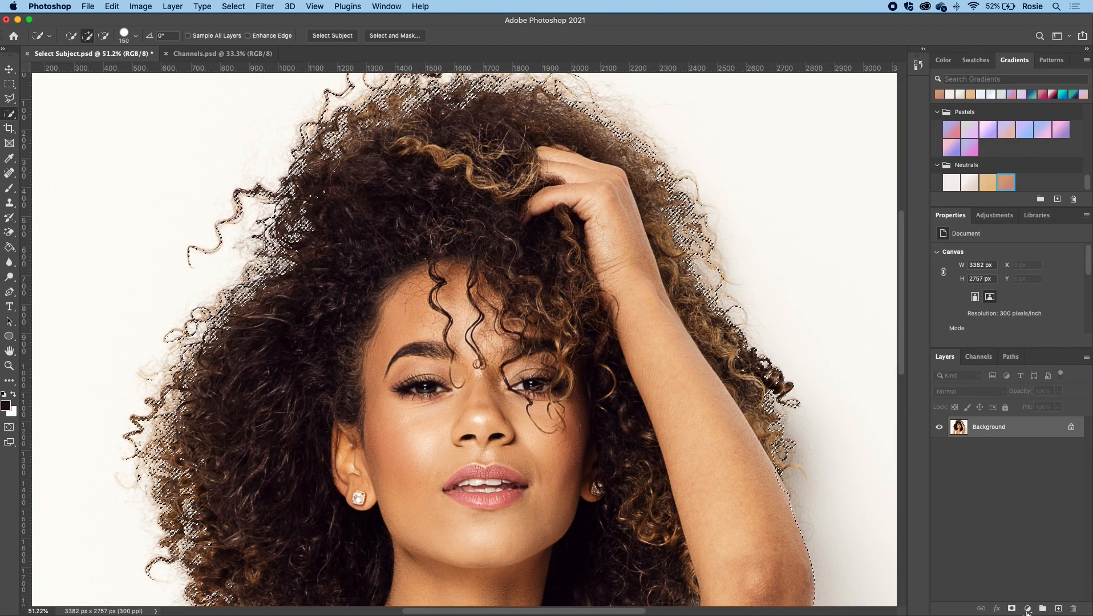
Mask the portrait over the peach Gradient Fill, then switch to the Channels.psd document.
click(1012, 607)
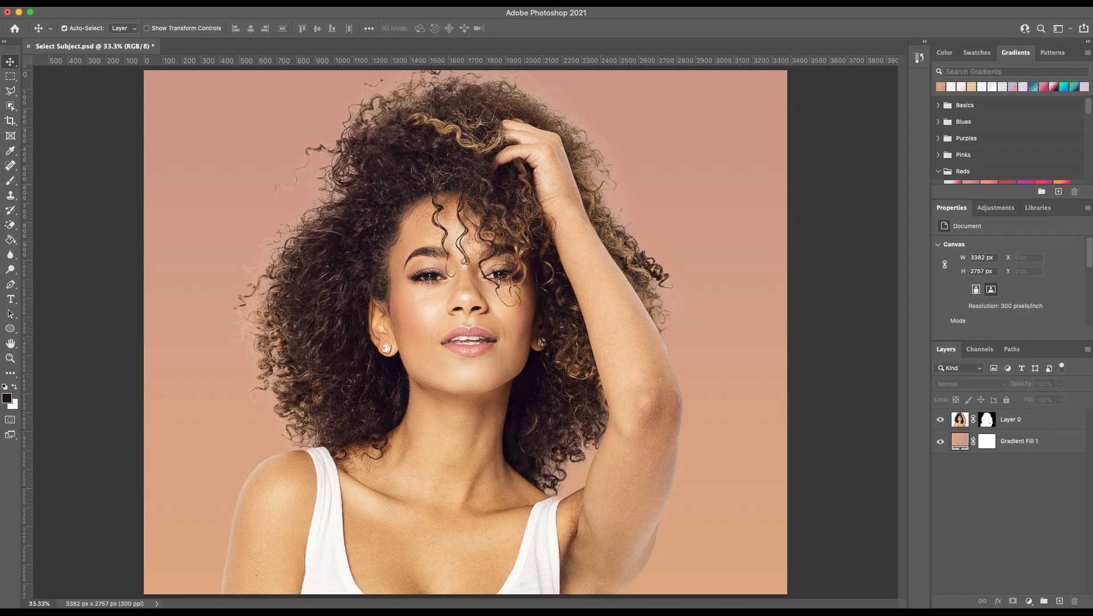
click(273, 53)
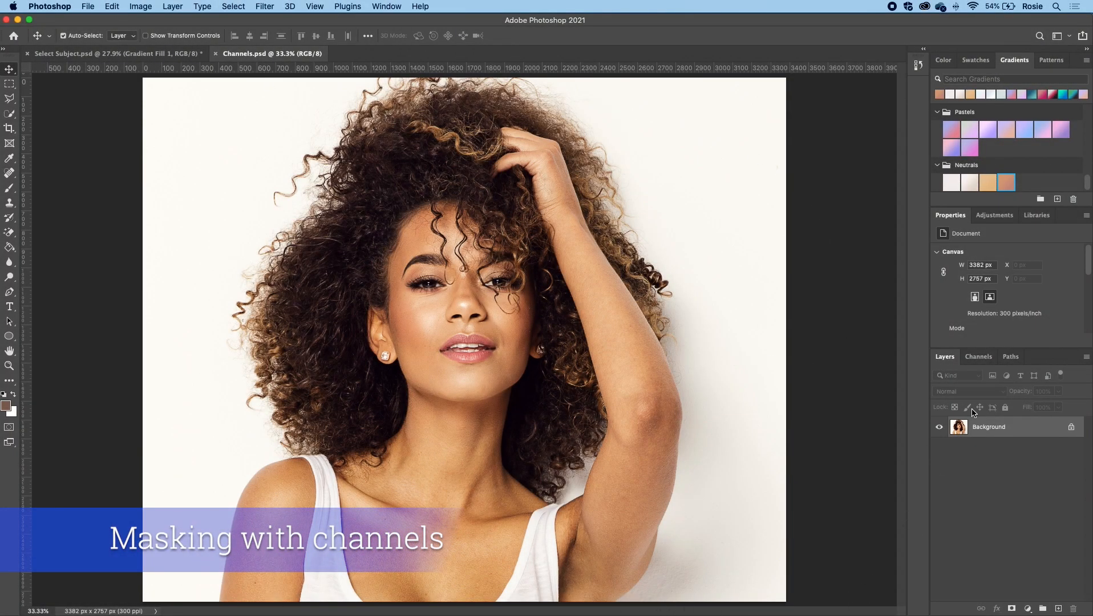
Duplicate the Blue channel as Blue copy and view it on its own.
click(977, 356)
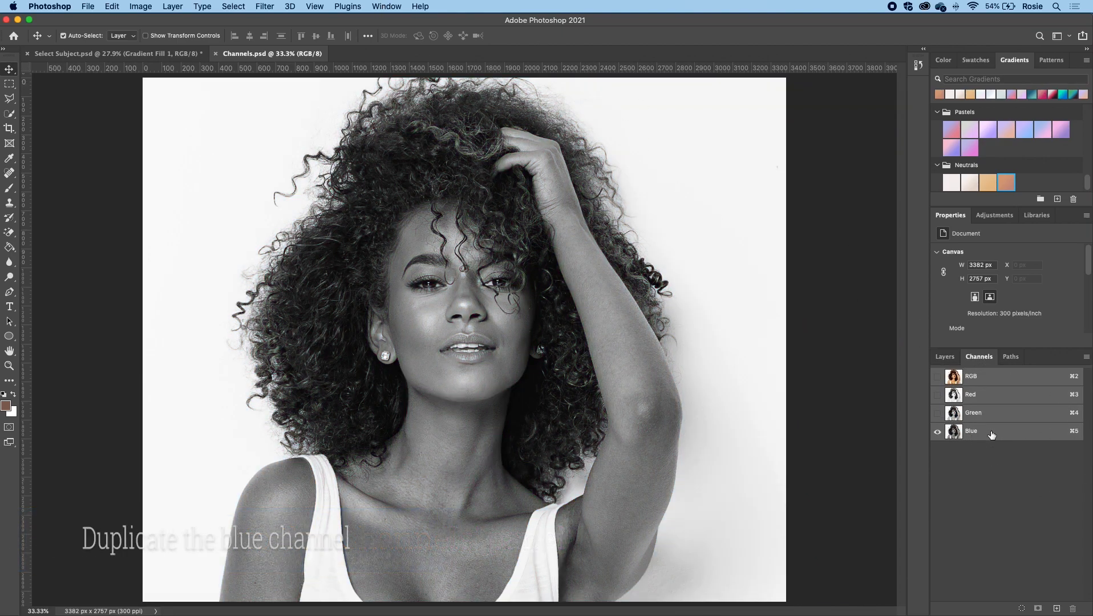
right_click(969, 431)
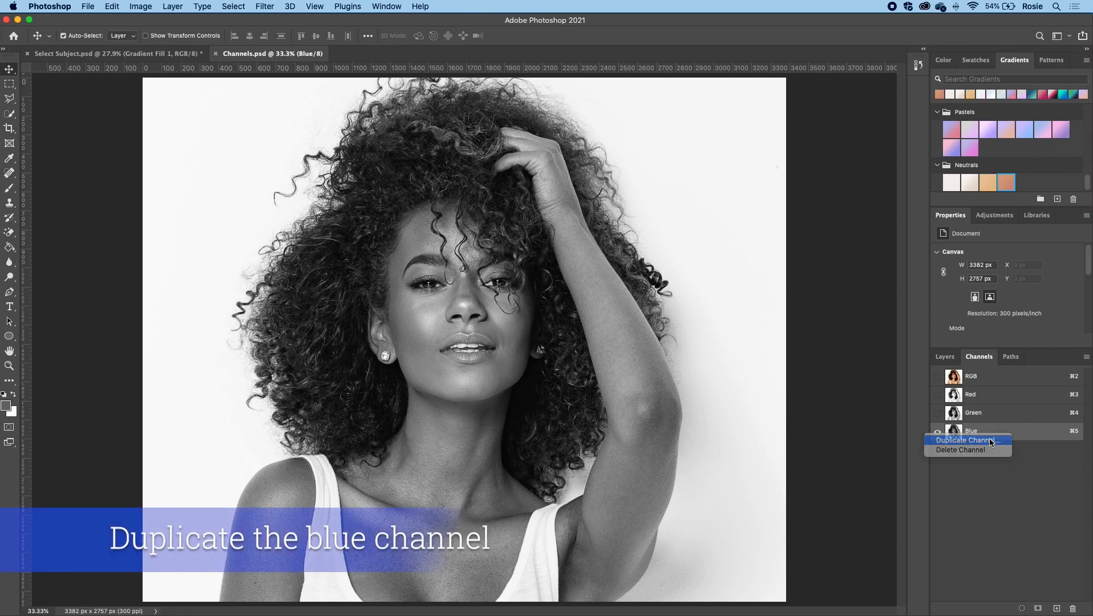
click(966, 439)
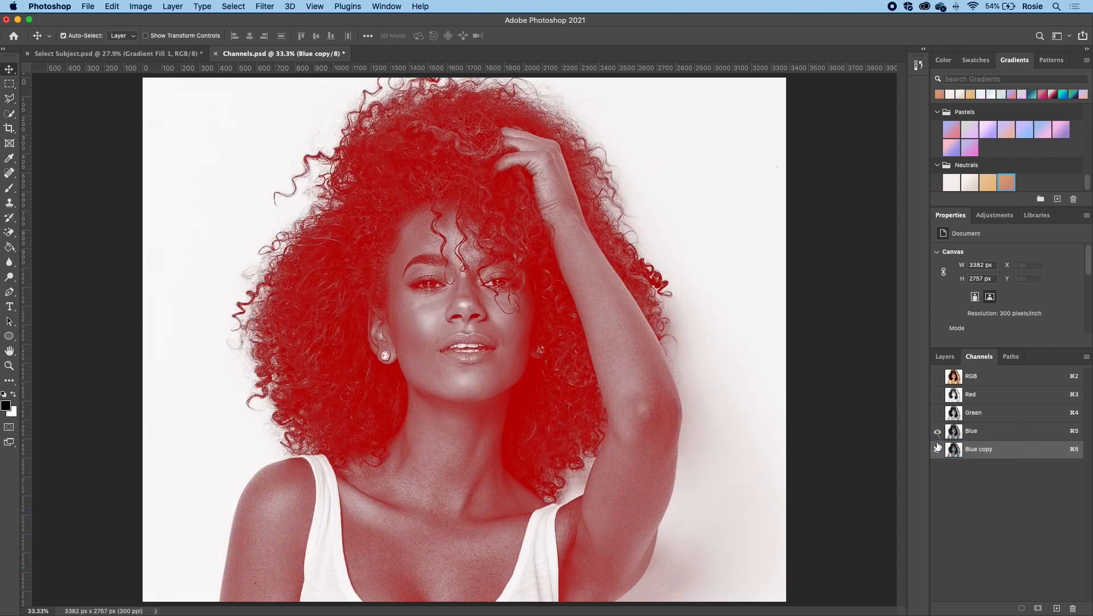
click(937, 448)
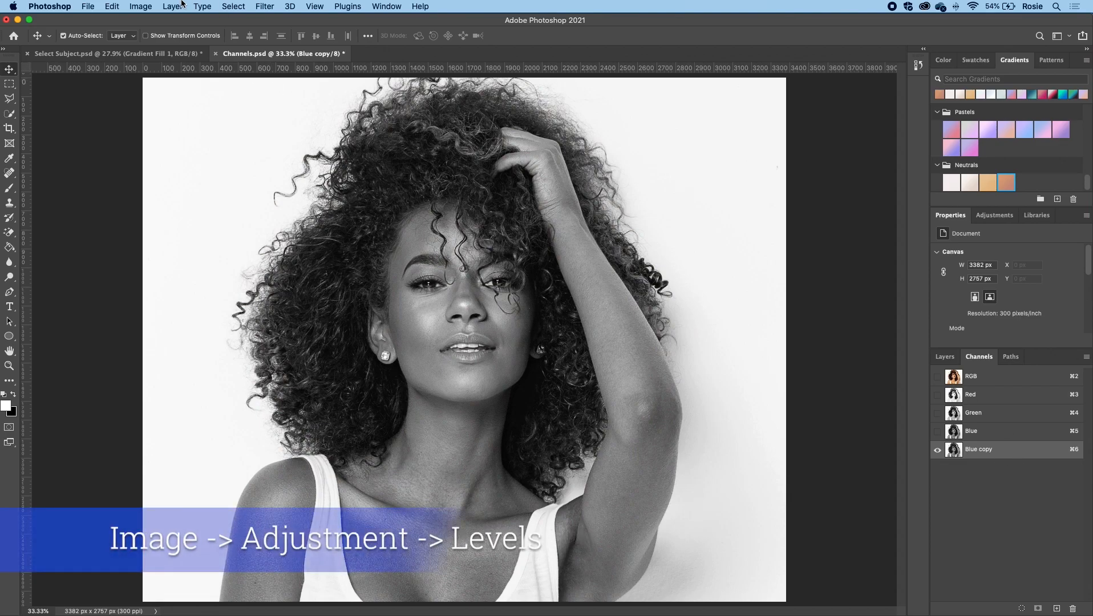
Bring up the Levels adjustment for the Blue copy channel via Image > Adjustments.
click(141, 6)
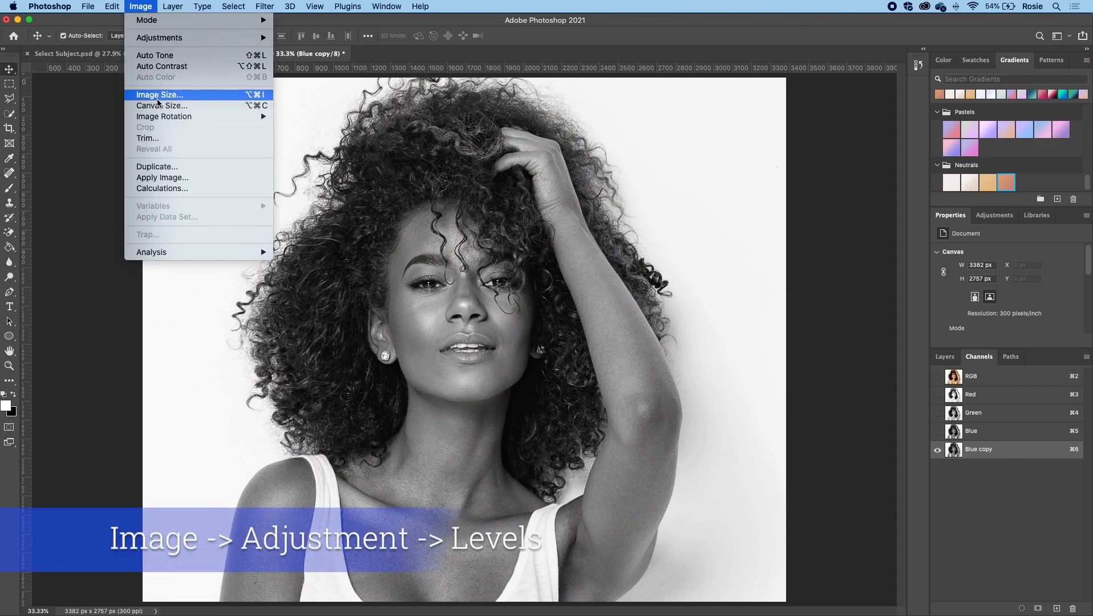
click(158, 38)
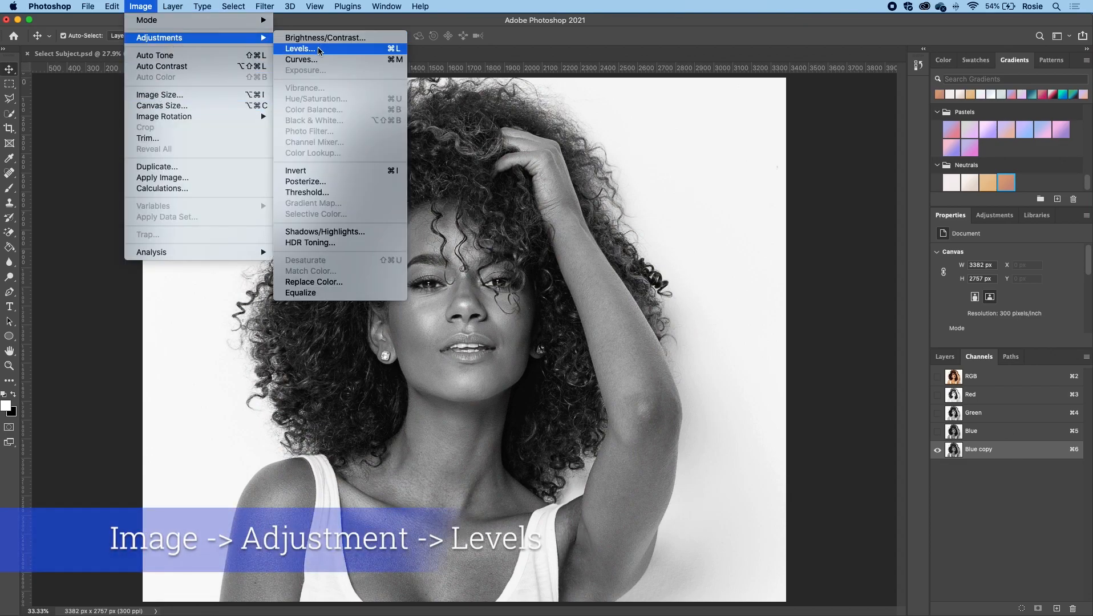
click(299, 48)
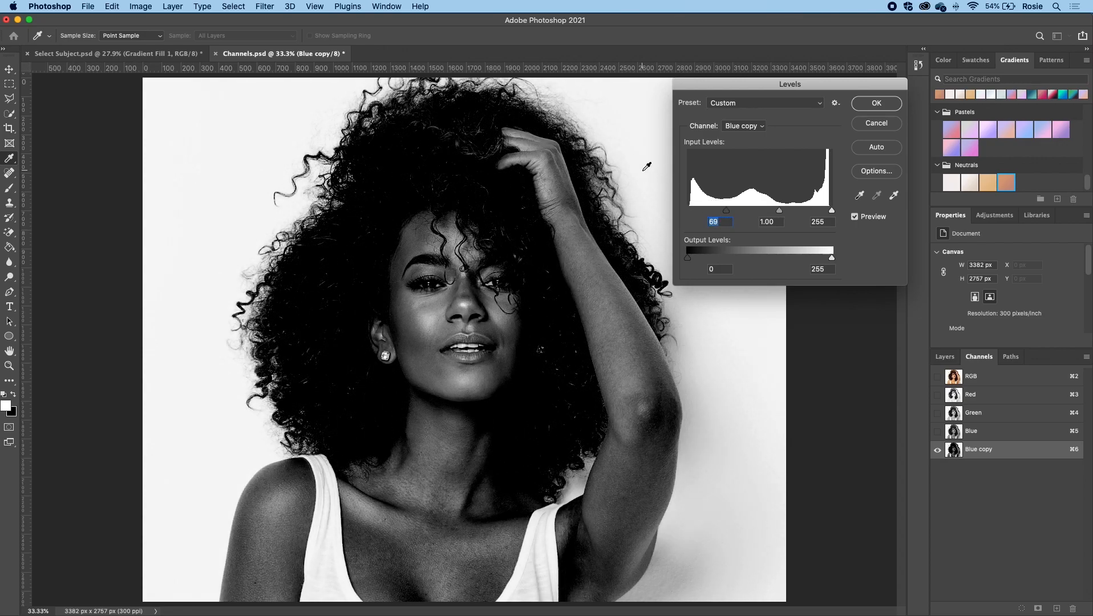
mouse_move(488, 233)
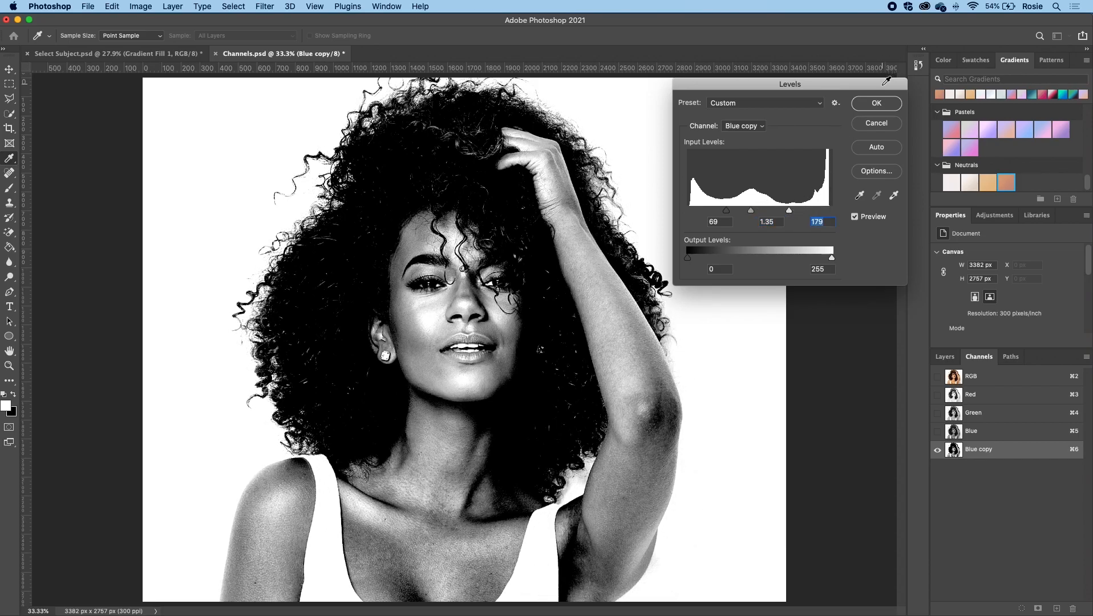
Apply Levels of 69, 1.35 and 179 to Blue copy, leaving near-black hair on white.
click(875, 103)
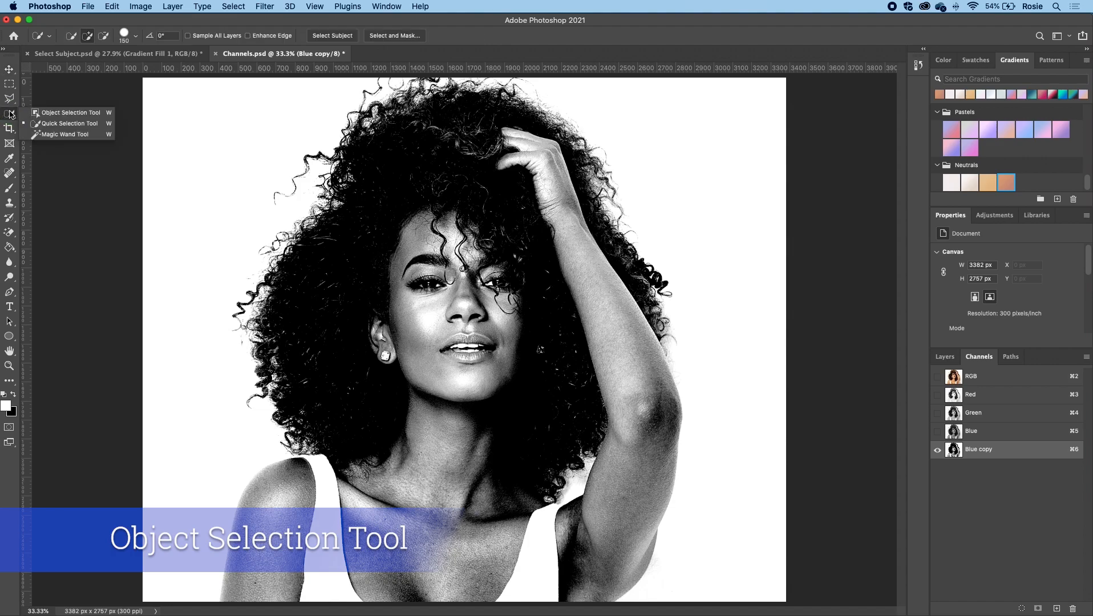
Select the subject on Blue copy with the Object Selection Tool and enter Select and Mask.
click(70, 112)
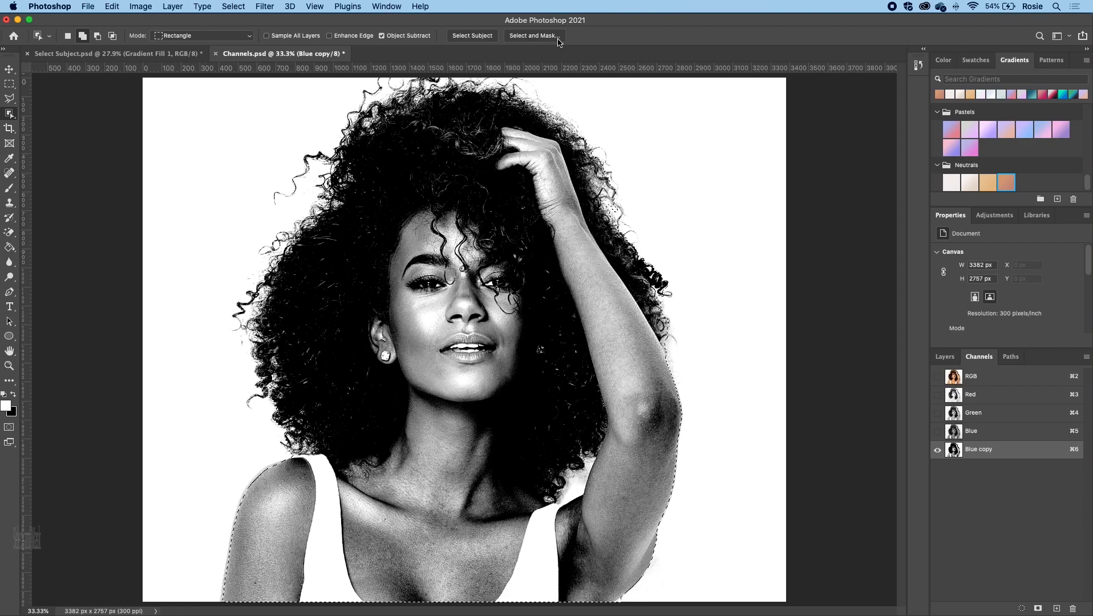
click(532, 35)
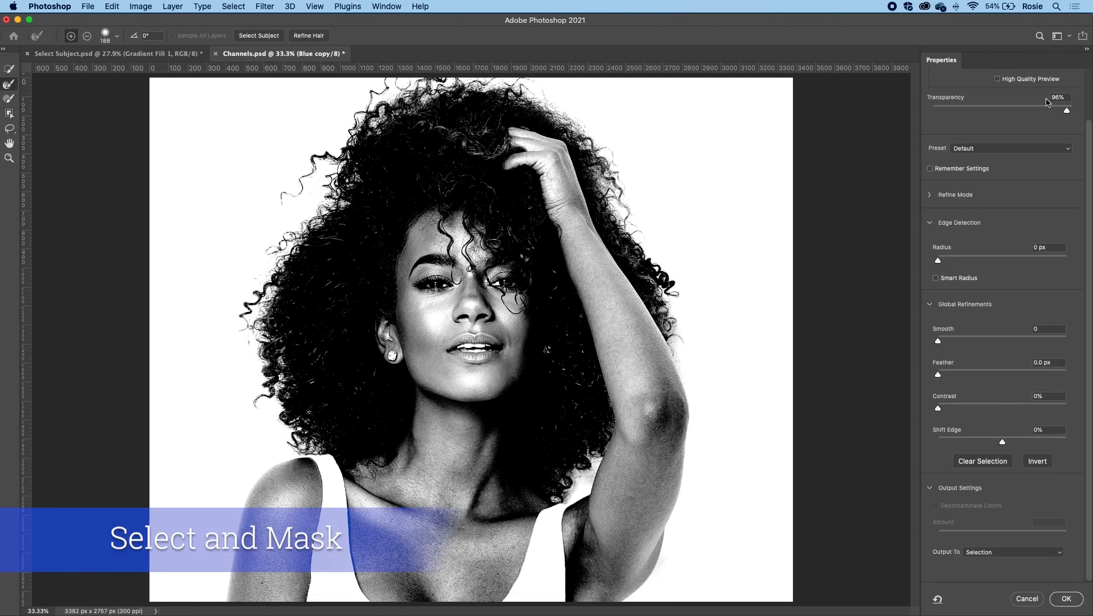
Set the View Mode to a red Overlay at 89% opacity for refining with Shift Edge -11%.
click(968, 114)
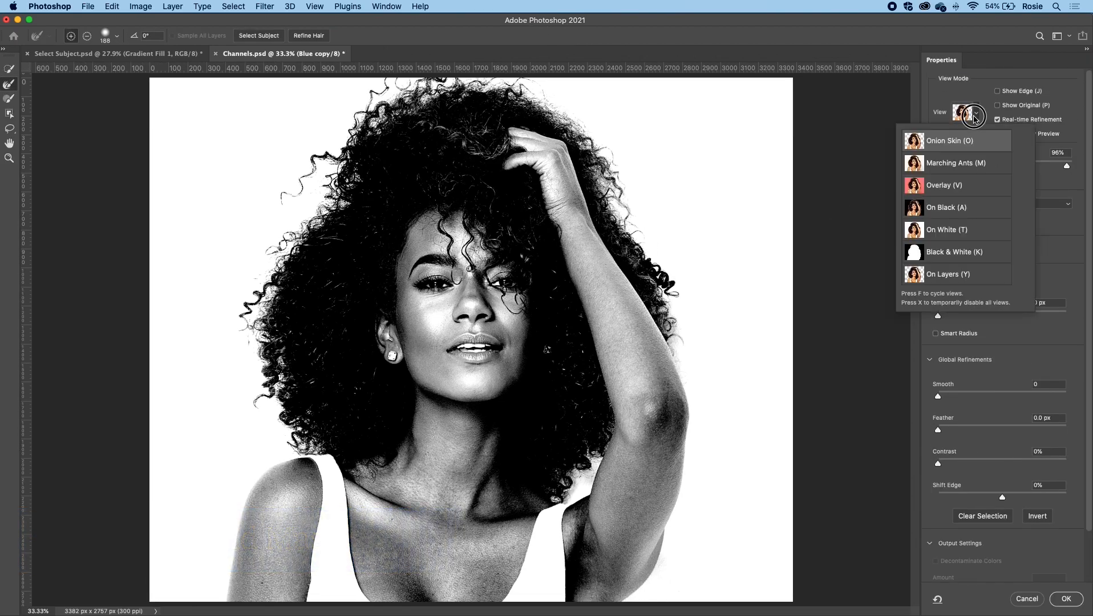
click(943, 185)
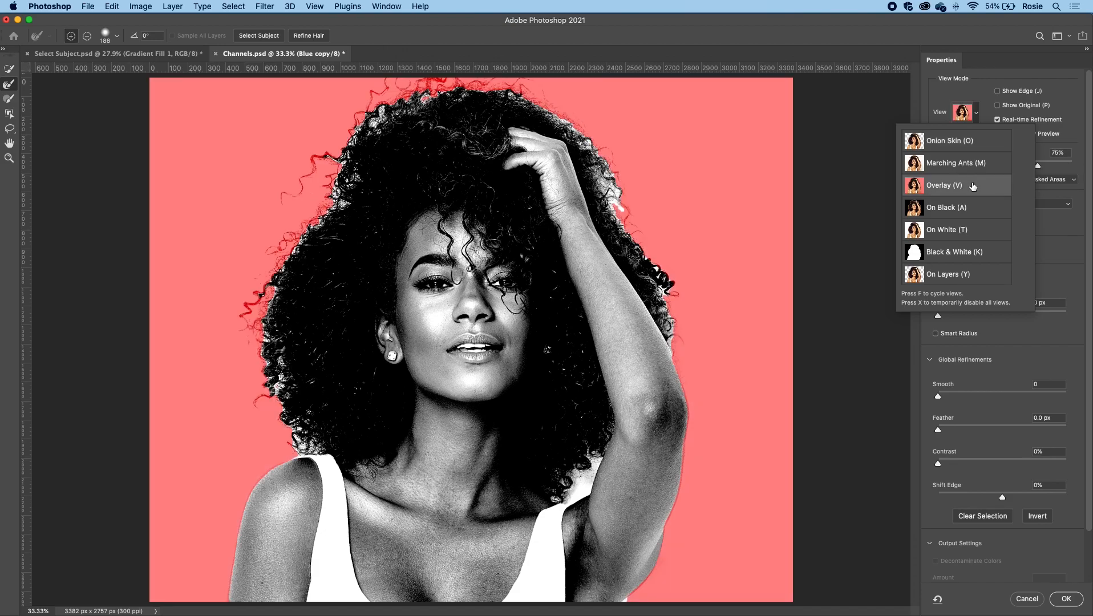
click(944, 184)
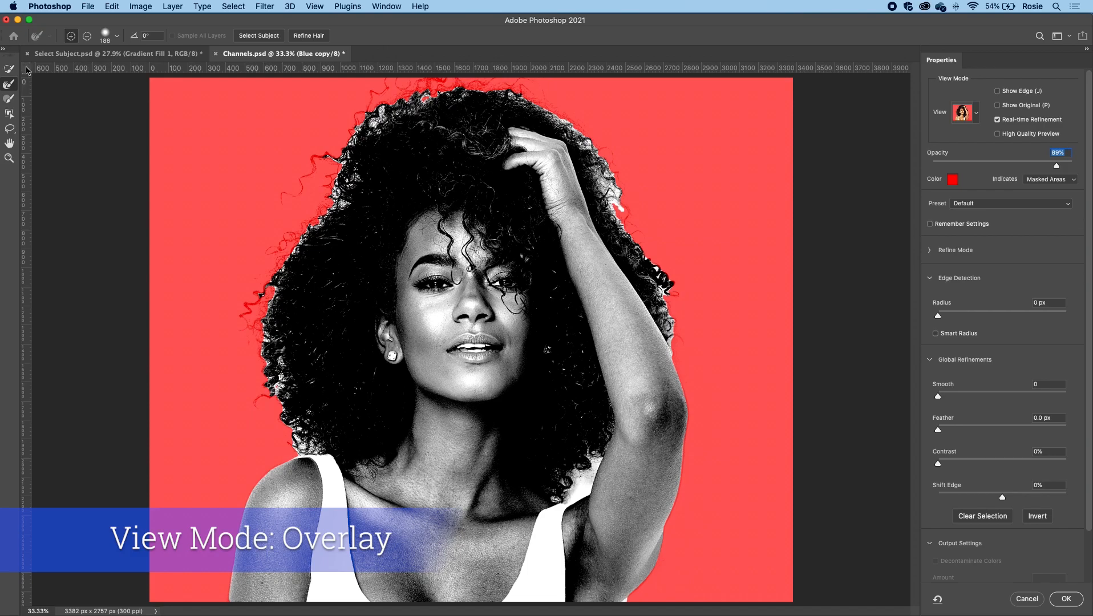
mouse_move(11, 87)
text(-11)
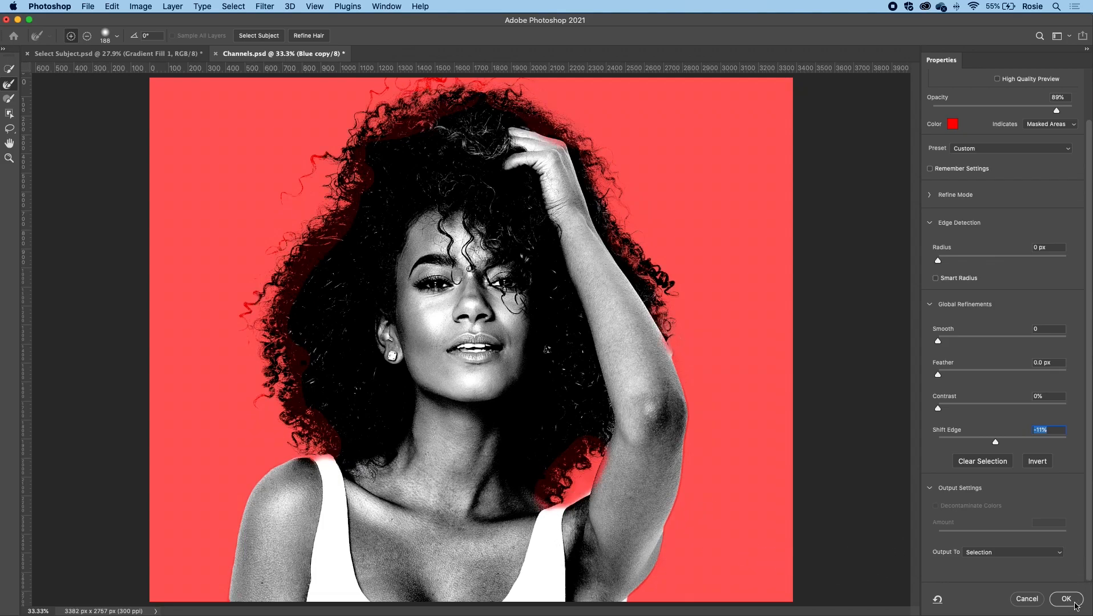
Apply the refined selection as a layer mask on Layer 0 and Cmd-click to reload it as a selection.
click(1065, 599)
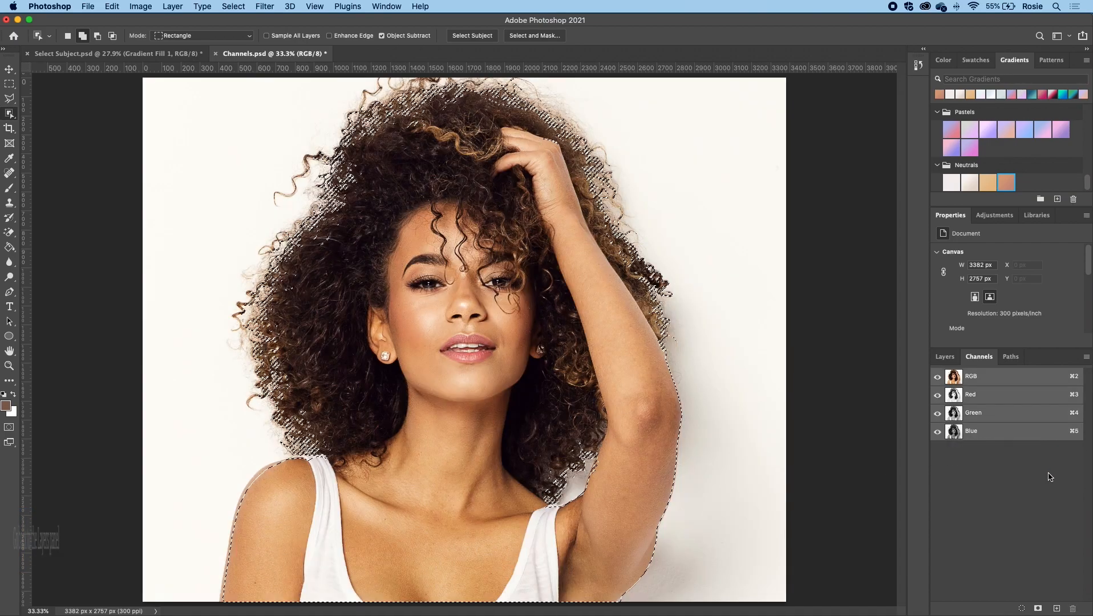
click(944, 356)
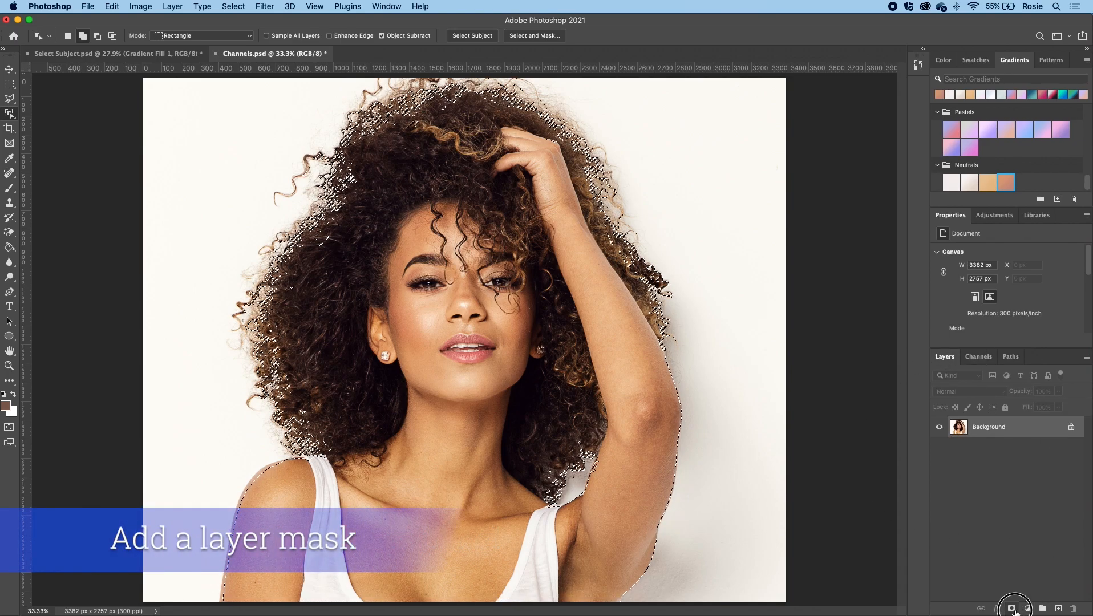
click(1014, 608)
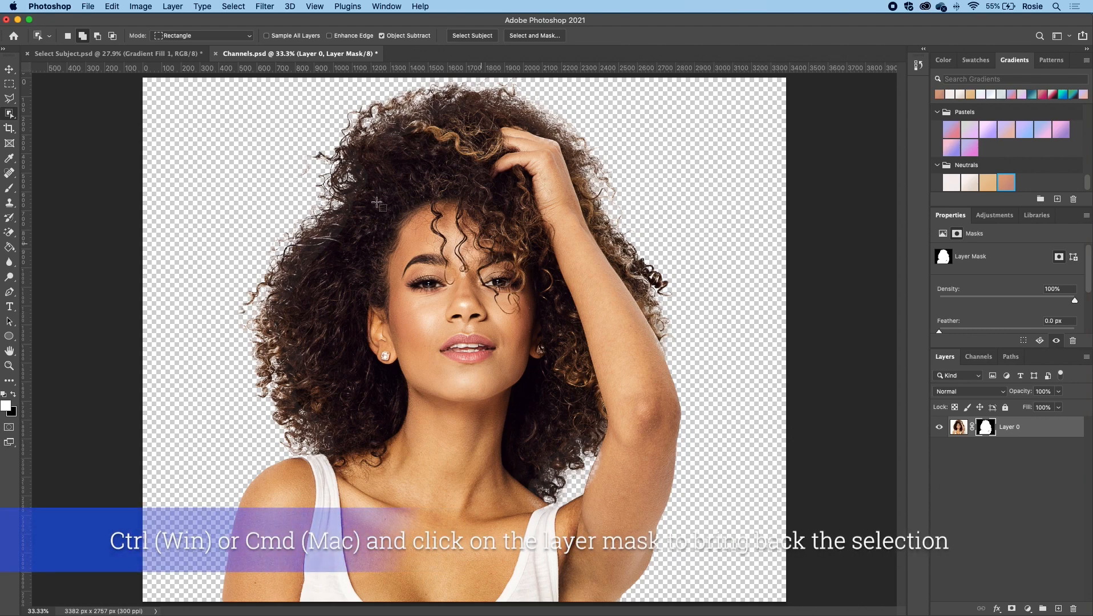
click(10, 68)
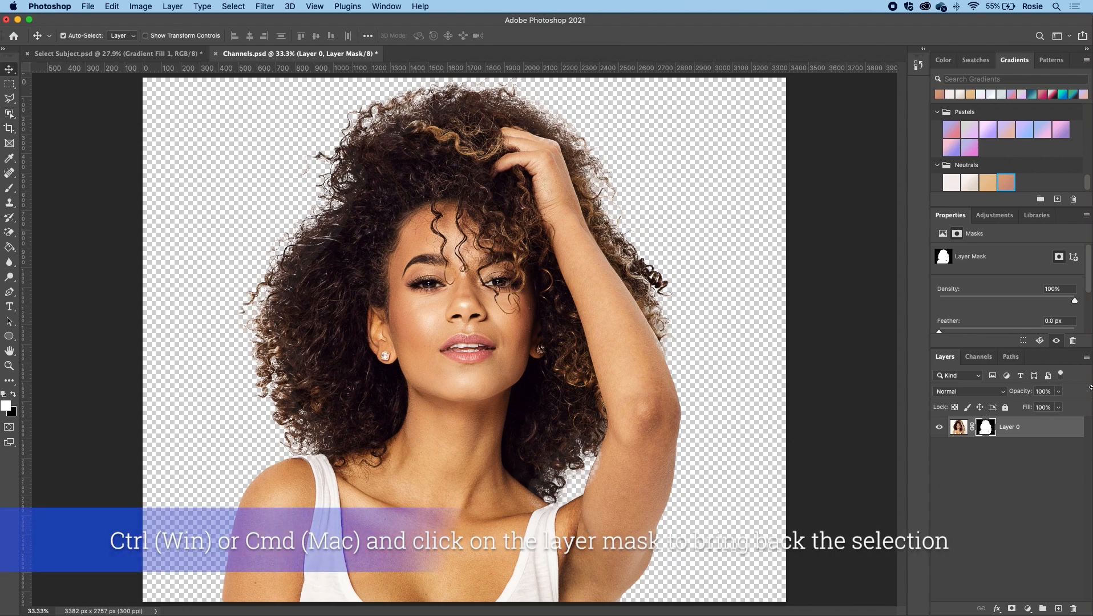
click(984, 427)
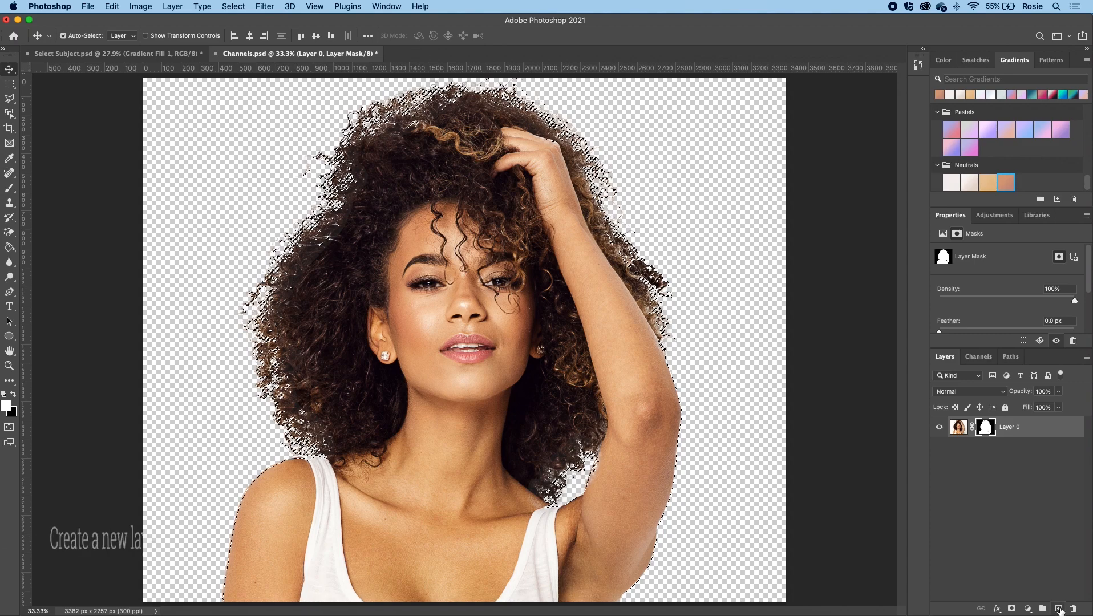
Add an empty Layer 1 above the masked Layer 0 and clear the selection.
click(1043, 608)
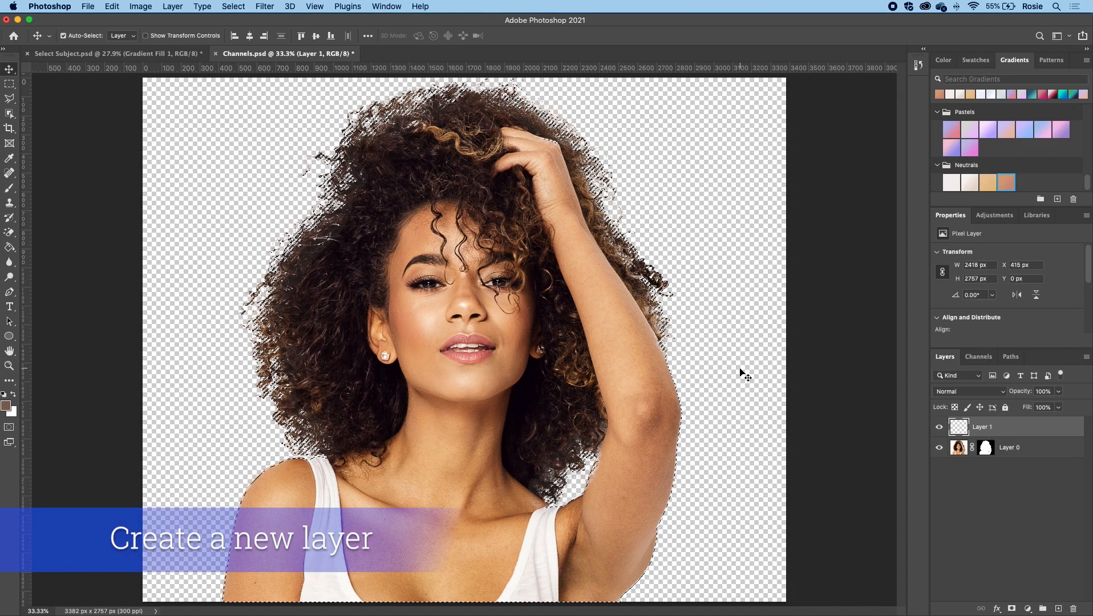
click(10, 173)
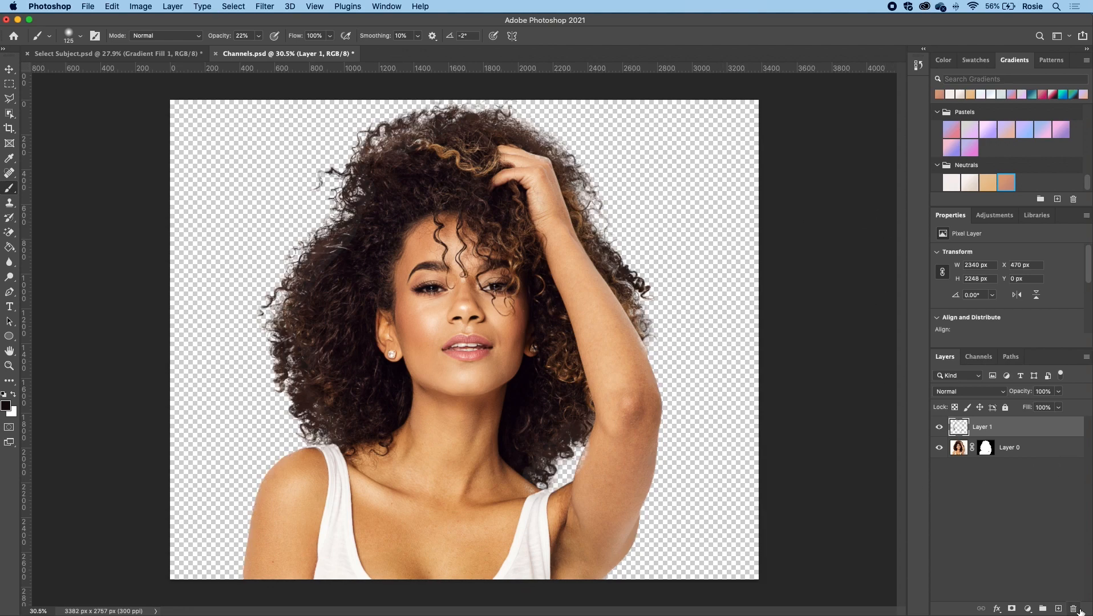
click(1059, 608)
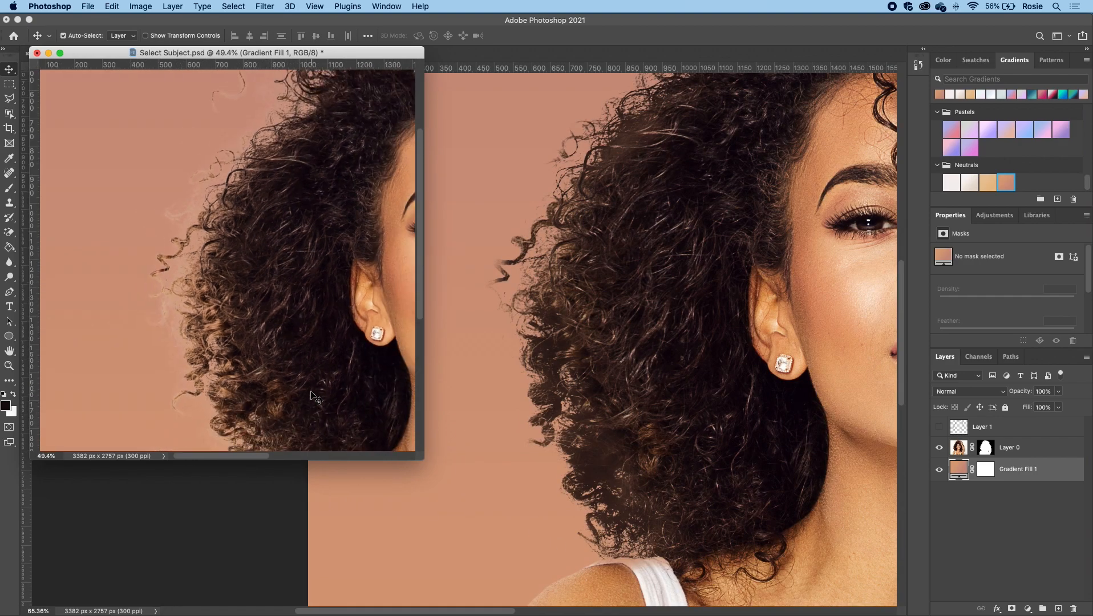
mouse_move(478, 434)
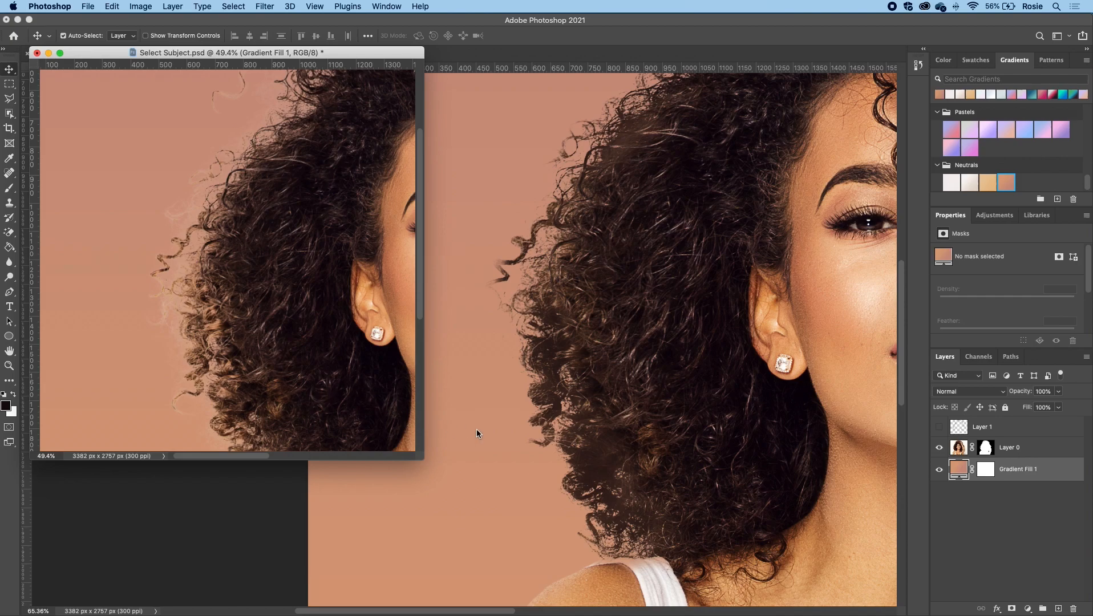